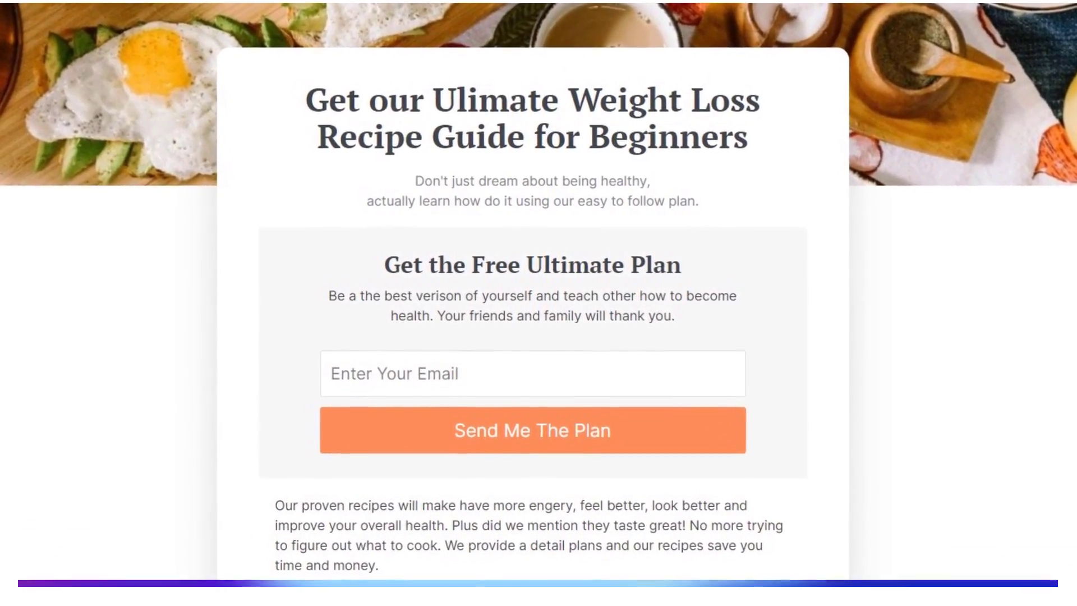
Step: Scroll the sample weight-loss landing page before switching to the WordPress dashboard
{"action": "scroll", "scroll_direction": "down", "scroll_amount": 3}
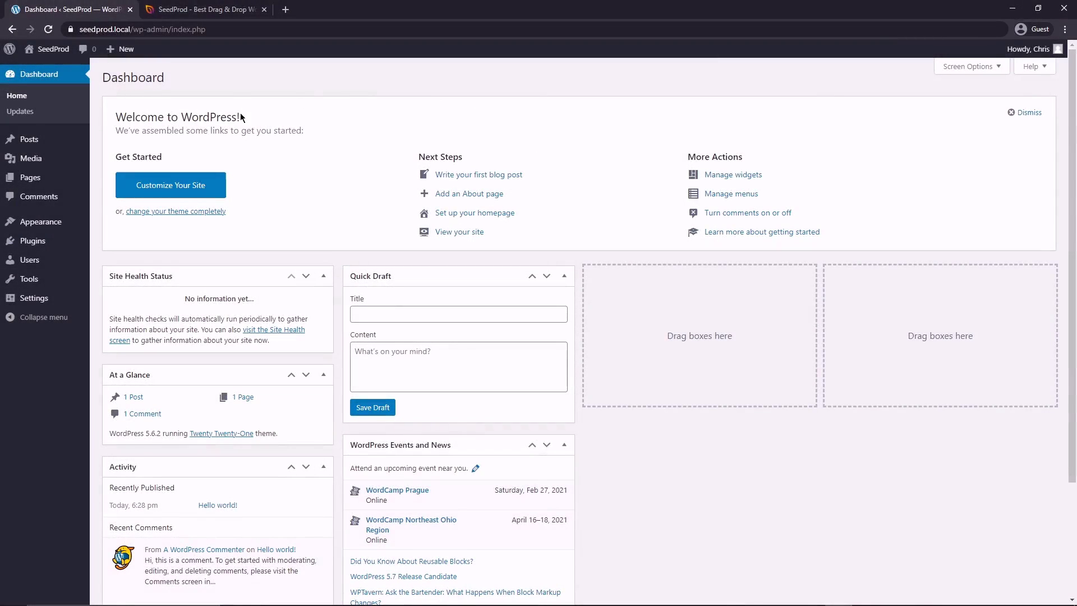
Step: Sign in to the SeedProd account from seedprod.com
{"action": "left_click", "coordinate": [204, 9]}
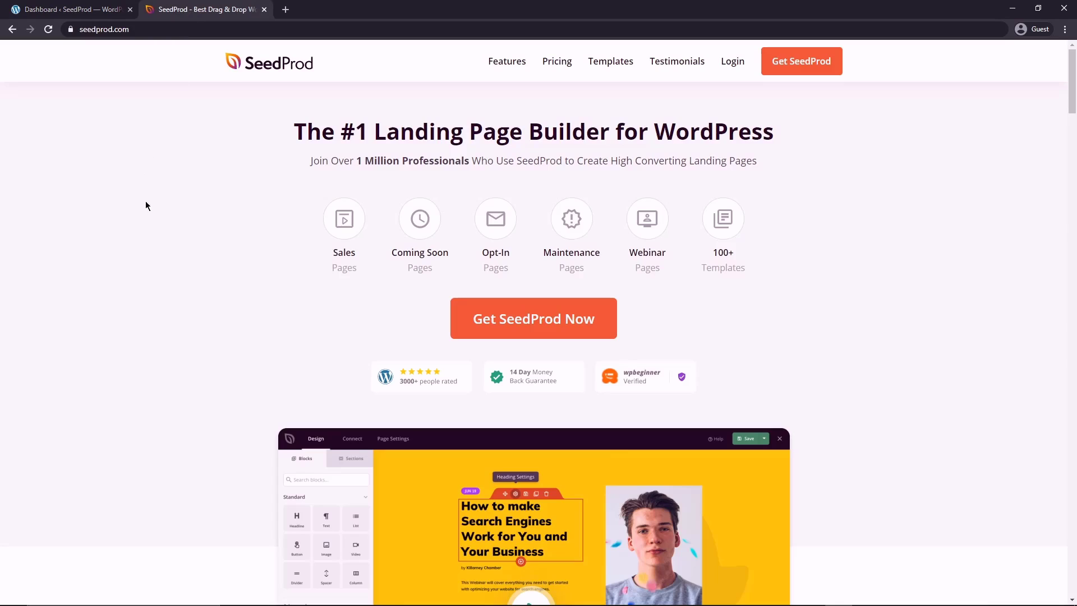
{"action": "mouse_move", "coordinate": [803, 102]}
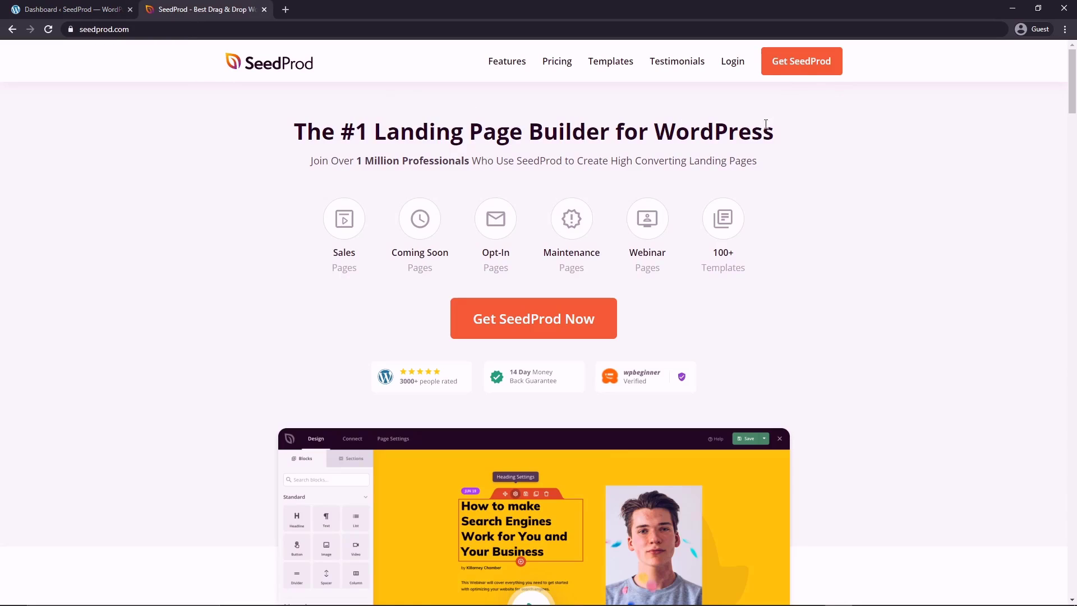
{"action": "mouse_move", "coordinate": [801, 60]}
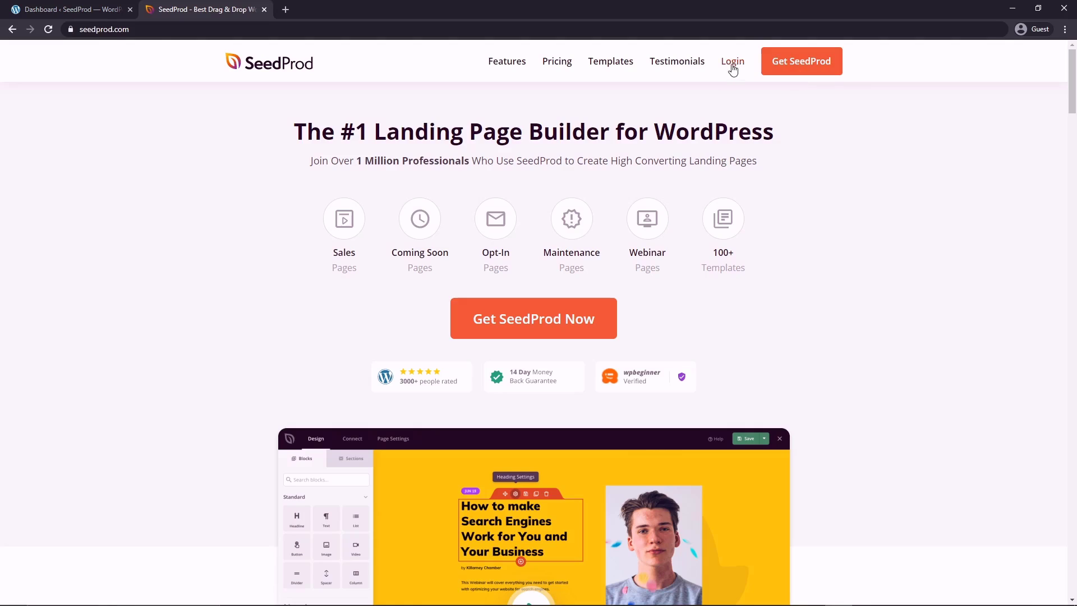
{"action": "left_click", "coordinate": [733, 61]}
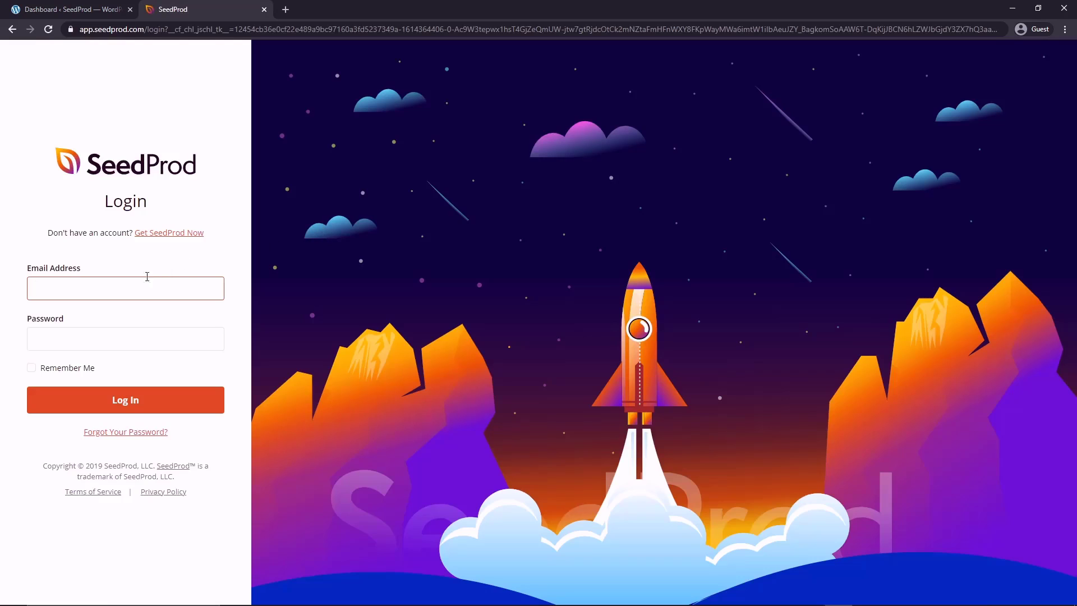
{"action": "left_click", "coordinate": [124, 399]}
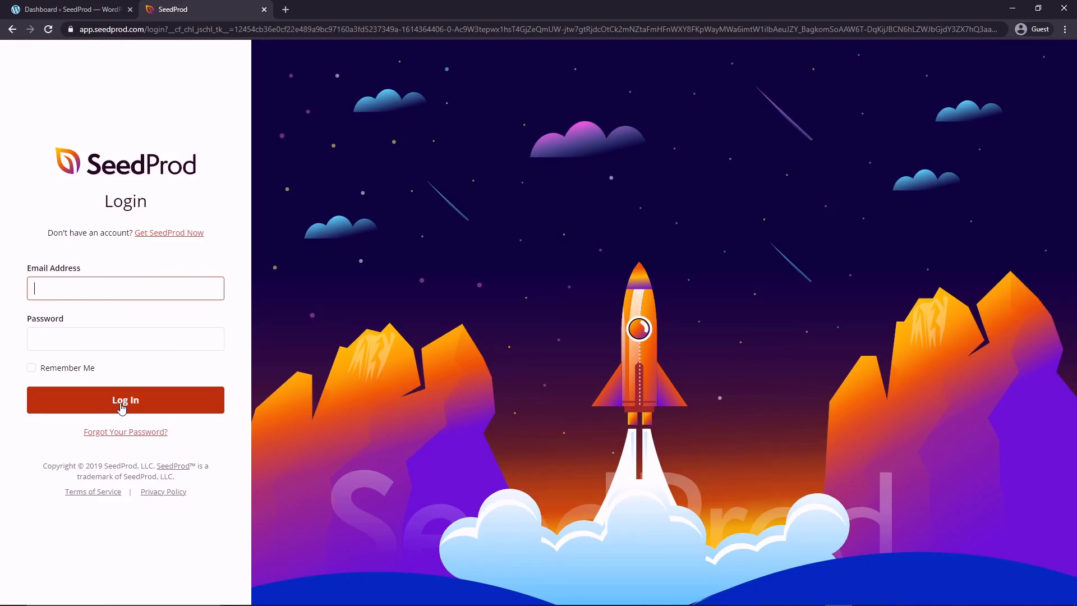
{"action": "left_click", "coordinate": [124, 400]}
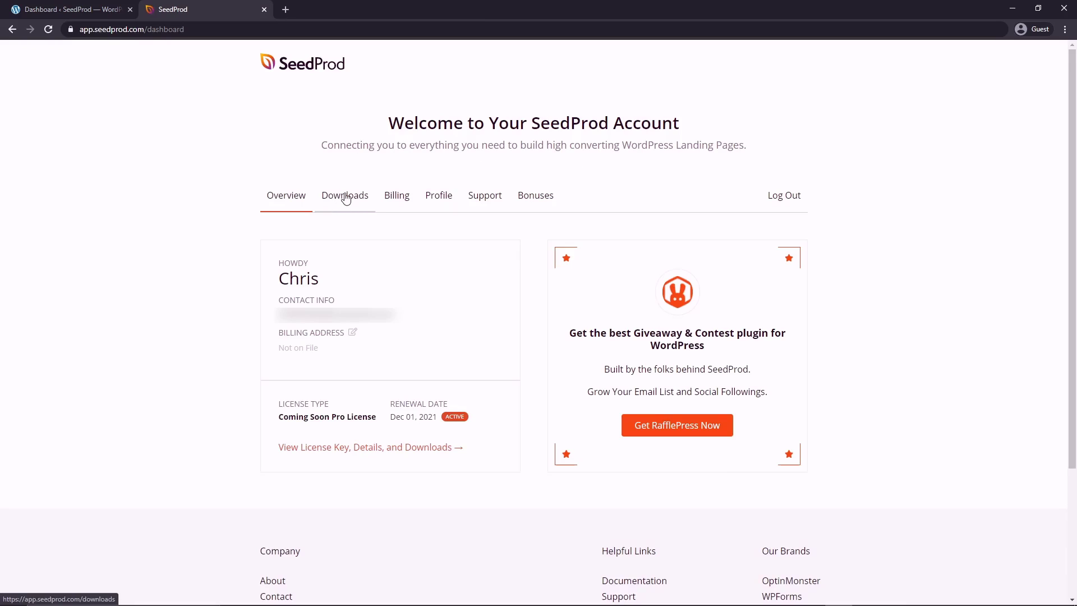
Step: Download the Landing Page Pro 6.1.2 plugin zip from the account's Downloads area
{"action": "left_click", "coordinate": [345, 196]}
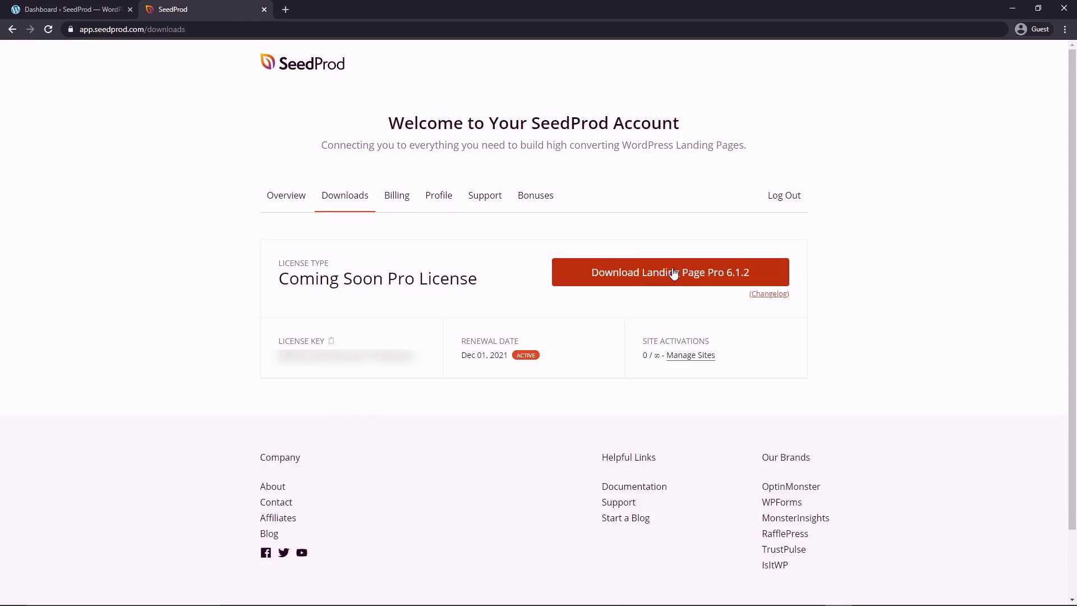
{"action": "left_click", "coordinate": [670, 272]}
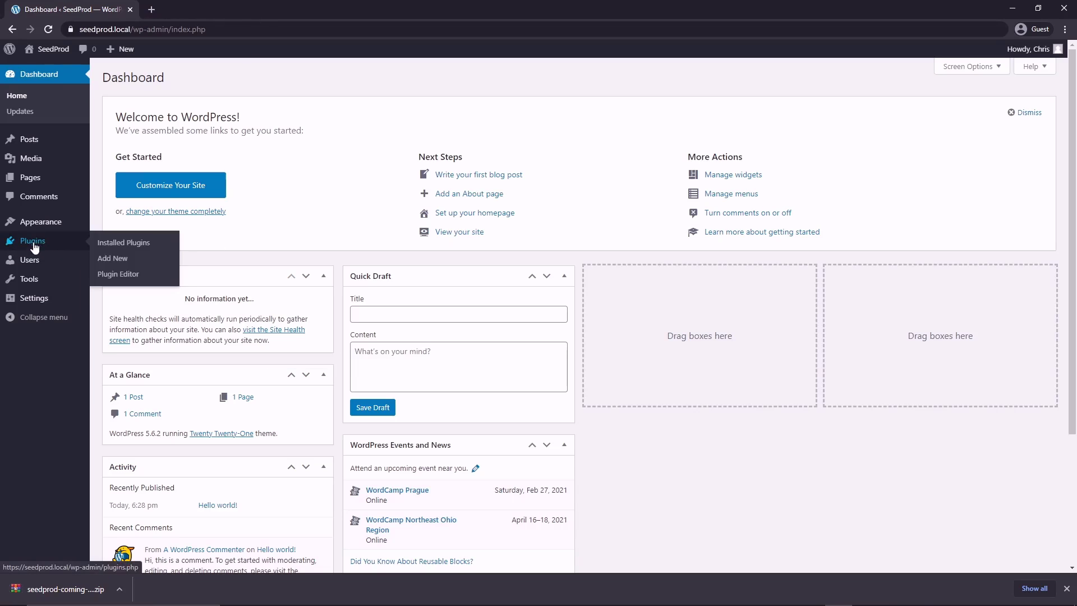
Step: Upload, install and activate the SeedProd plugin zip, then paste its license key
{"action": "left_click", "coordinate": [113, 258]}
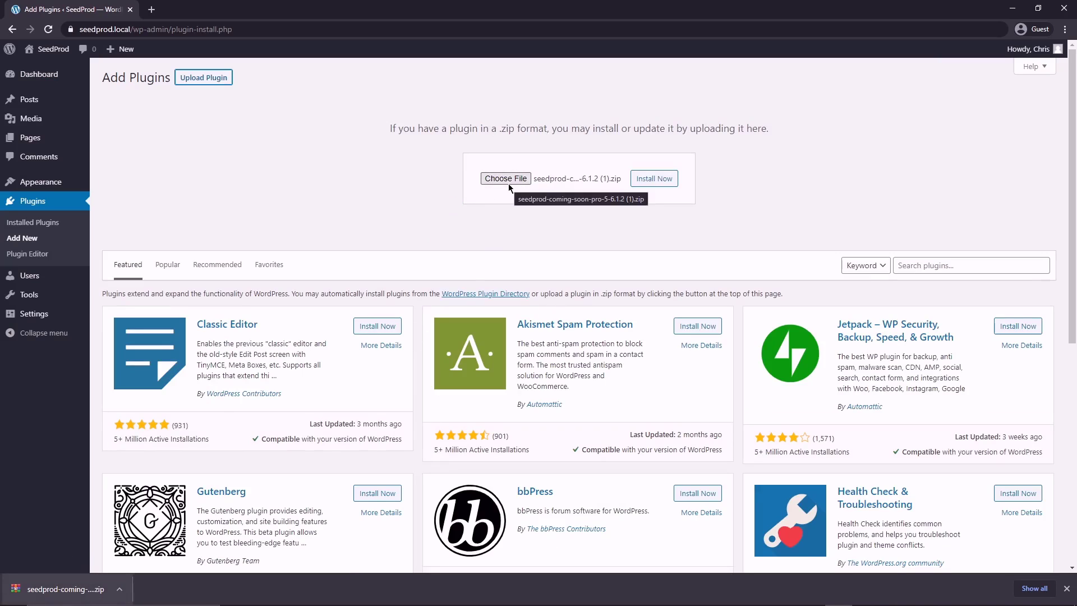
{"action": "mouse_move", "coordinate": [653, 179]}
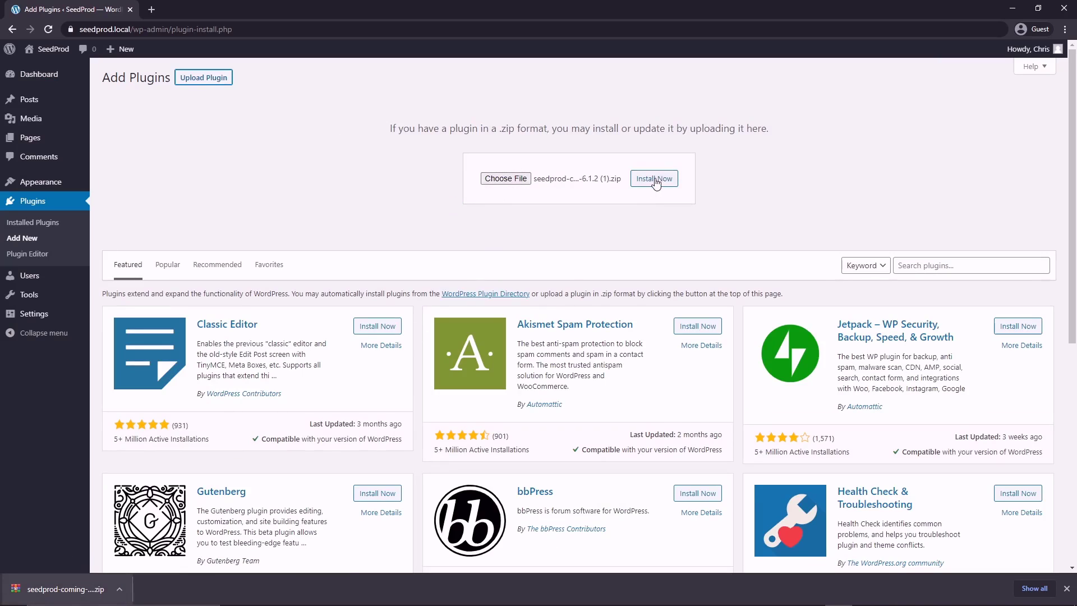
{"action": "left_click", "coordinate": [653, 178]}
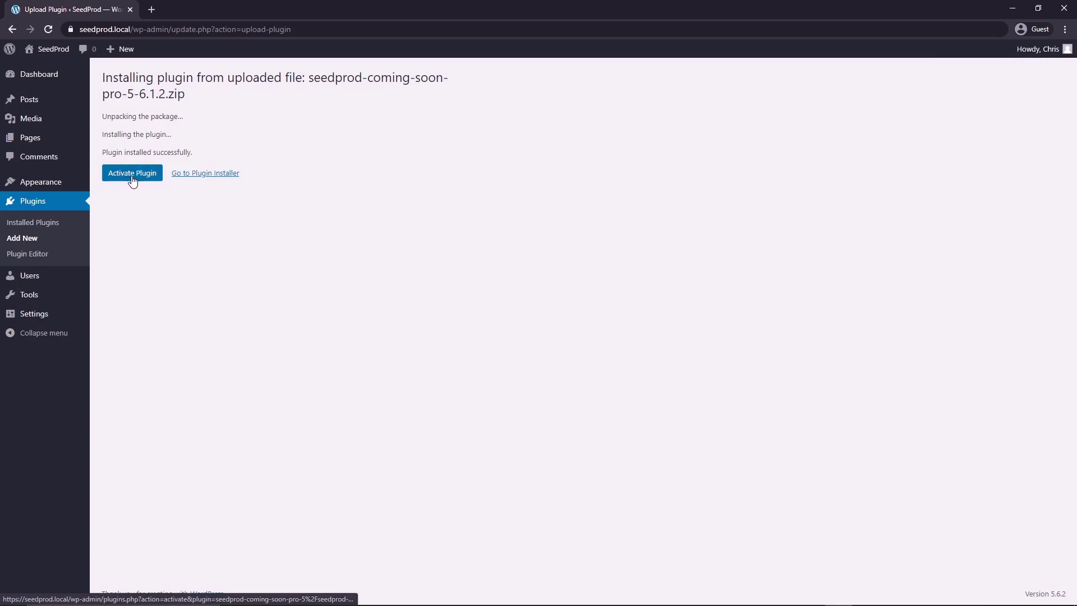
{"action": "left_click", "coordinate": [132, 173]}
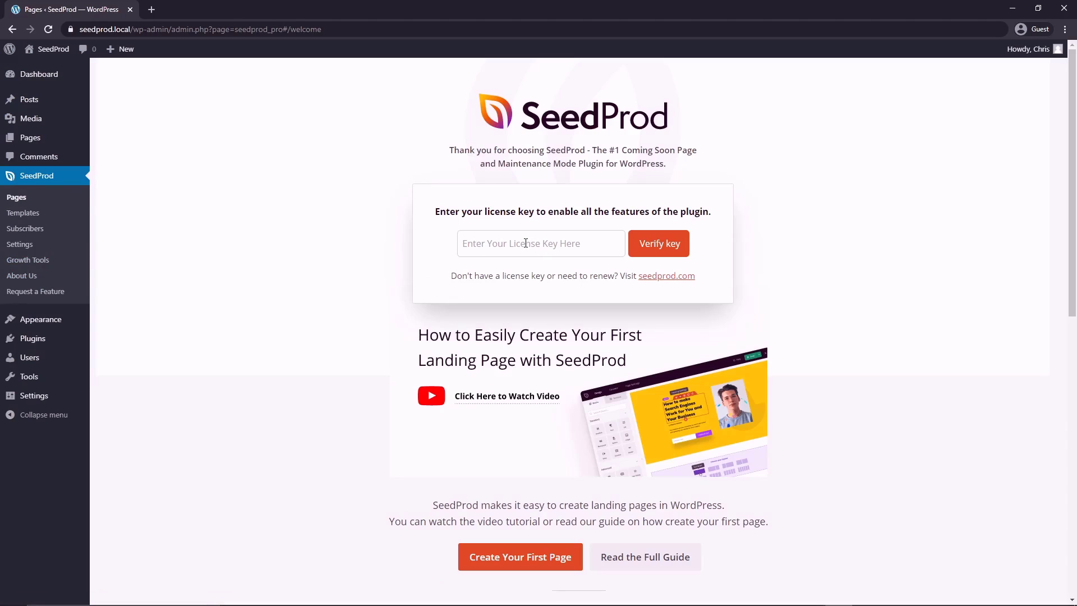
{"action": "right_click", "coordinate": [540, 243]}
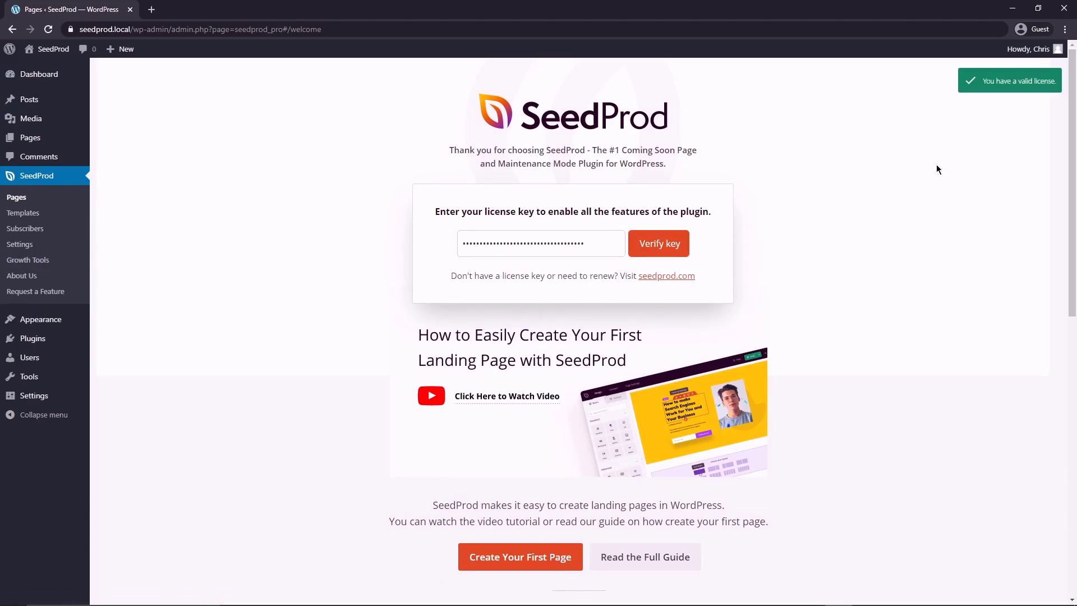
{"action": "mouse_move", "coordinate": [1011, 102]}
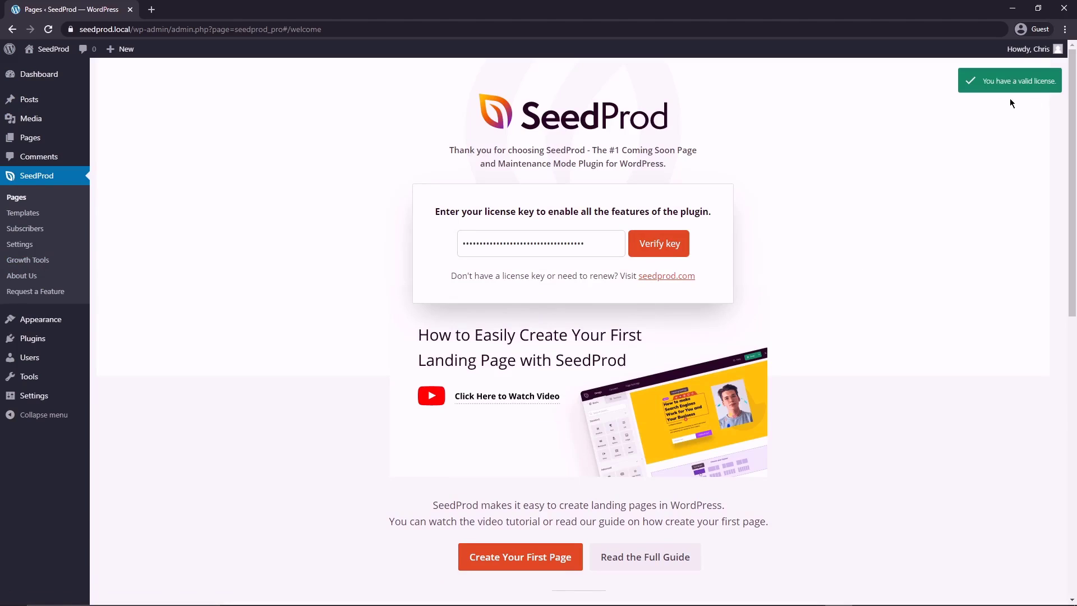
{"action": "mouse_move", "coordinate": [519, 557]}
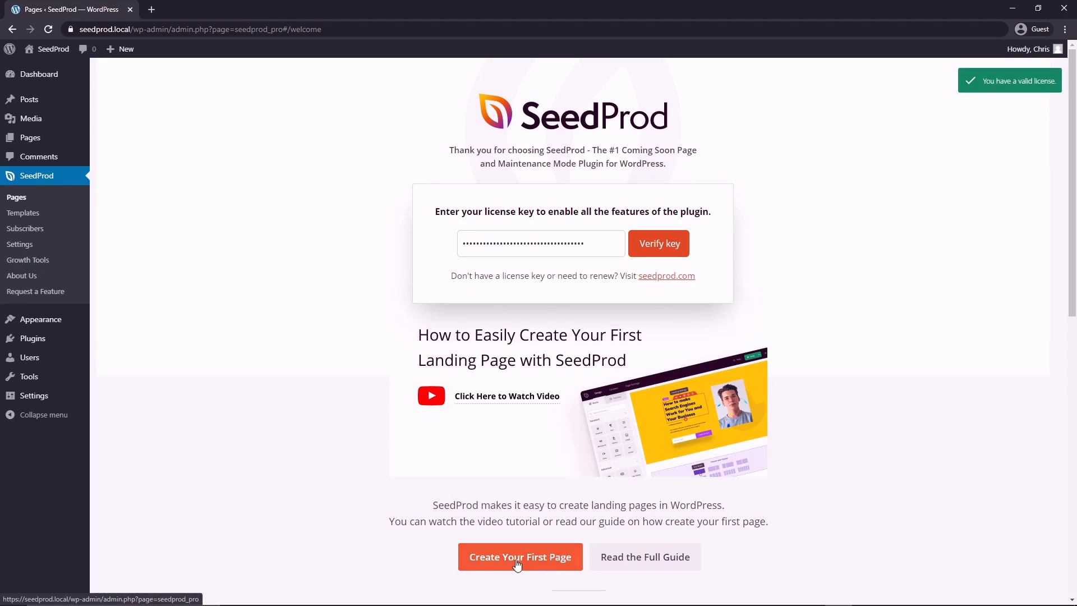
{"action": "mouse_move", "coordinate": [16, 197]}
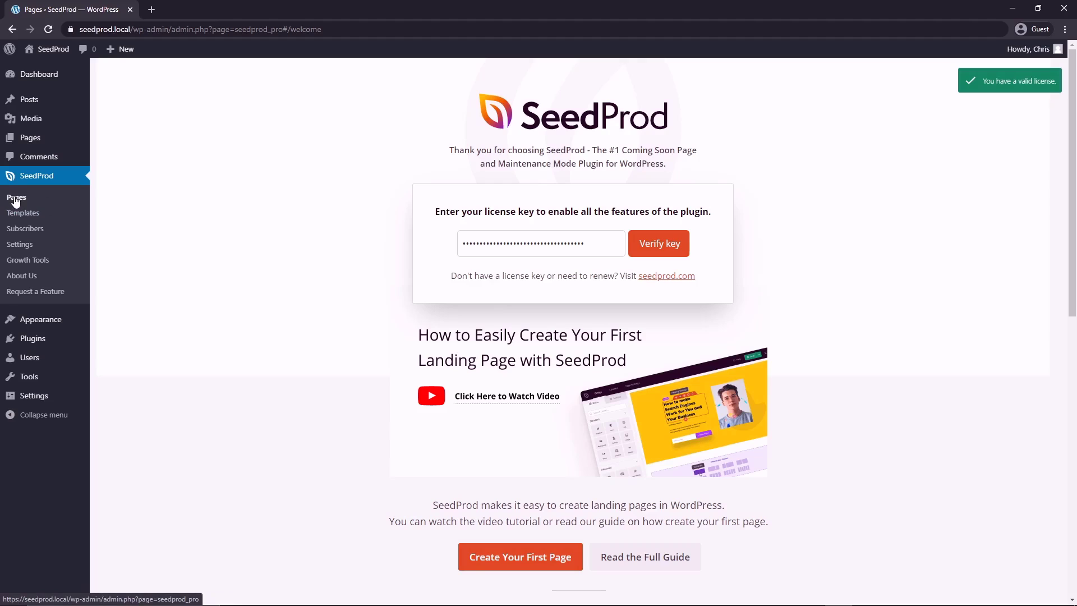
Step: Start a new SeedProd landing page and filter the templates to Lead Squeeze
{"action": "left_click", "coordinate": [16, 197]}
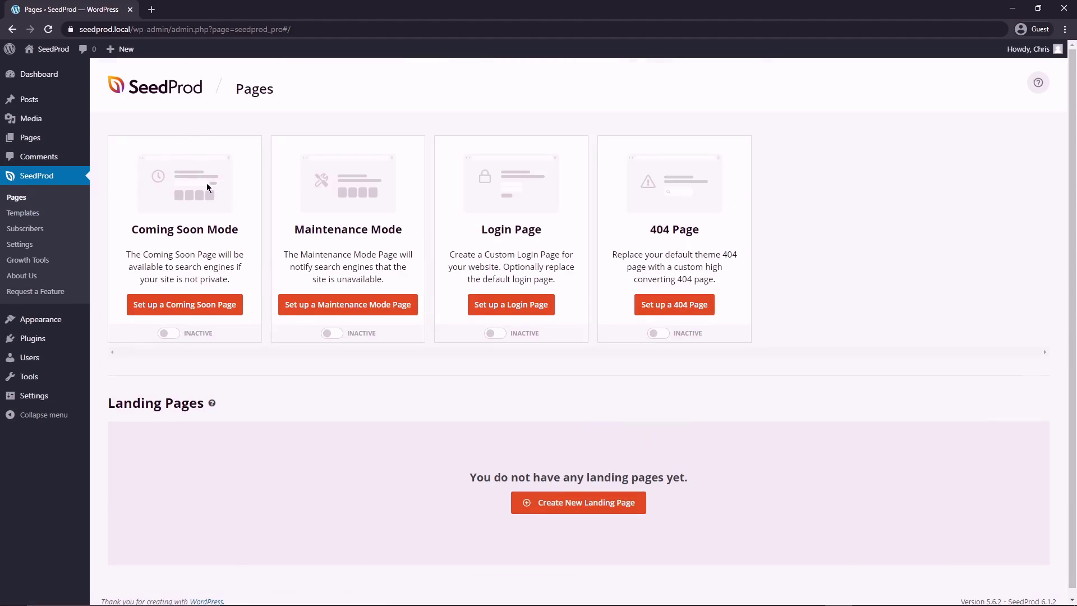
{"action": "mouse_move", "coordinate": [694, 218]}
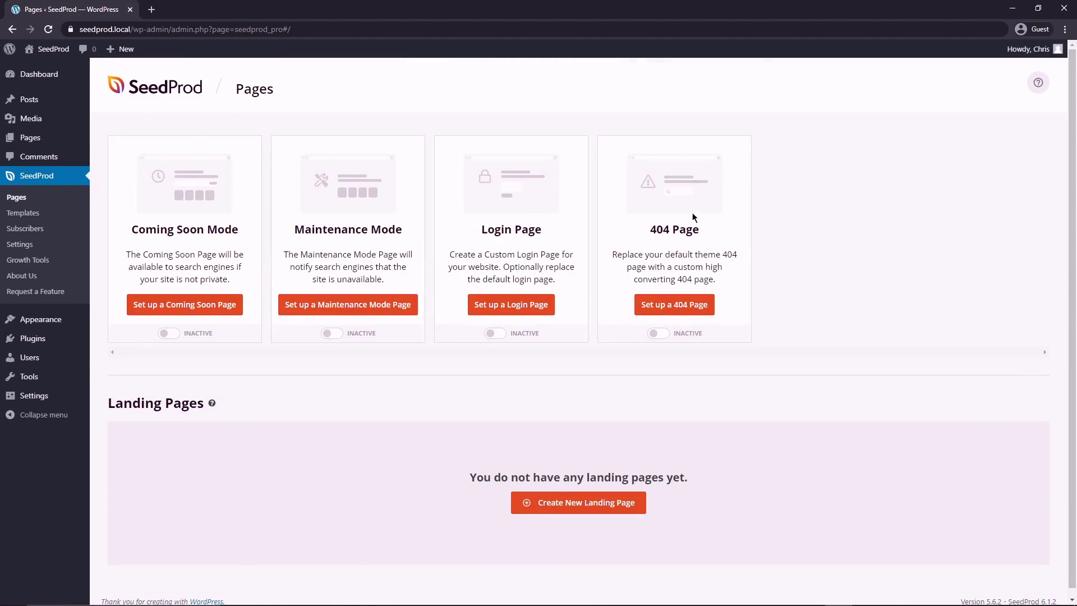
{"action": "mouse_move", "coordinate": [812, 259]}
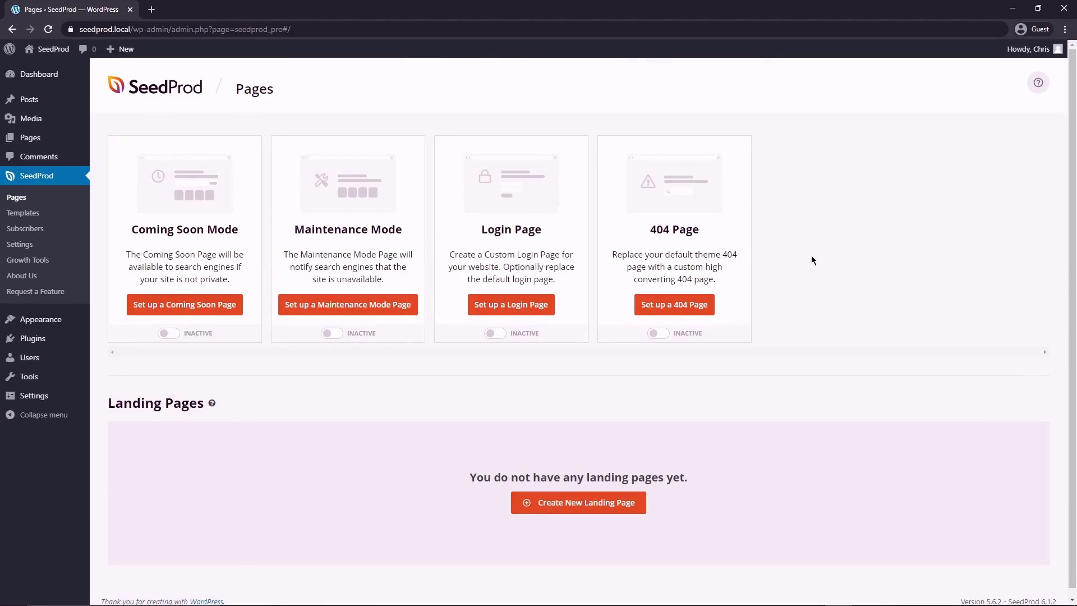
{"action": "mouse_move", "coordinate": [474, 535]}
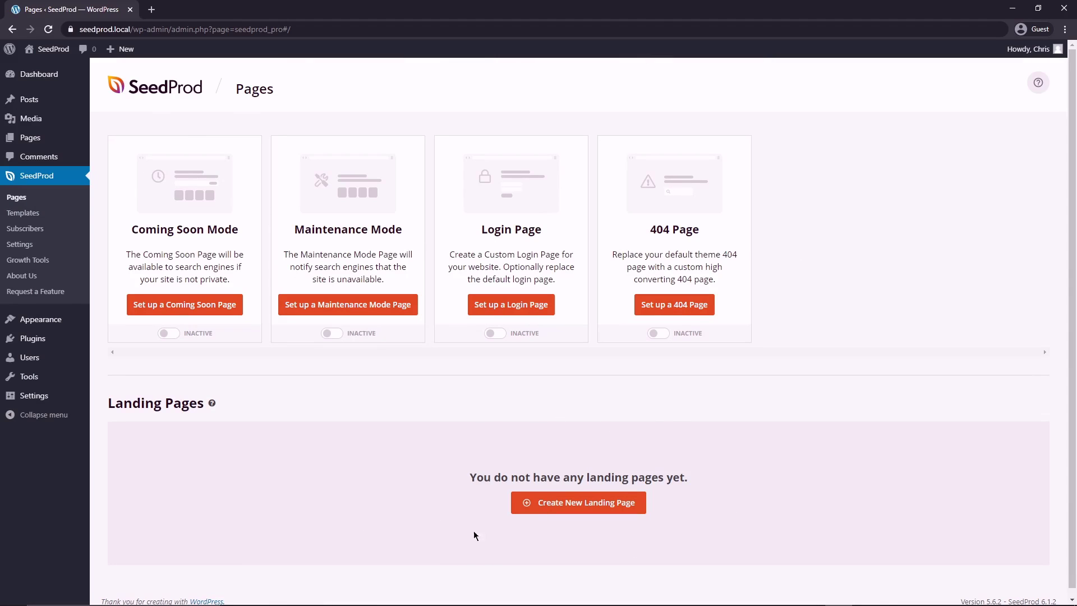
{"action": "left_click", "coordinate": [578, 503]}
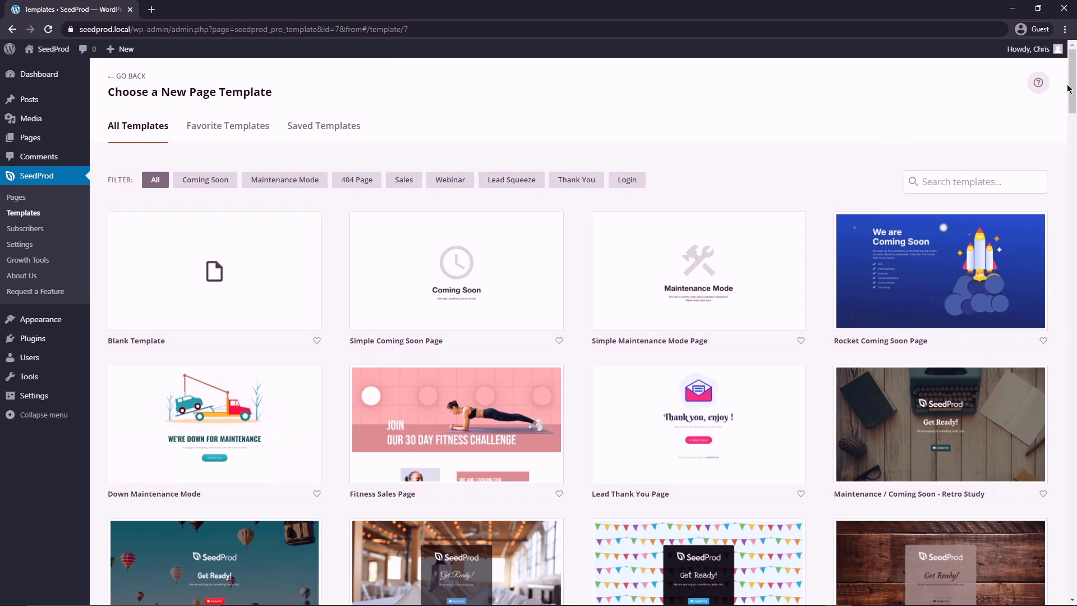
{"action": "scroll", "scroll_direction": "down", "scroll_amount": 3}
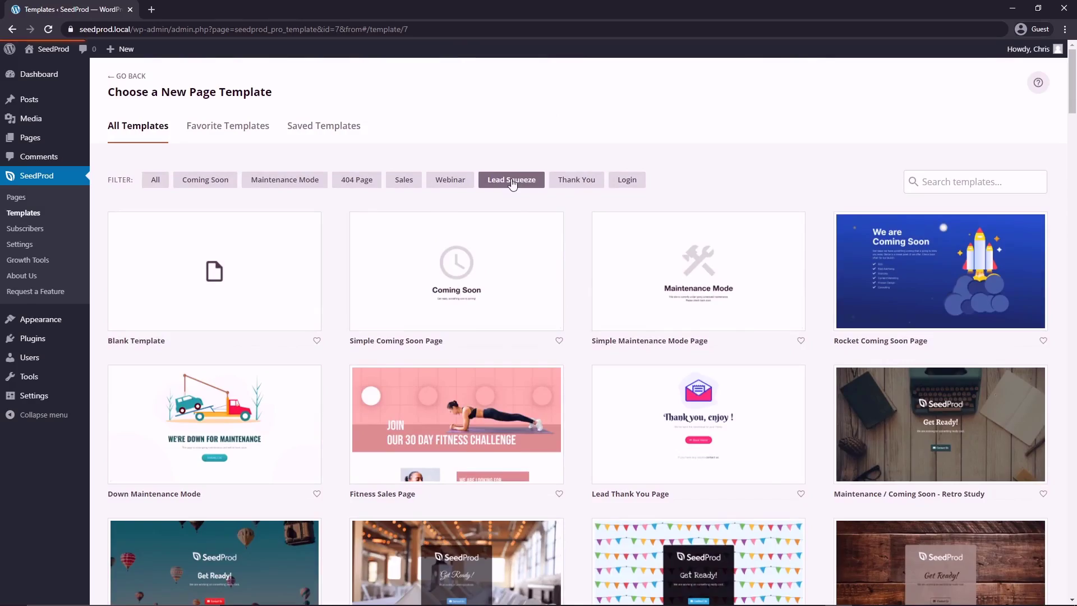
{"action": "left_click", "coordinate": [511, 179]}
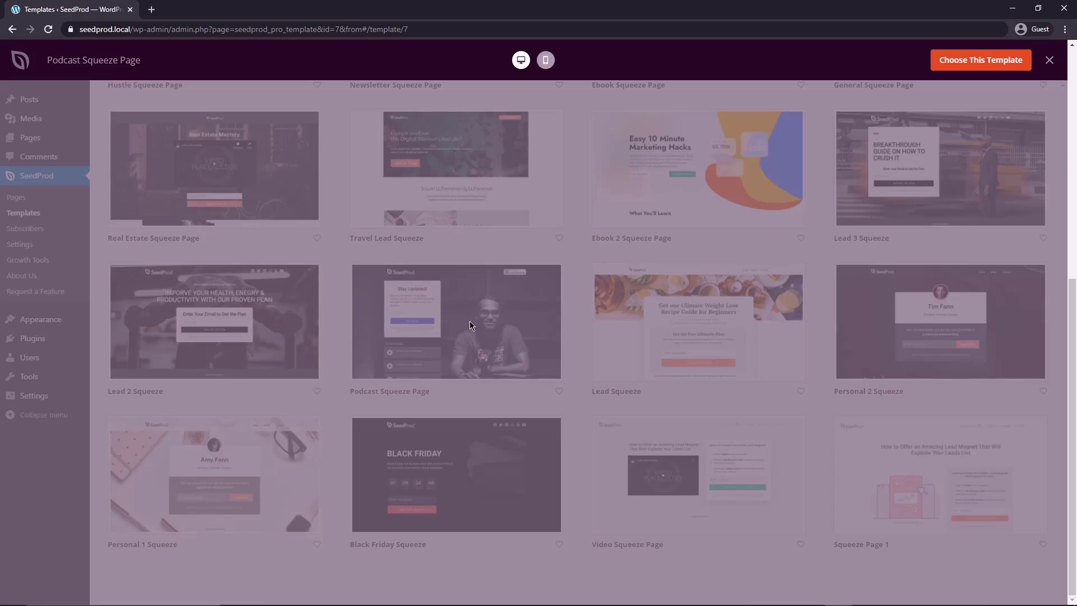
Step: Preview the Podcast Squeeze Page at phone width, then choose the Lead Squeeze template
{"action": "left_click", "coordinate": [455, 321]}
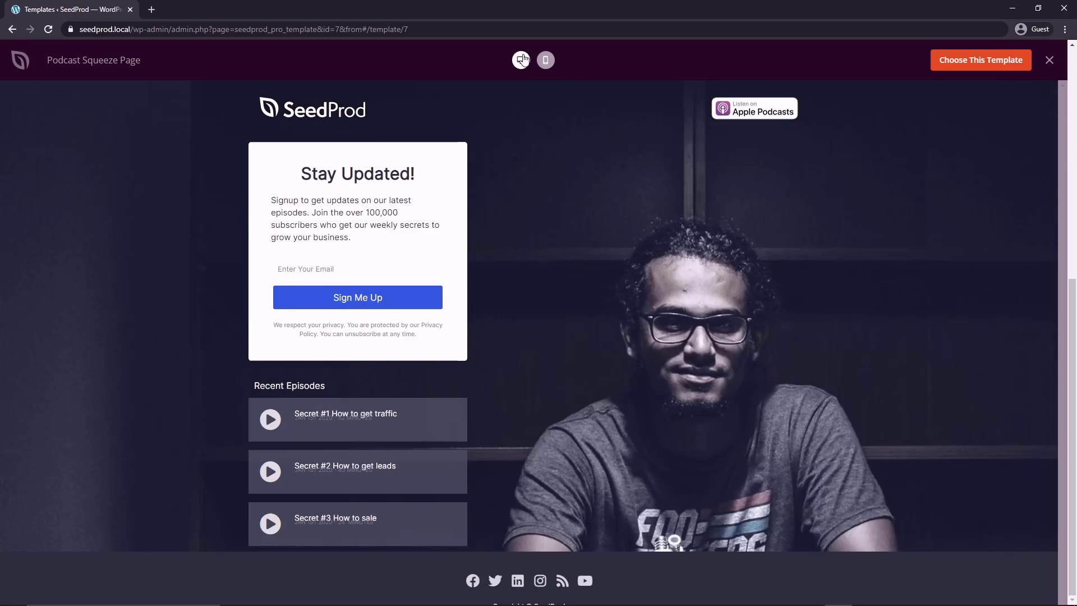
{"action": "left_click", "coordinate": [545, 59]}
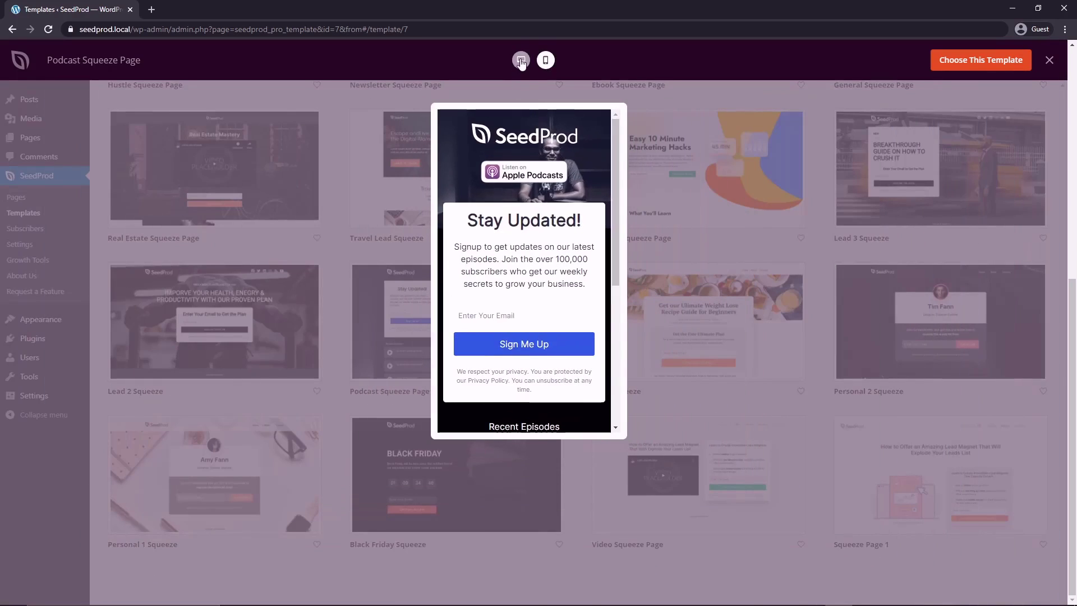
{"action": "left_click", "coordinate": [1049, 59]}
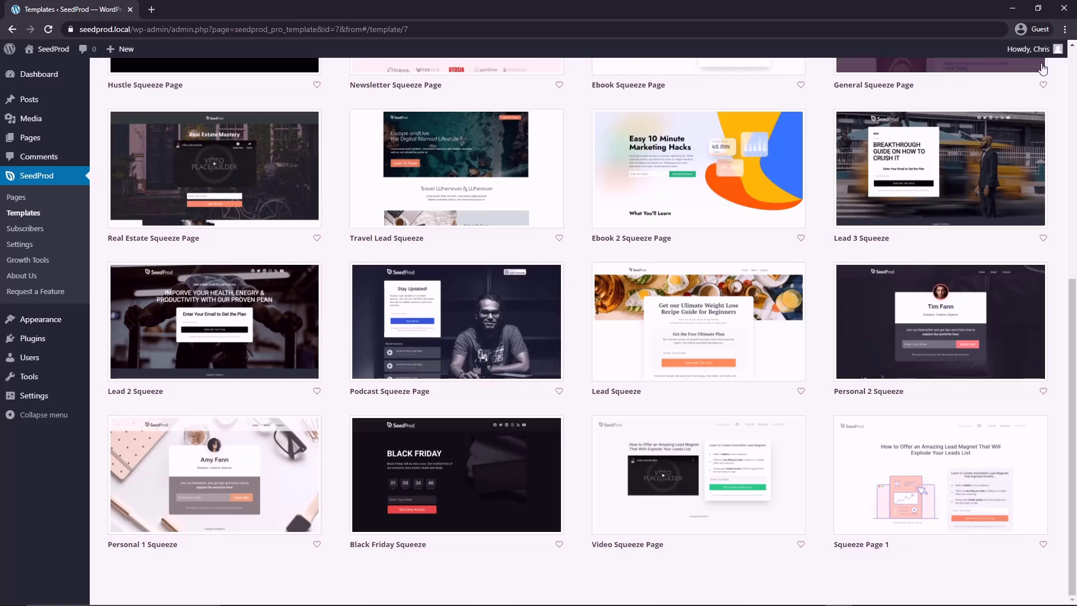
{"action": "mouse_move", "coordinate": [698, 323]}
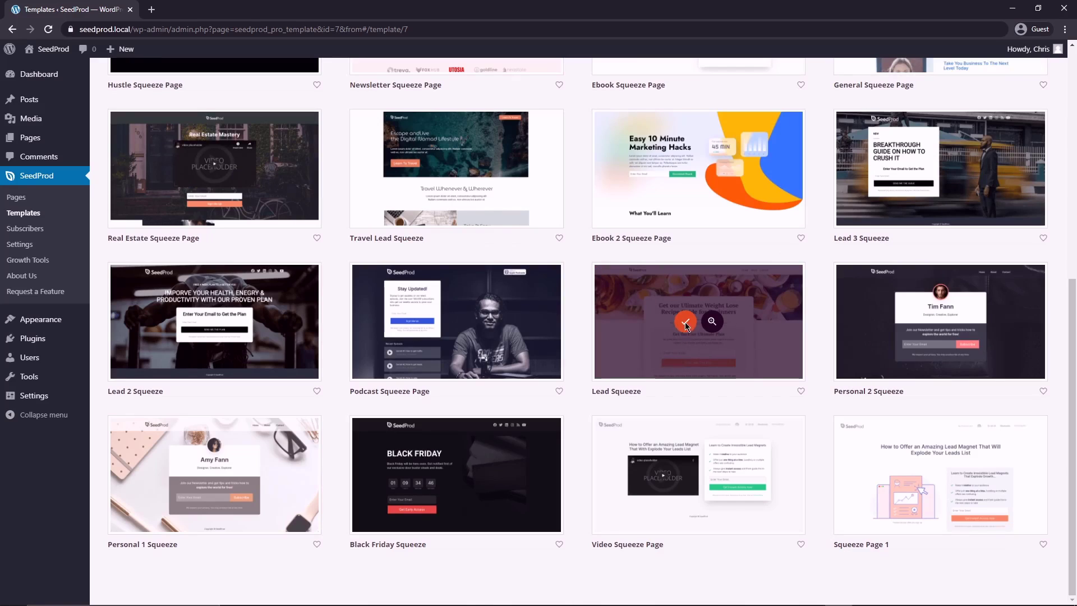
{"action": "left_click", "coordinate": [685, 323]}
{"action": "type", "text": "Lead Capture"}
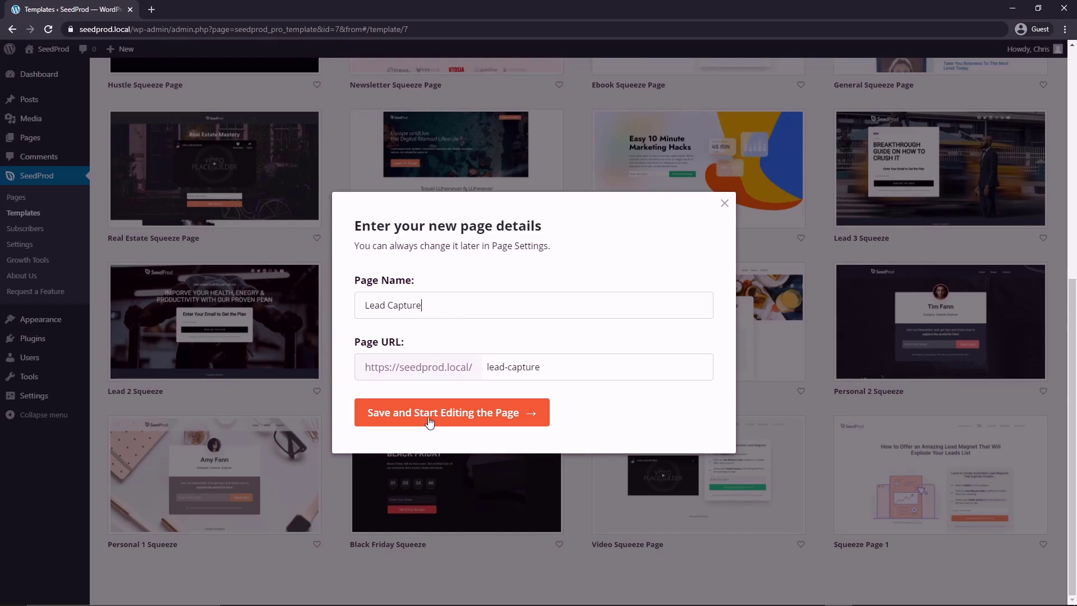
Step: Save the Lead Capture page details and inspect the headline and opt-in blocks in the builder
{"action": "left_click", "coordinate": [444, 412]}
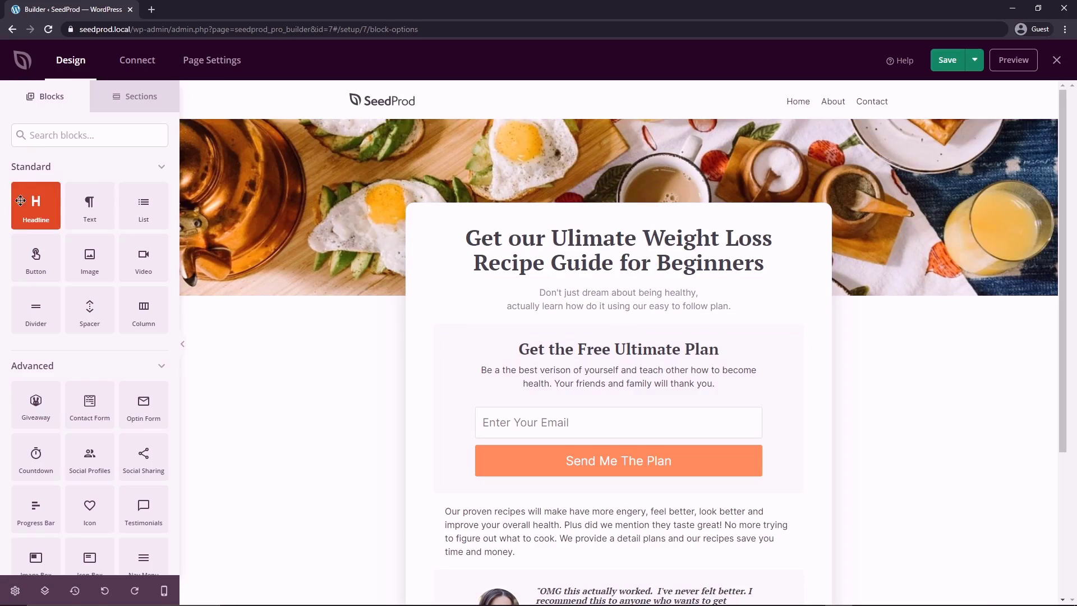
{"action": "mouse_move", "coordinate": [15, 498]}
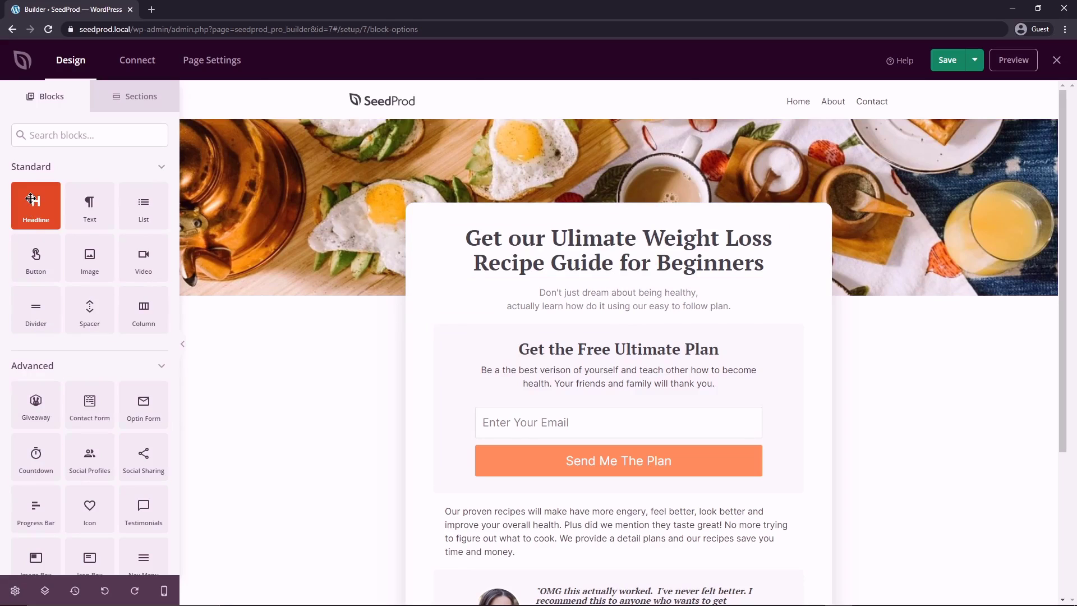
{"action": "mouse_move", "coordinate": [36, 258]}
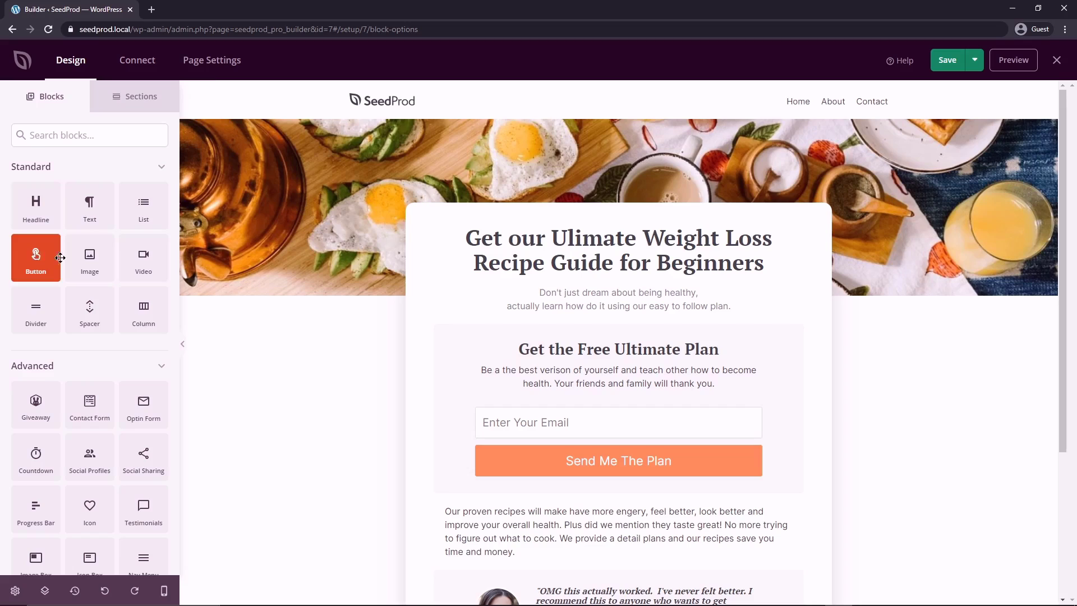
{"action": "scroll", "scroll_direction": "down", "scroll_amount": 3}
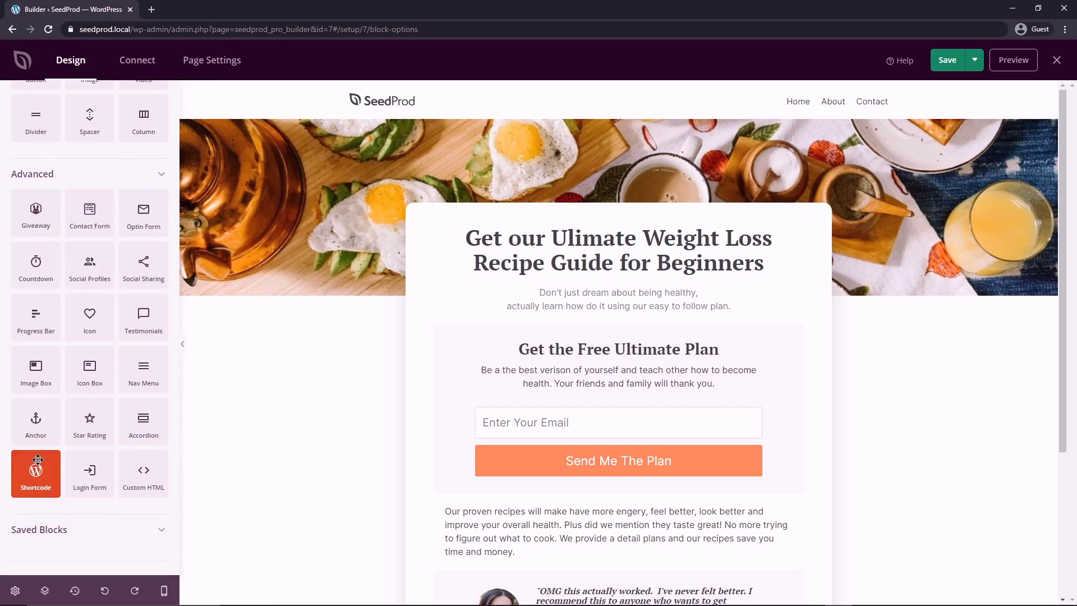
{"action": "mouse_move", "coordinate": [142, 369]}
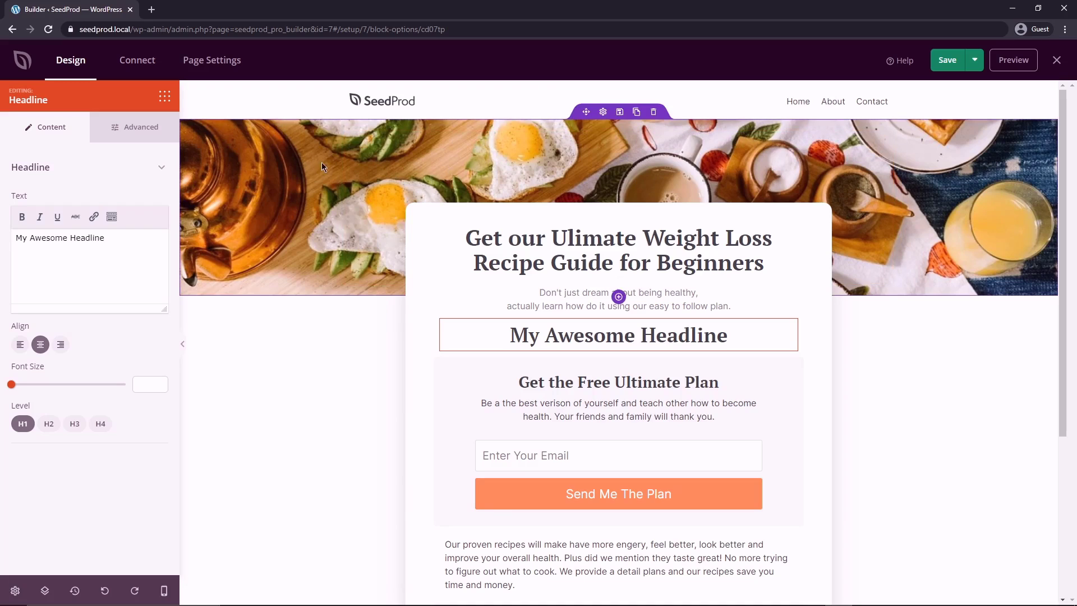
{"action": "left_click", "coordinate": [619, 249]}
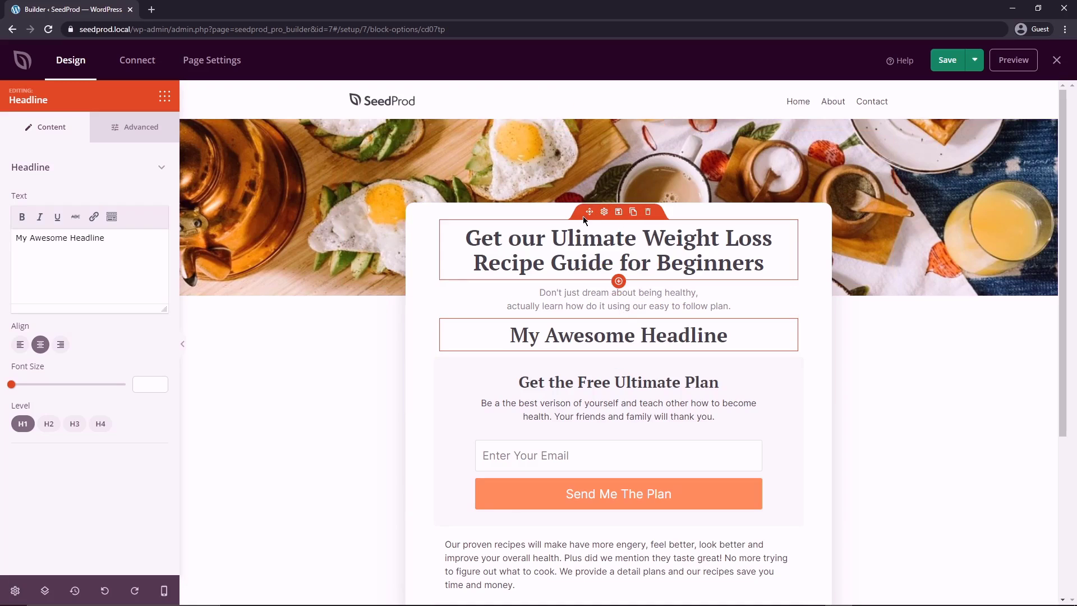
{"action": "left_click", "coordinate": [618, 335]}
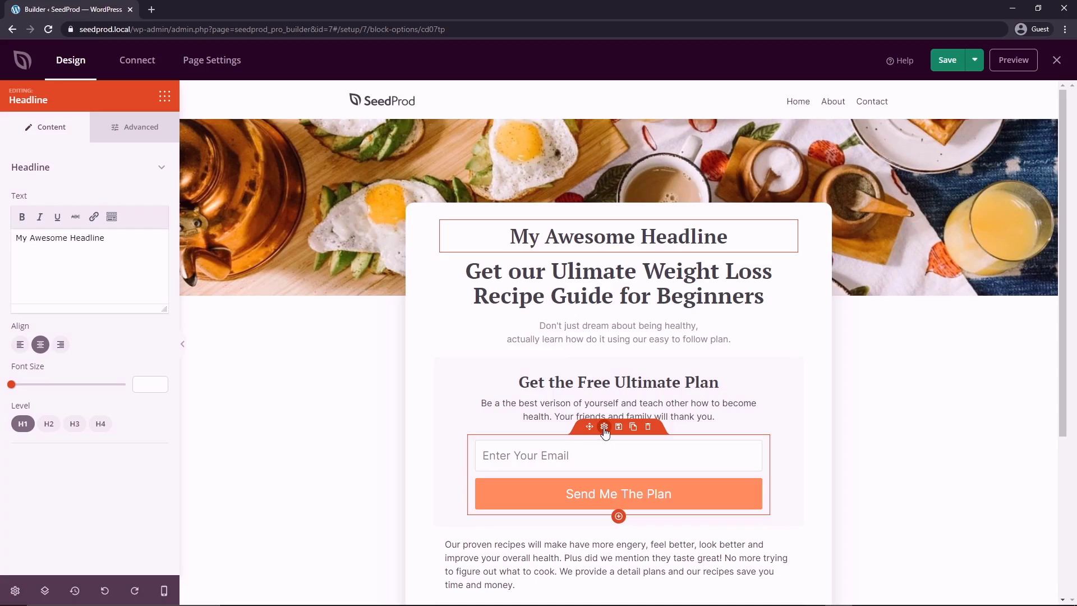
{"action": "left_click", "coordinate": [604, 426]}
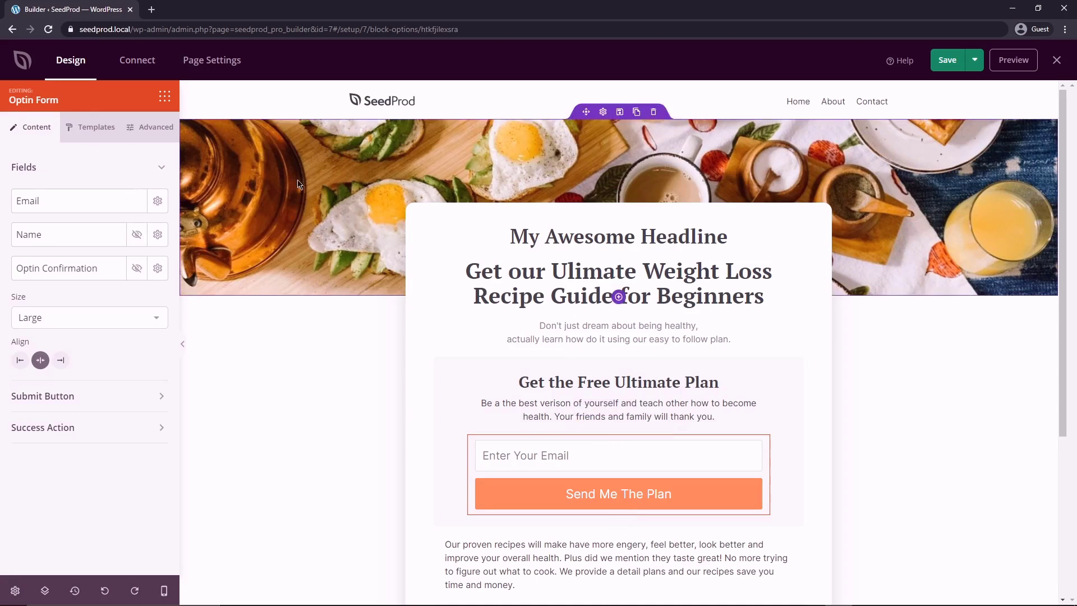
{"action": "left_click", "coordinate": [617, 235]}
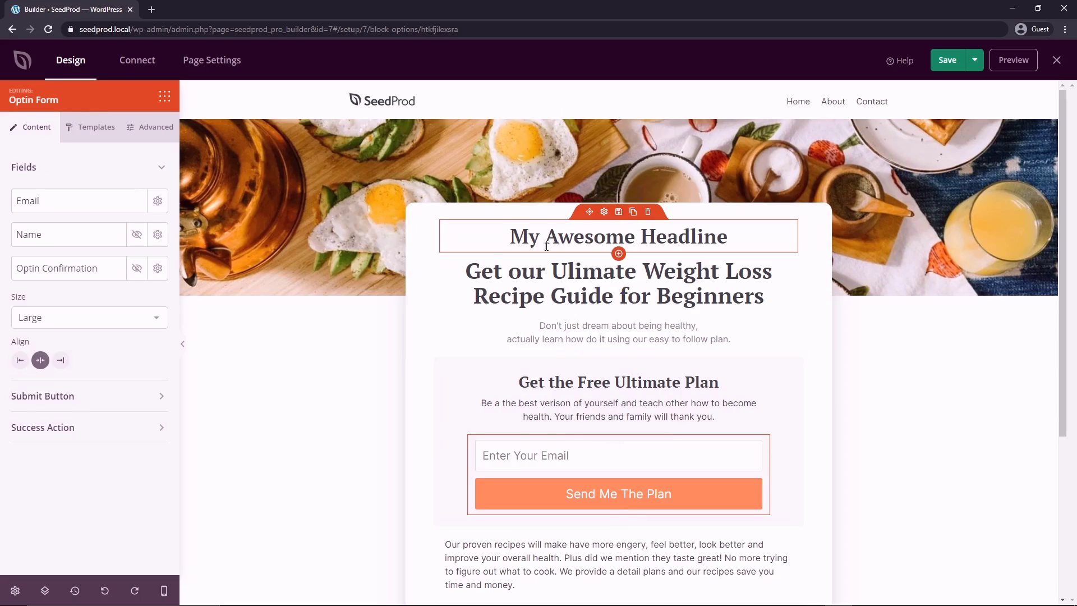
{"action": "mouse_move", "coordinate": [610, 228]}
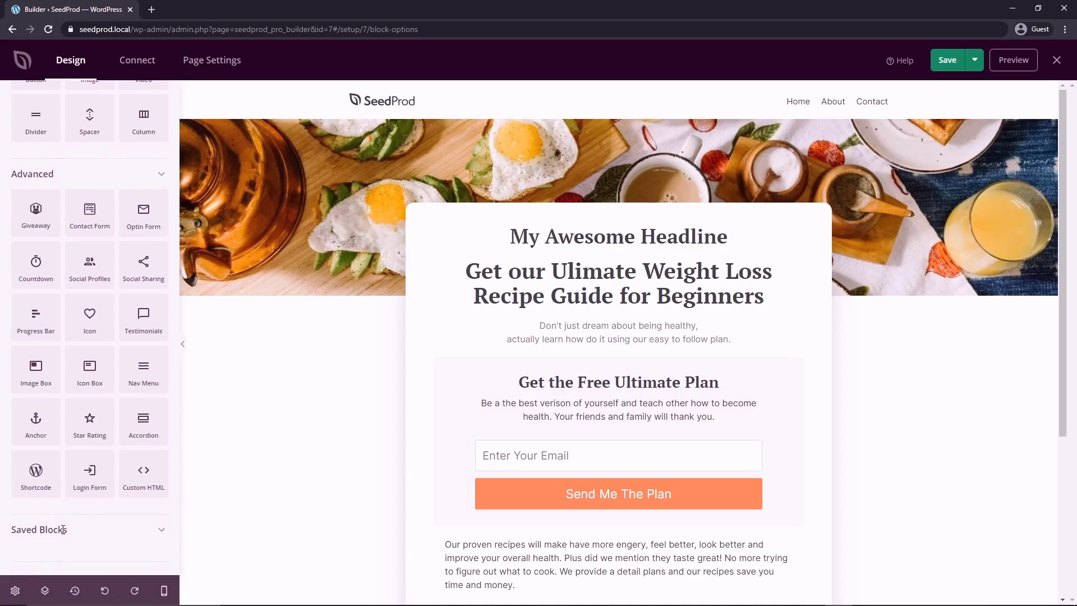
{"action": "mouse_move", "coordinate": [32, 554]}
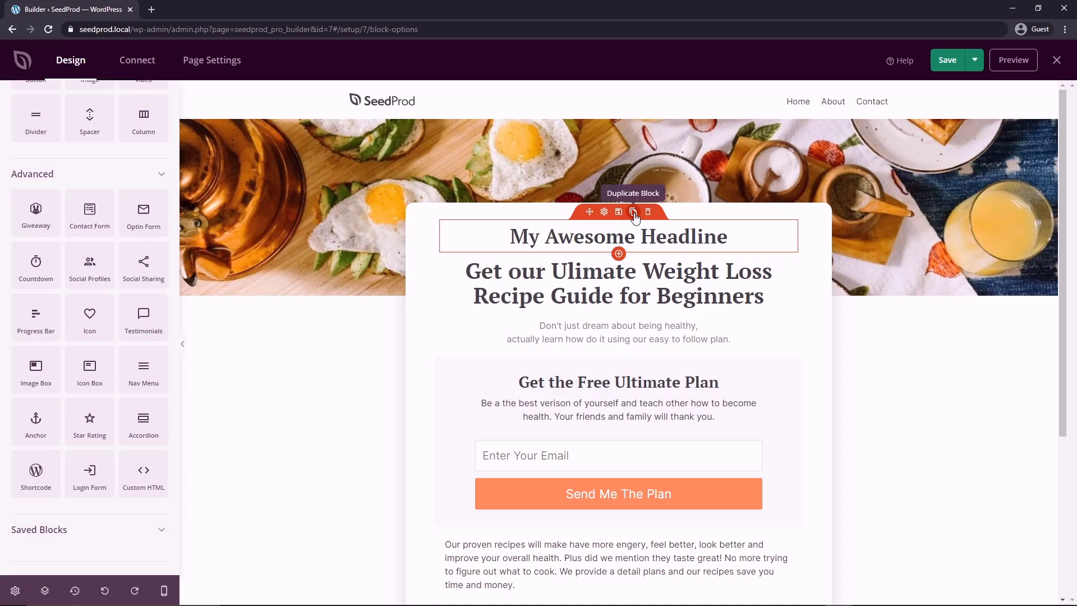
Step: Duplicate the My Awesome Headline test block and delete both copies
{"action": "left_click", "coordinate": [633, 212]}
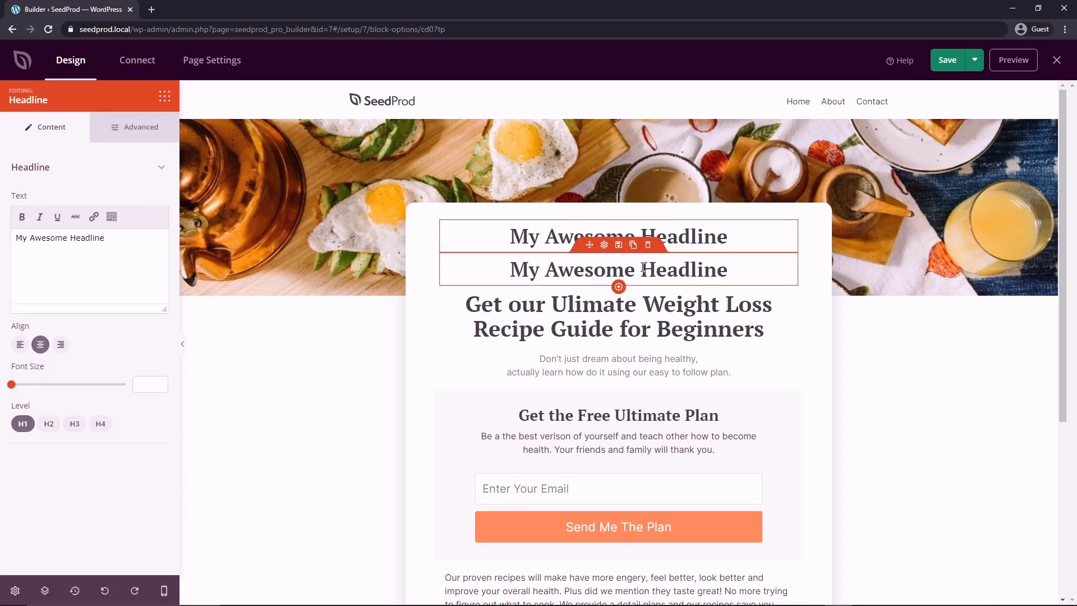
{"action": "left_click", "coordinate": [648, 244]}
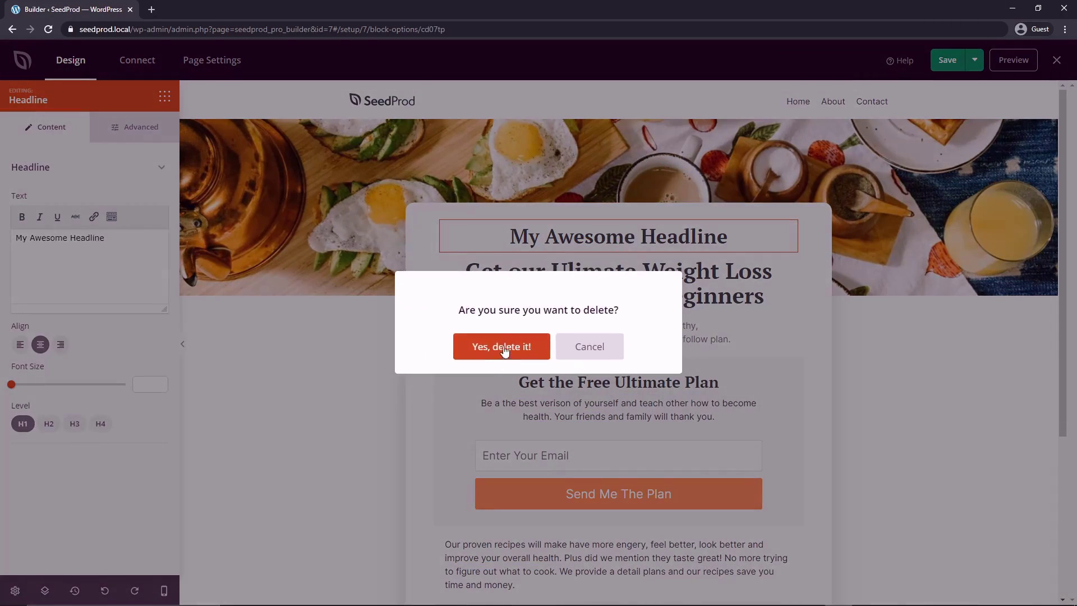
{"action": "left_click", "coordinate": [501, 347]}
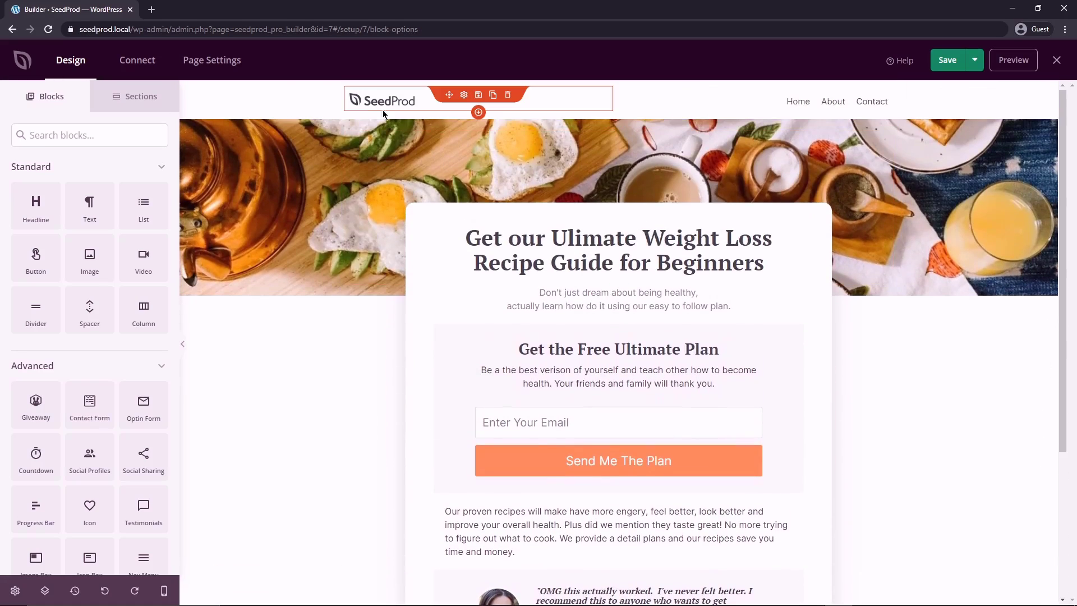
Step: Remove the template's header logo image, leaving the weight-loss headline on top
{"action": "left_click", "coordinate": [381, 100]}
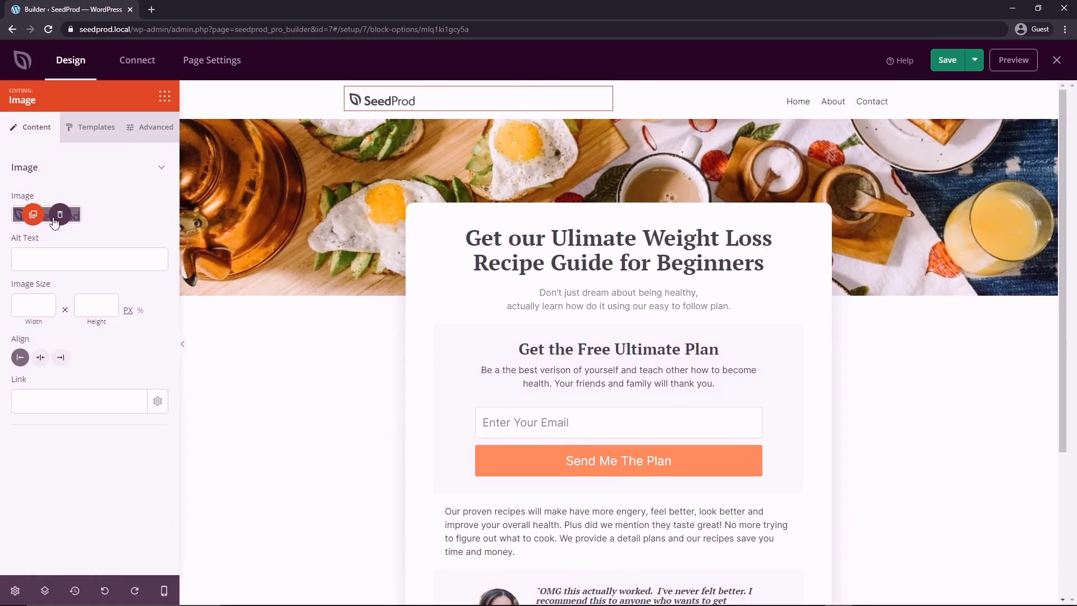
{"action": "left_click", "coordinate": [60, 215]}
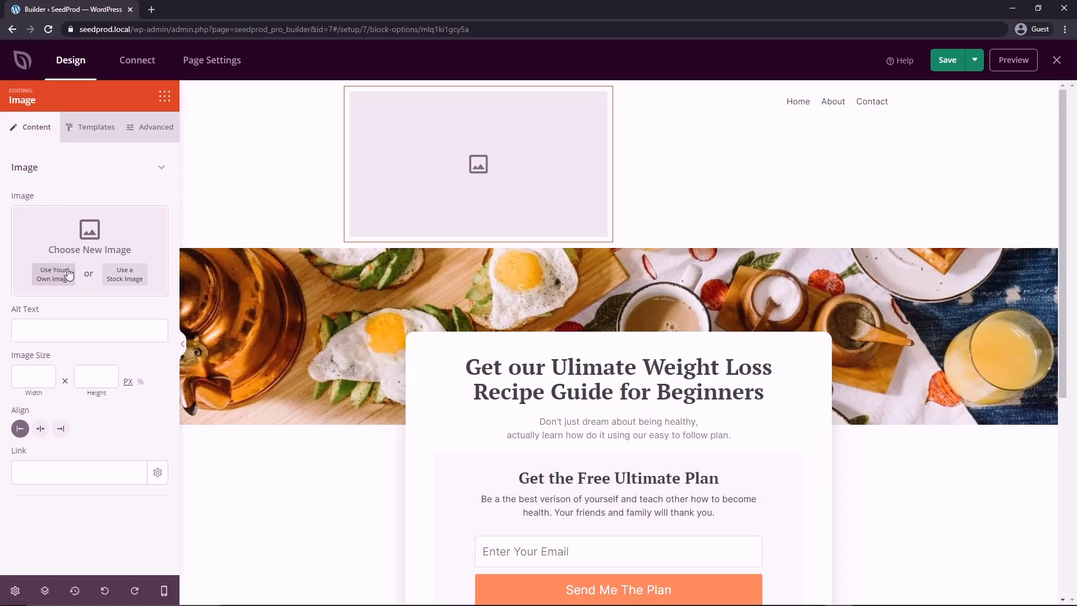
{"action": "left_click", "coordinate": [54, 273]}
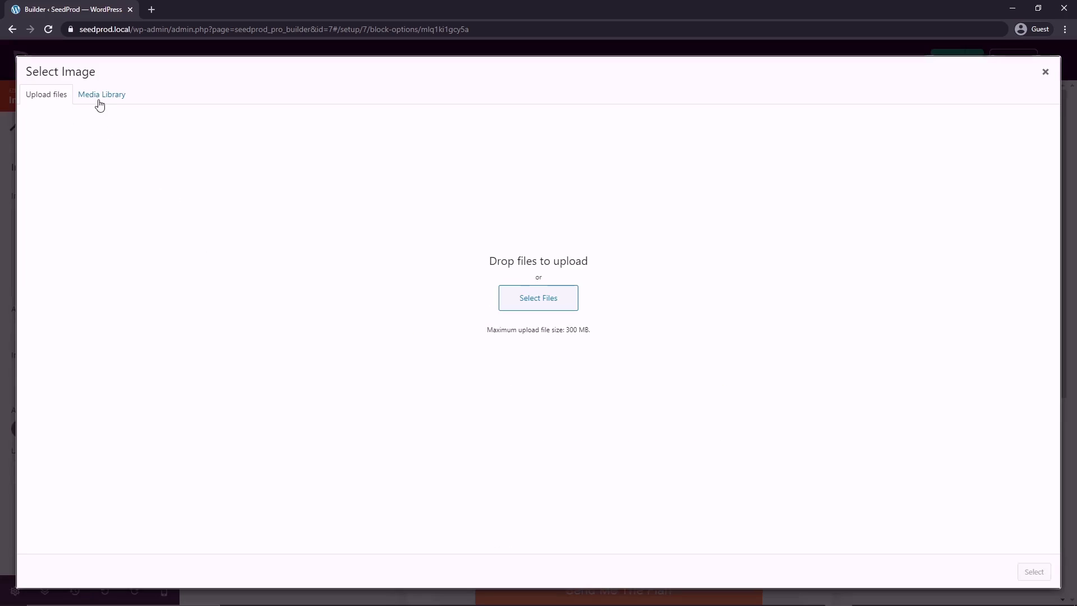
{"action": "left_click", "coordinate": [101, 94]}
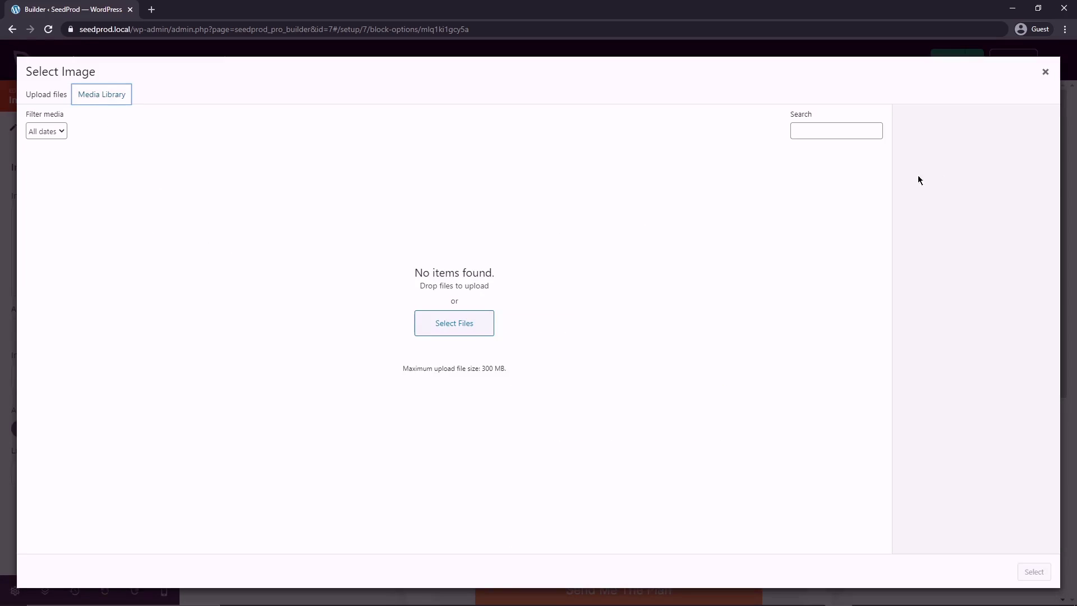
{"action": "left_click", "coordinate": [1044, 72]}
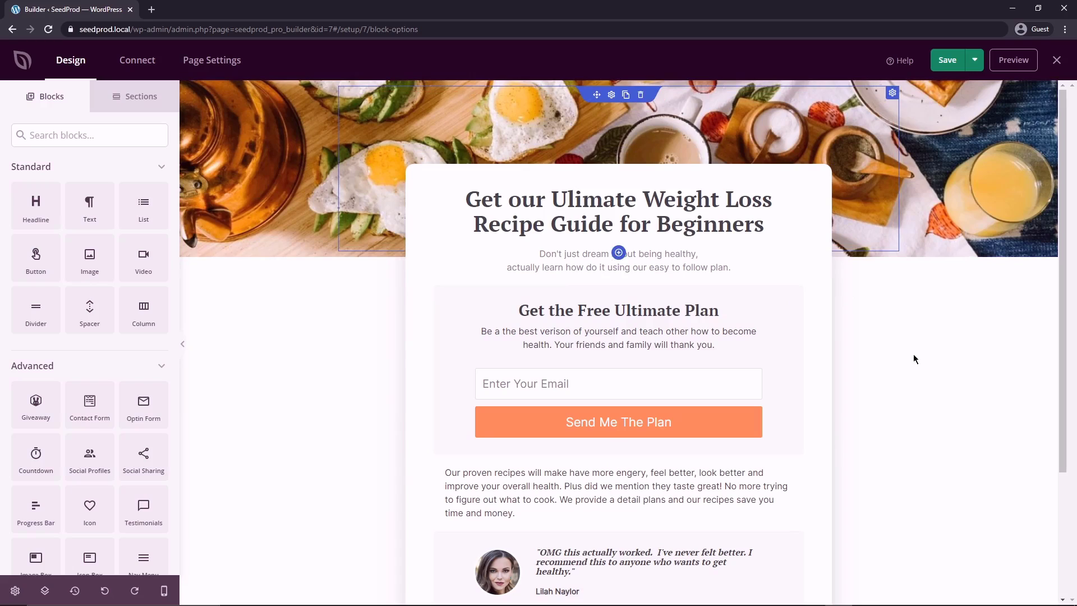
{"action": "left_click", "coordinate": [617, 371]}
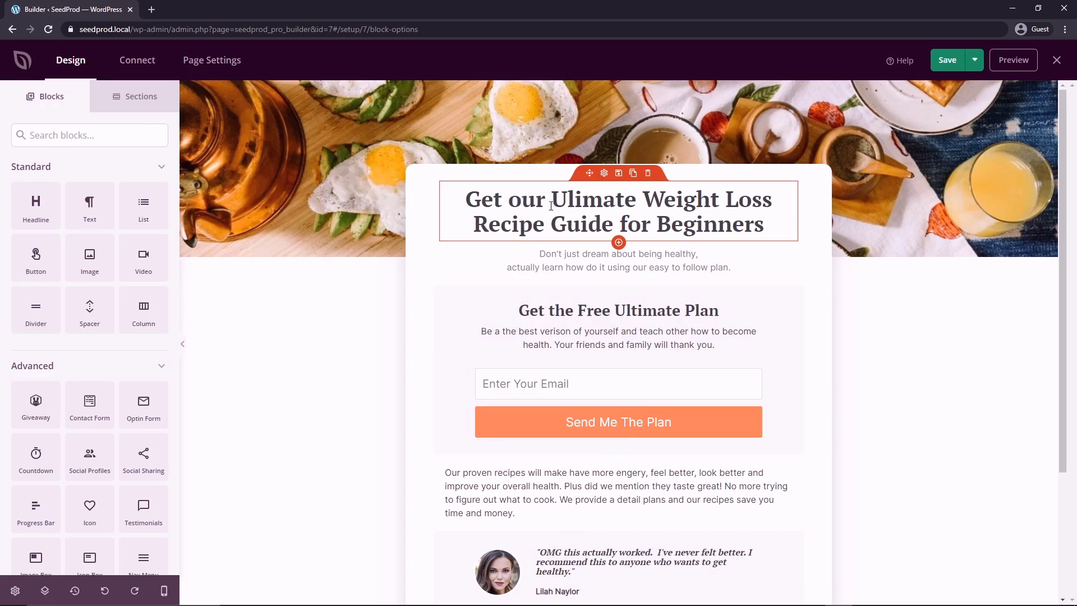
Step: Replace the headline text with 'Download The Best YouTube Secrets Of 2021'
{"action": "left_click", "coordinate": [617, 211]}
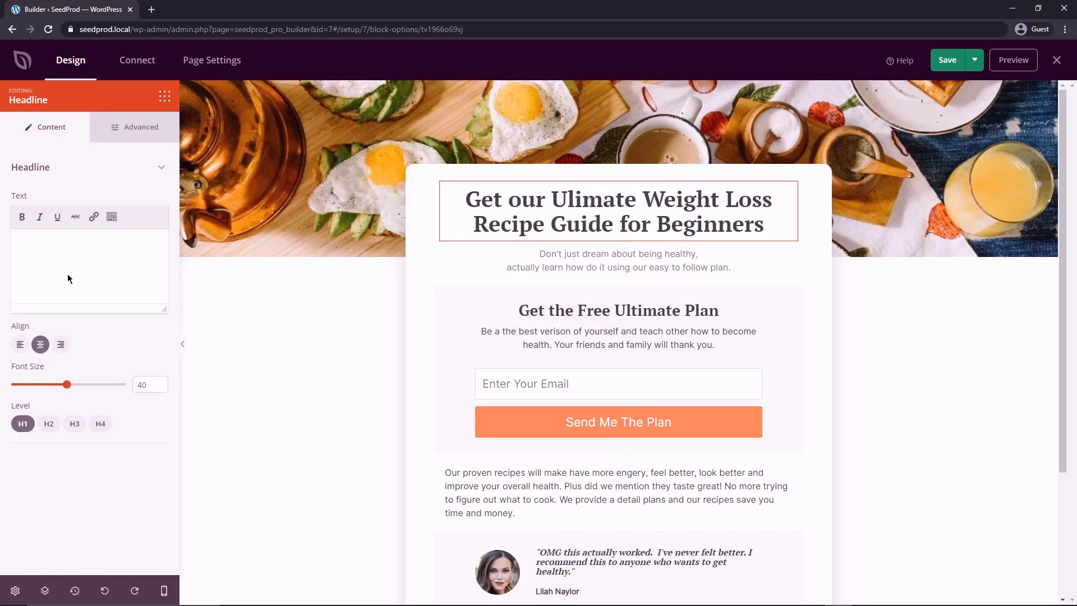
{"action": "left_click", "coordinate": [90, 261]}
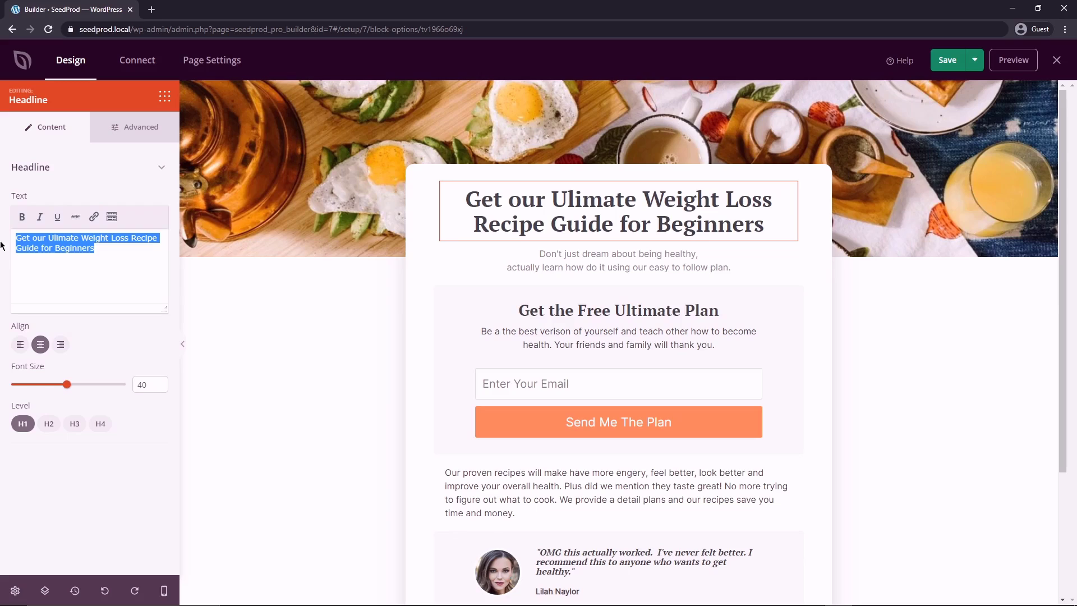
{"action": "type", "text": "Download The Best YouTube Secrets Of 2021"}
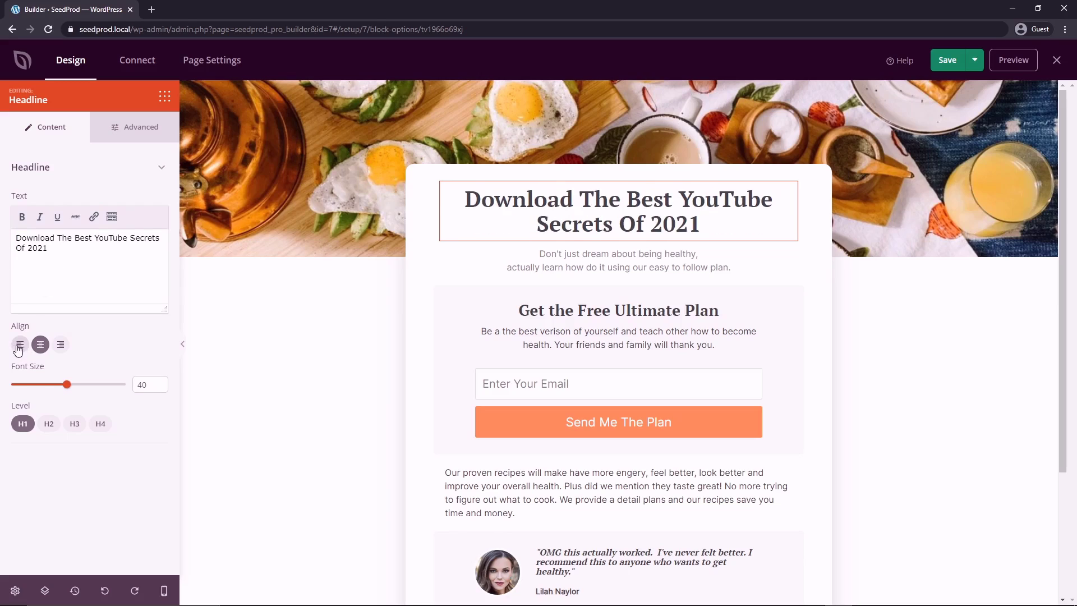
Step: Keep the headline centred, nudge its font size up and set it to heading level H1
{"action": "left_click", "coordinate": [61, 345]}
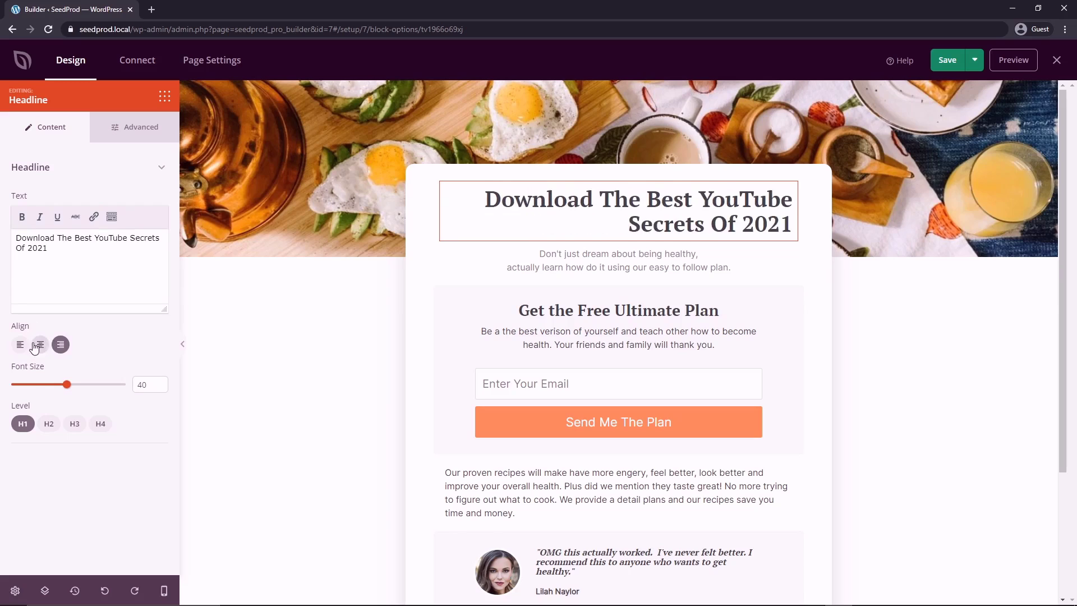
{"action": "left_click", "coordinate": [40, 345]}
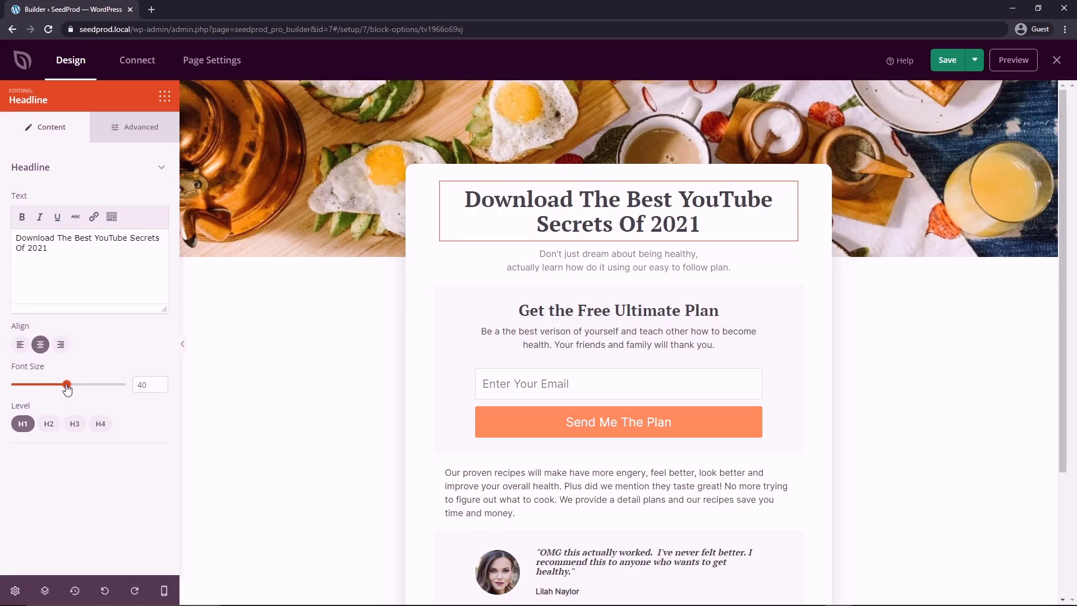
{"action": "left_click_drag", "start_coordinate": [66, 385], "coordinate": [69, 383]}
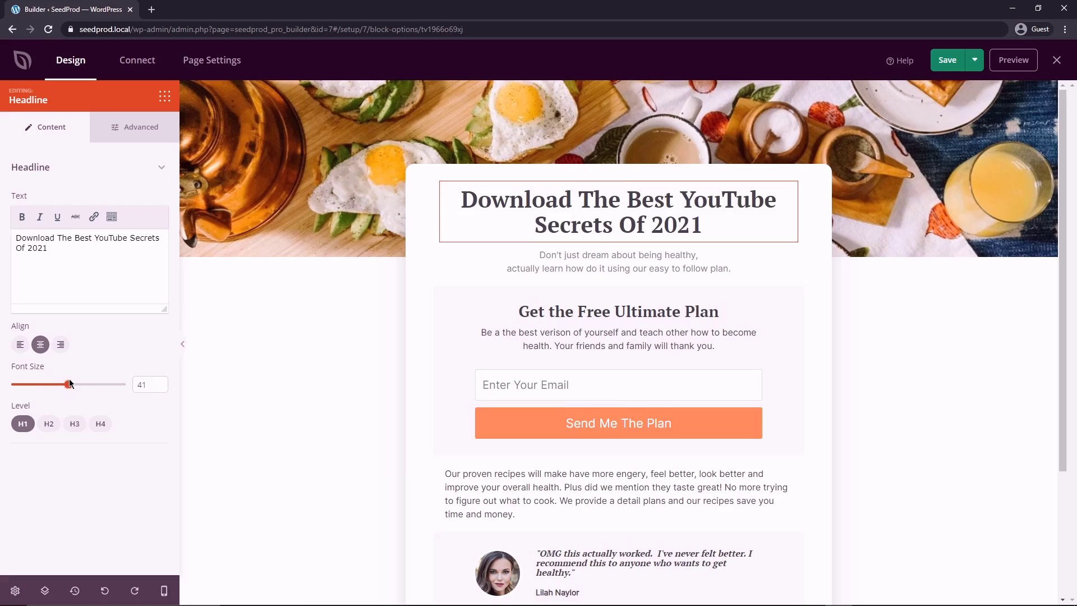
{"action": "left_click_drag", "start_coordinate": [68, 384], "coordinate": [85, 384]}
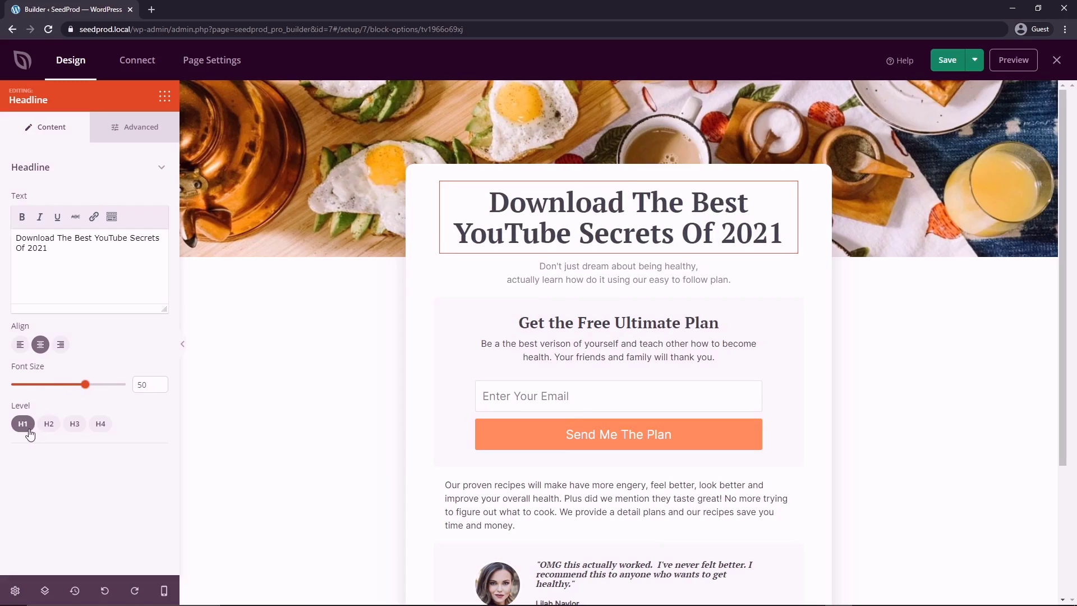
{"action": "left_click", "coordinate": [617, 273]}
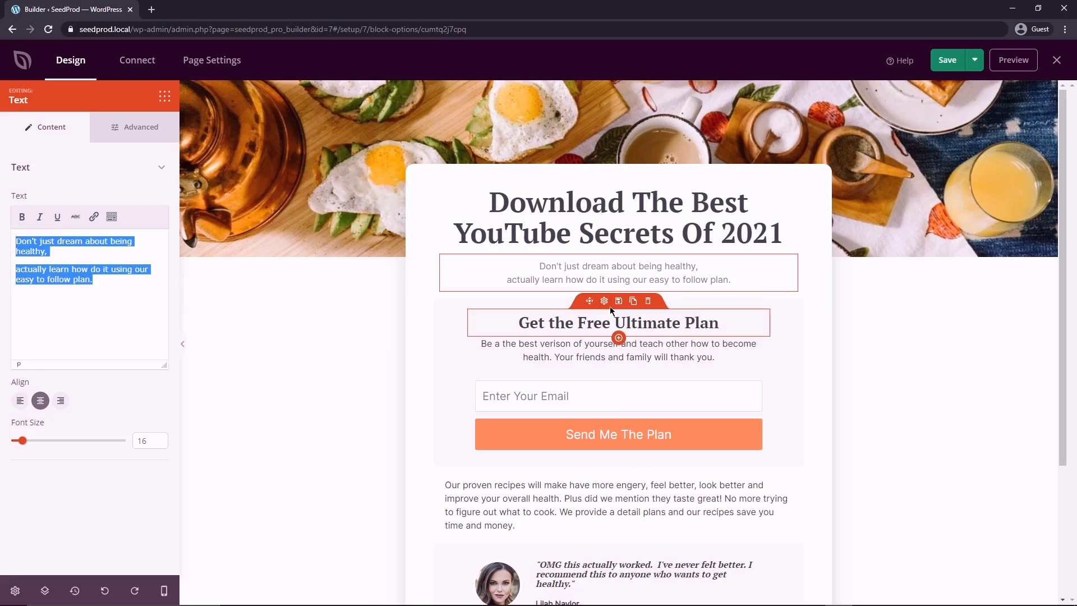
Step: Change the opt-in form's submit button text to 'Send Me The Secrets'
{"action": "left_click", "coordinate": [617, 415]}
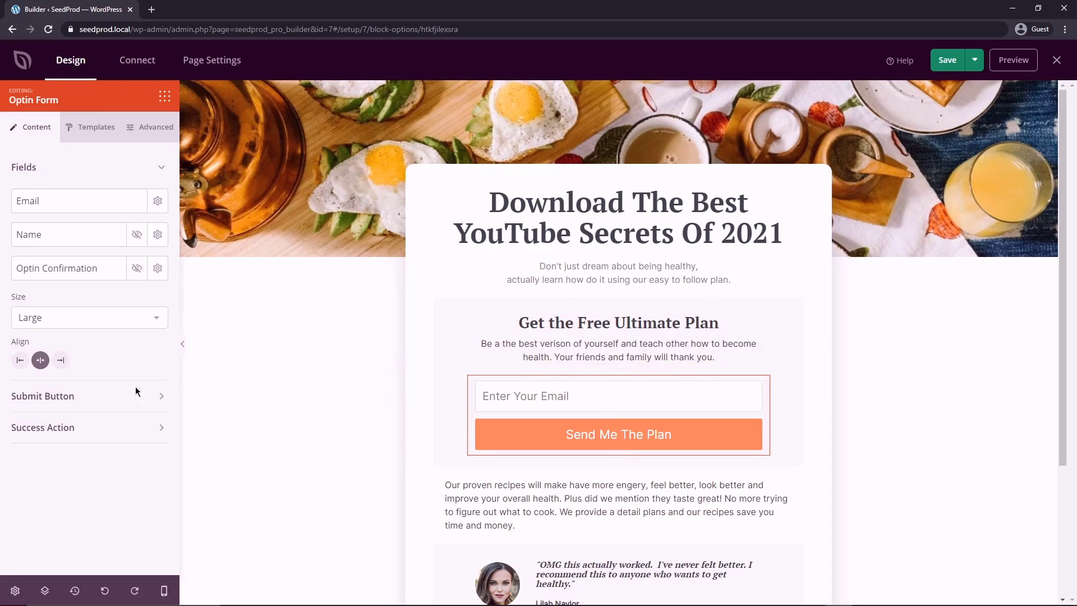
{"action": "left_click", "coordinate": [42, 394]}
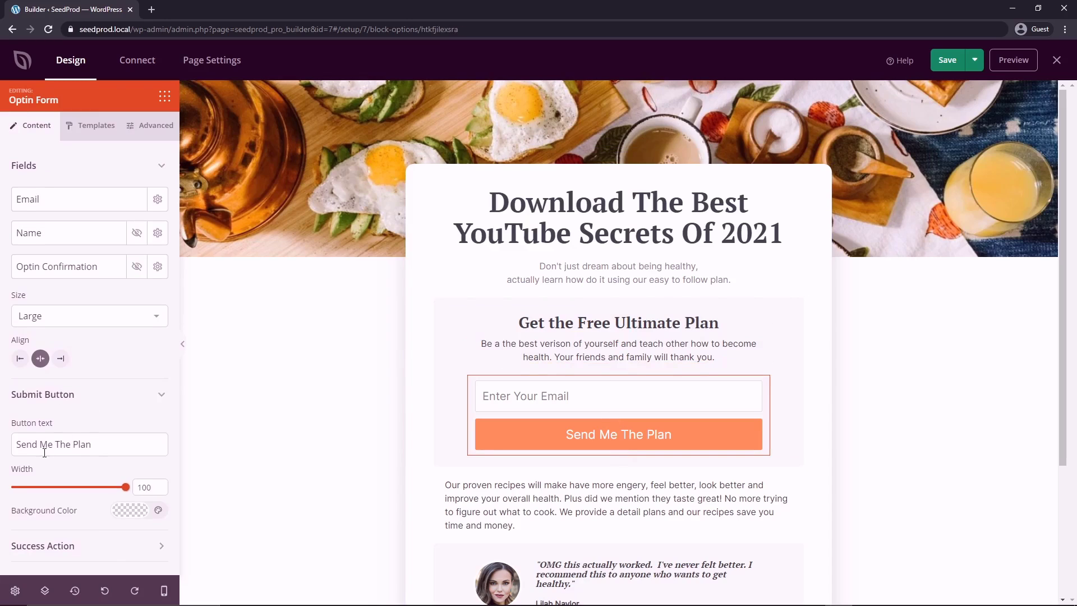
{"action": "double_click", "coordinate": [80, 445]}
{"action": "type", "text": "Secrets"}
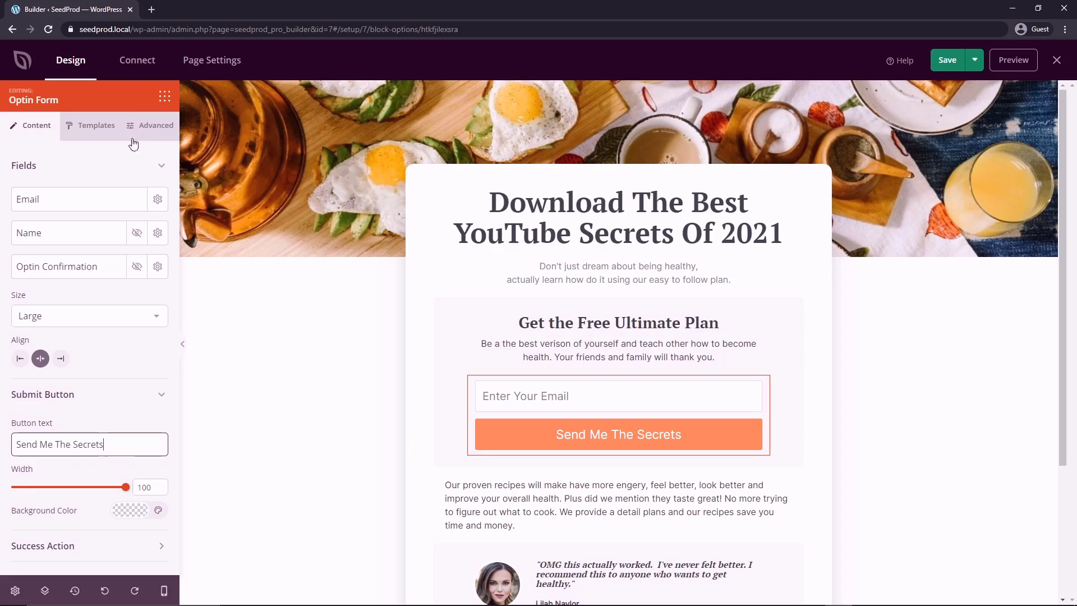
{"action": "mouse_move", "coordinate": [101, 143]}
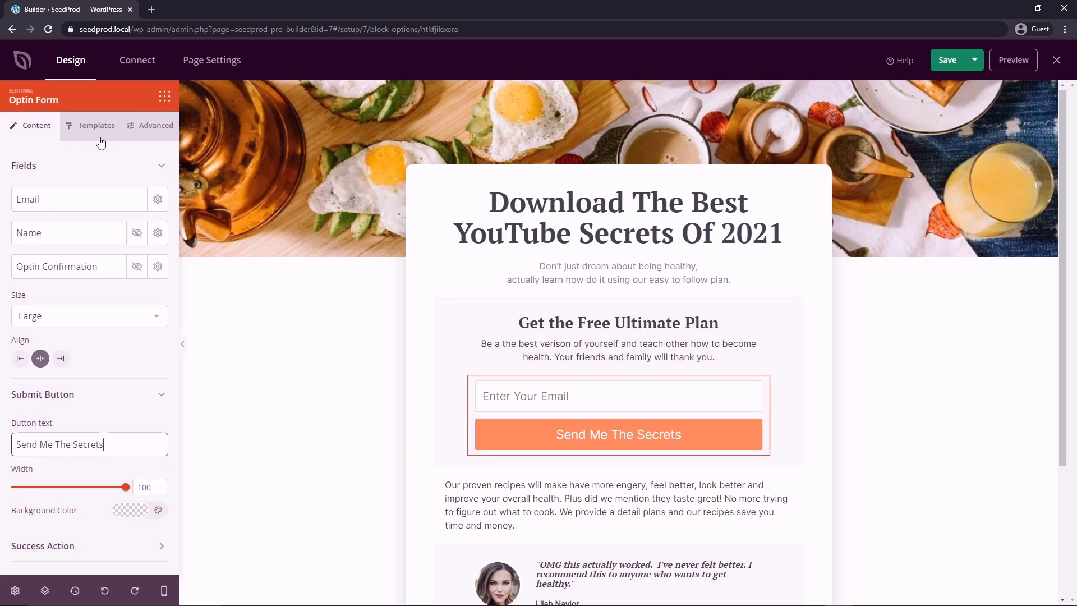
Step: Apply the Dark Input Field template to the form's email field
{"action": "left_click", "coordinate": [97, 127]}
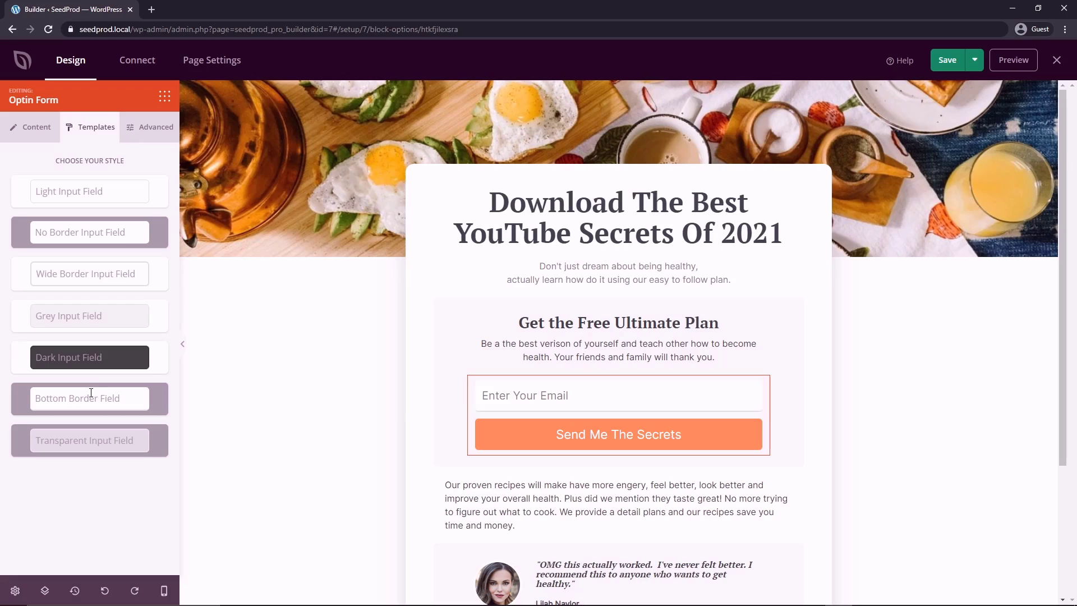
{"action": "left_click", "coordinate": [90, 231]}
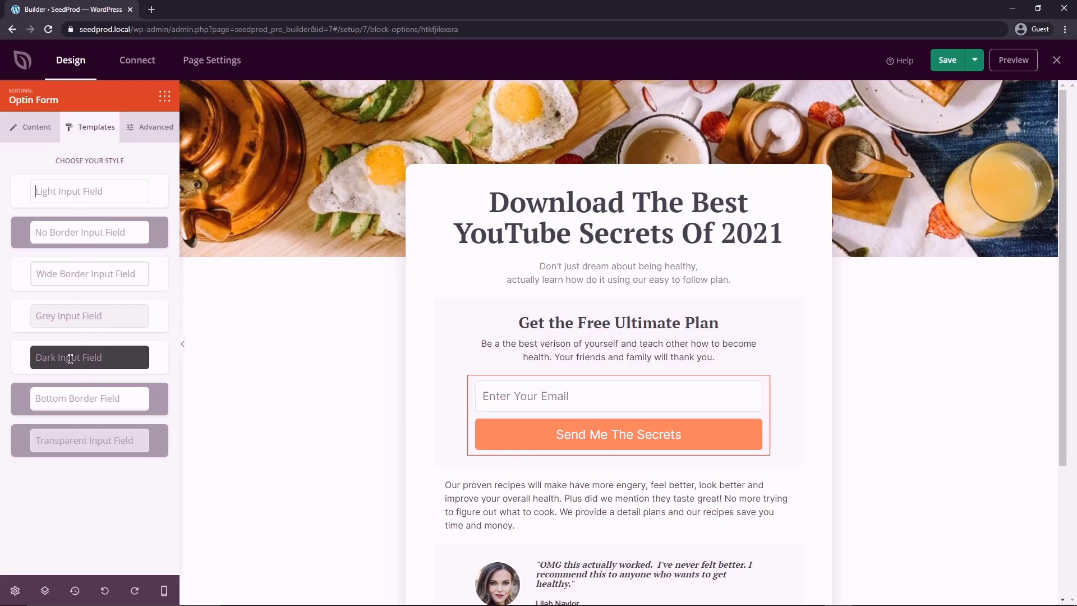
{"action": "left_click", "coordinate": [89, 356]}
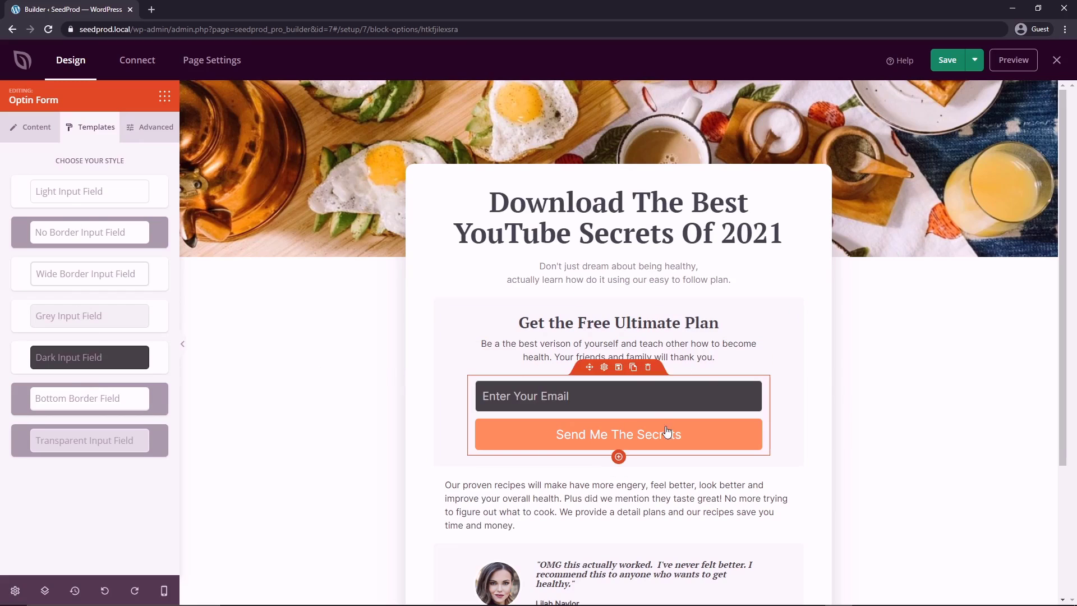
{"action": "scroll", "scroll_direction": "down", "scroll_amount": 3}
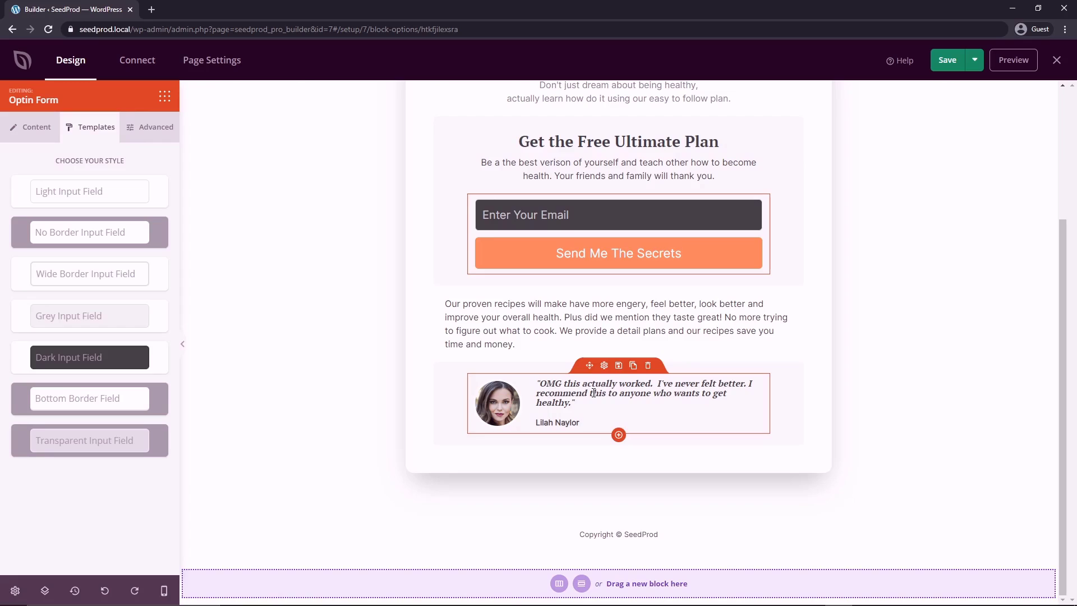
Step: Select the testimonial image box and adjust its width setting
{"action": "left_click", "coordinate": [497, 403]}
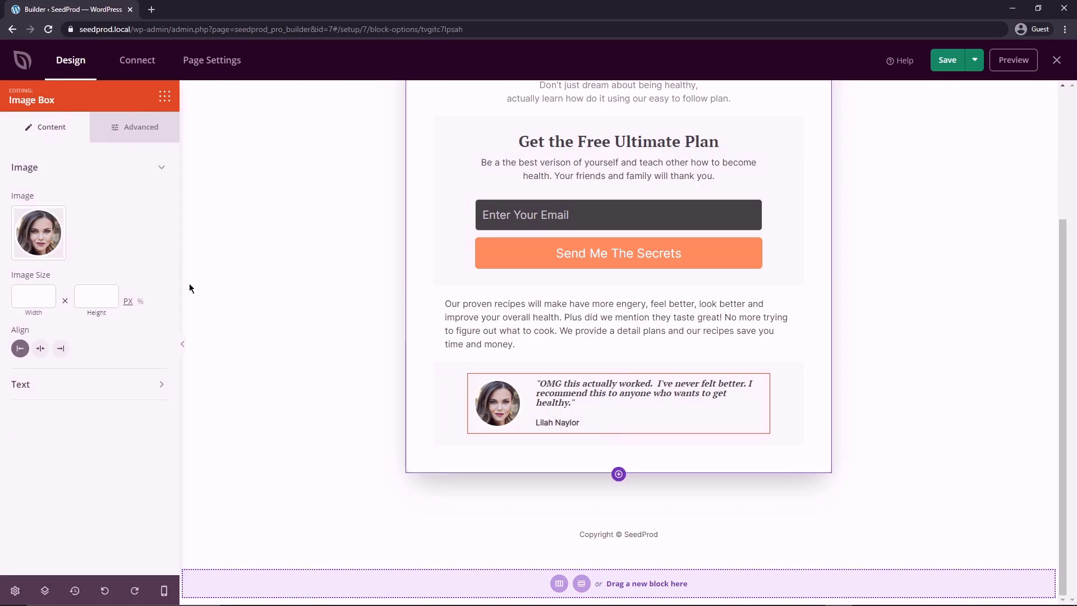
{"action": "left_click", "coordinate": [30, 295]}
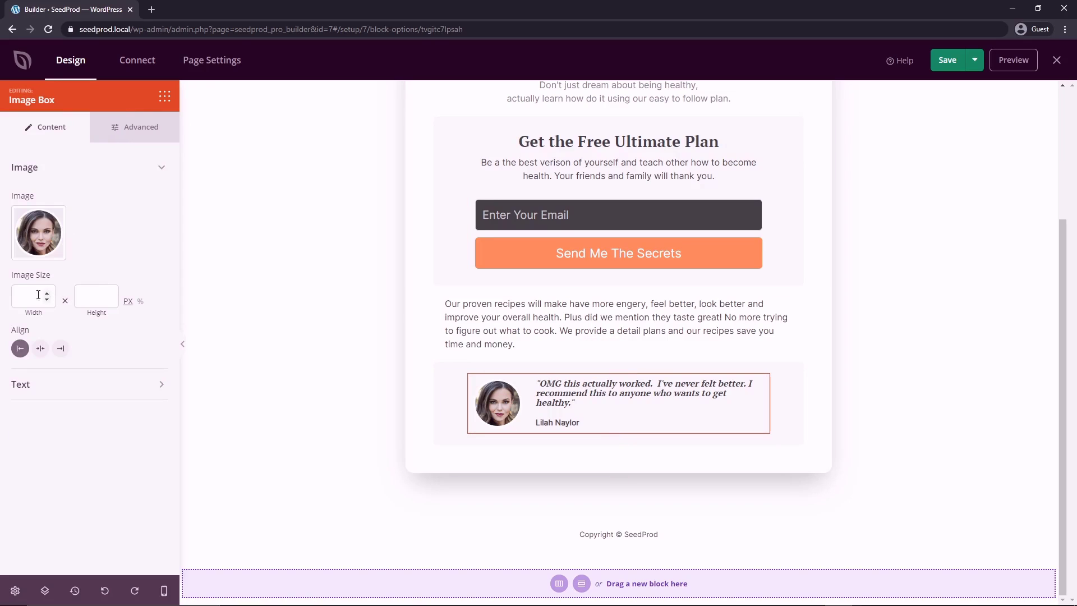
{"action": "left_click", "coordinate": [40, 348]}
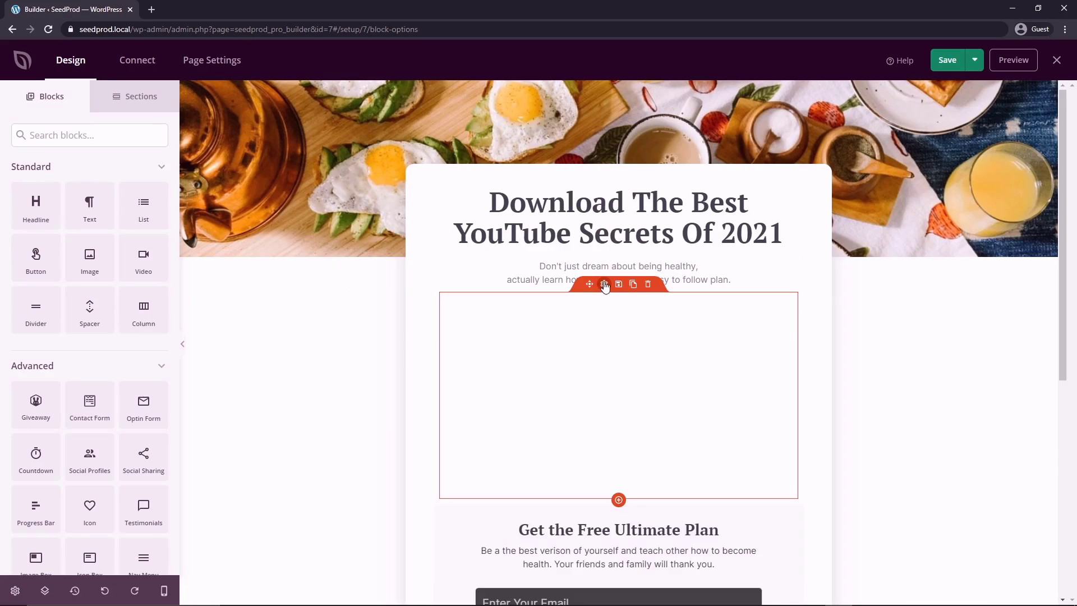
{"action": "left_click", "coordinate": [604, 283]}
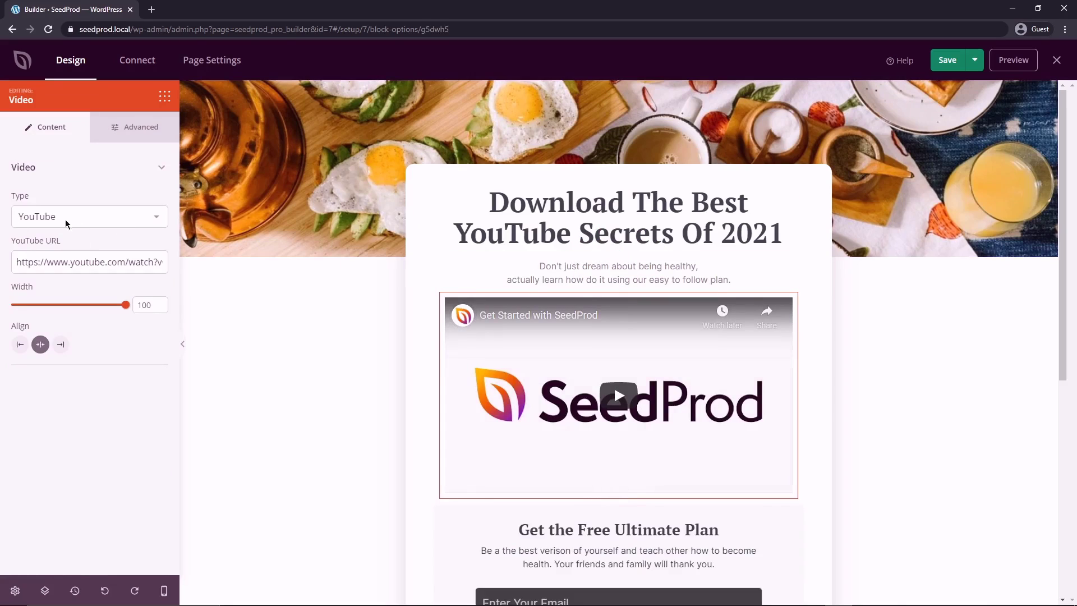
{"action": "left_click", "coordinate": [88, 217]}
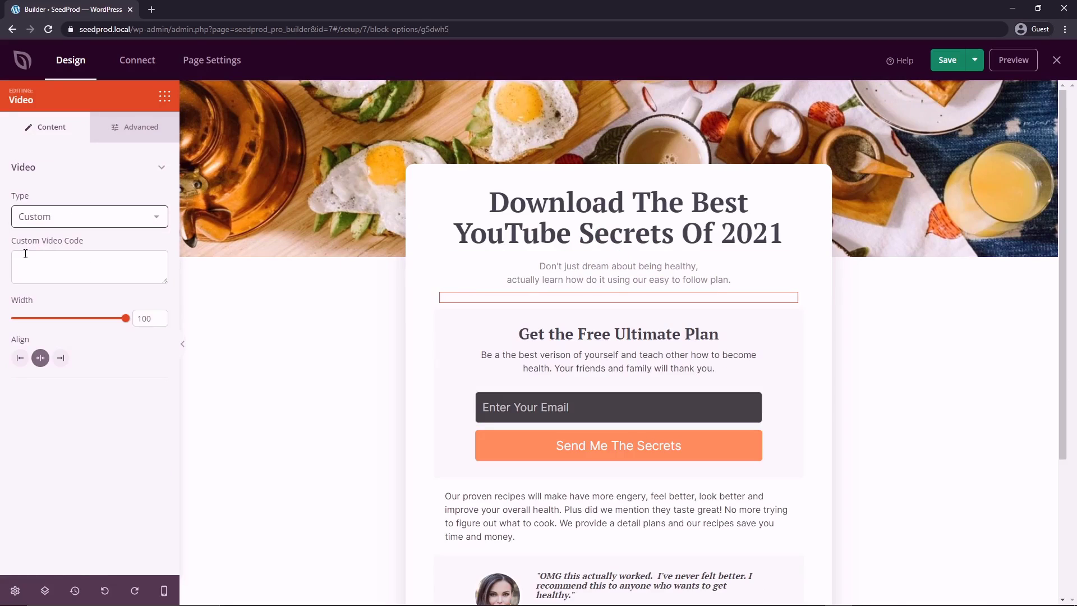
{"action": "left_click", "coordinate": [89, 216]}
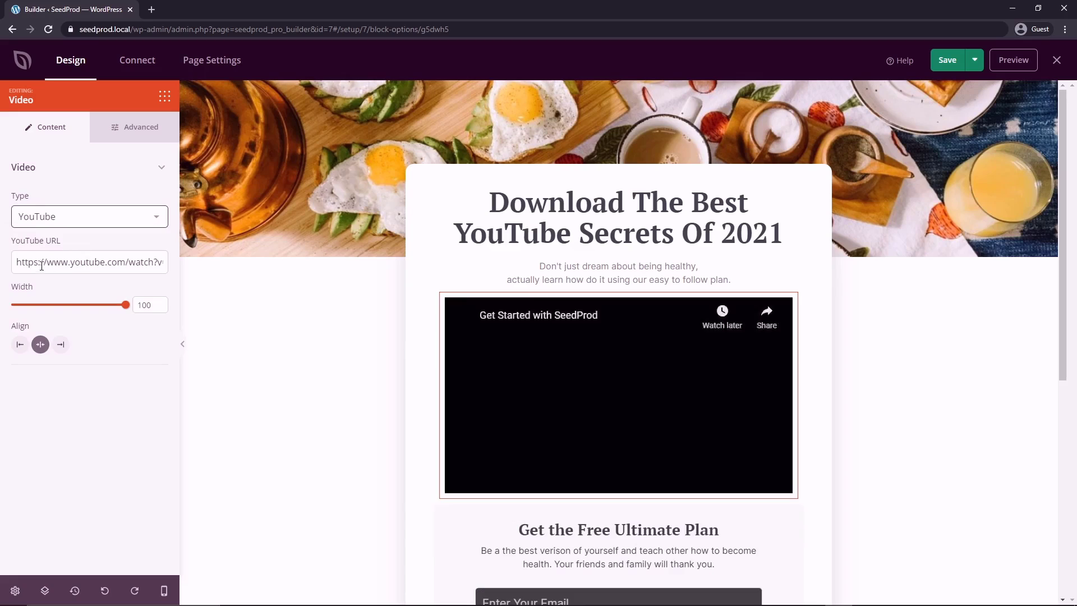
{"action": "type", "text": "https://www.youtube.com/watch?v=MUXoqm3VpRo"}
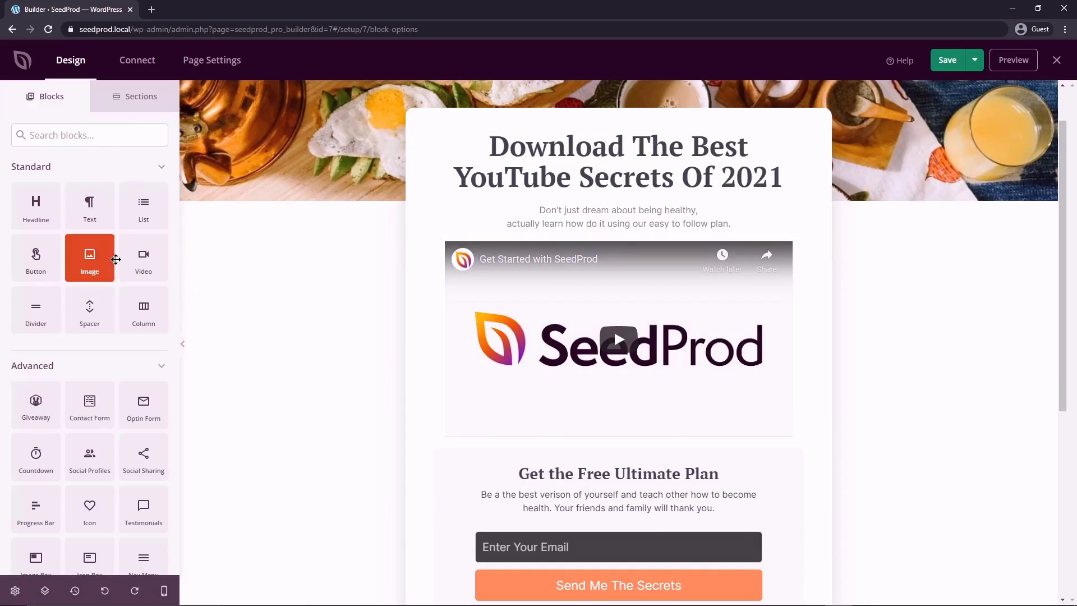
Step: Add a trial Image block above the video, browse stock images, then remove it
{"action": "left_click_drag", "start_coordinate": [89, 258], "coordinate": [239, 251]}
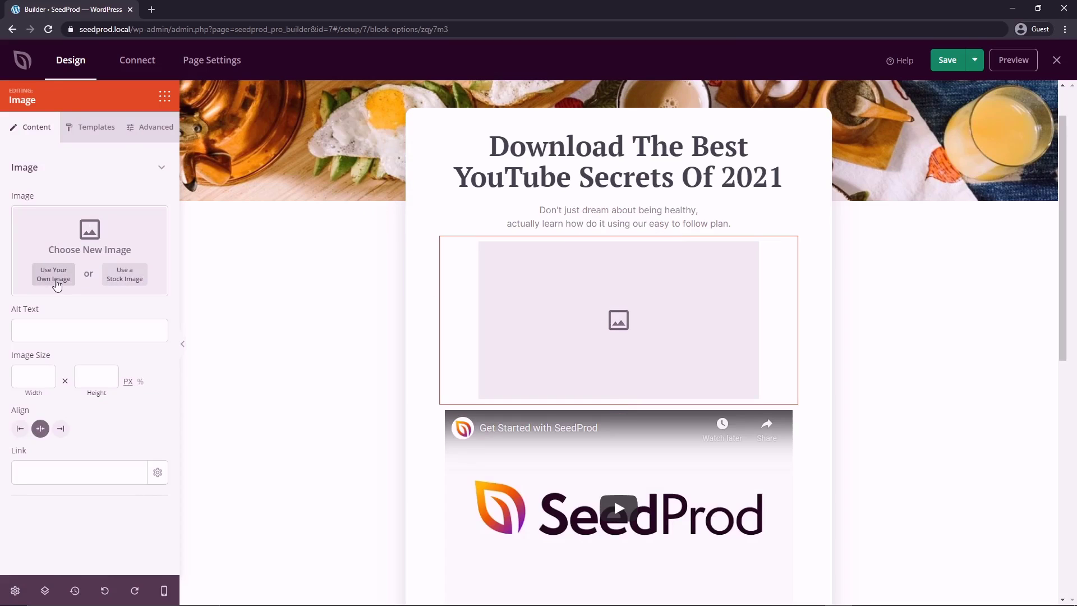
{"action": "left_click", "coordinate": [53, 276]}
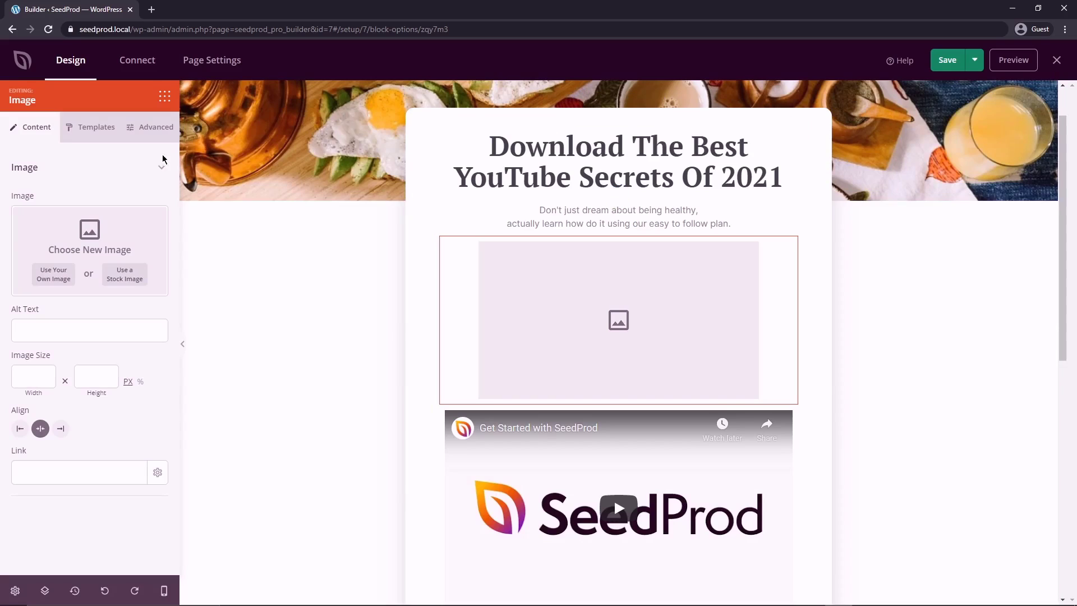
{"action": "mouse_move", "coordinate": [134, 233]}
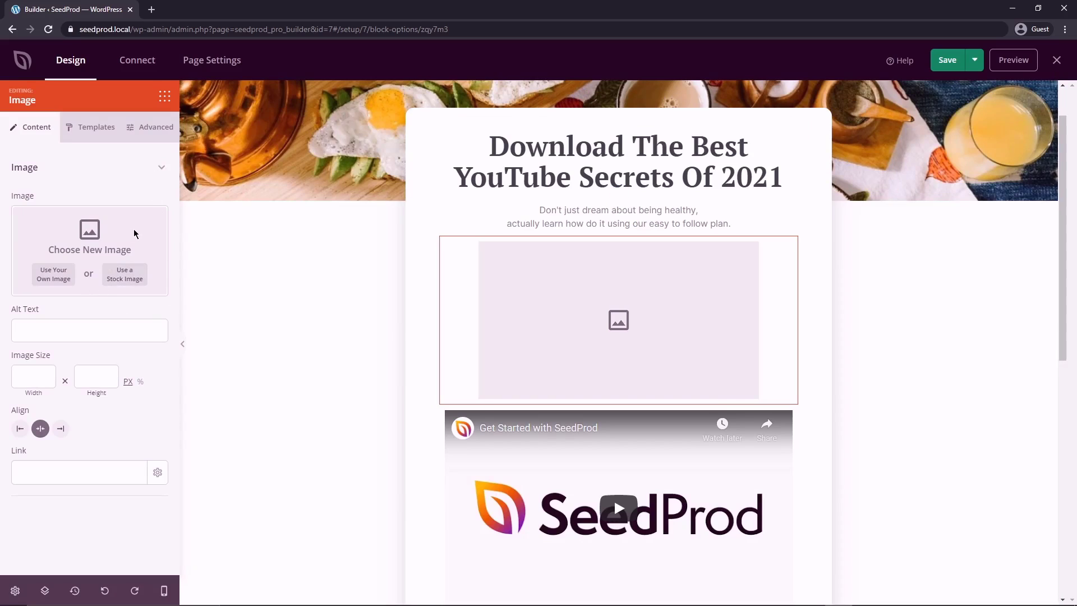
{"action": "left_click", "coordinate": [124, 274]}
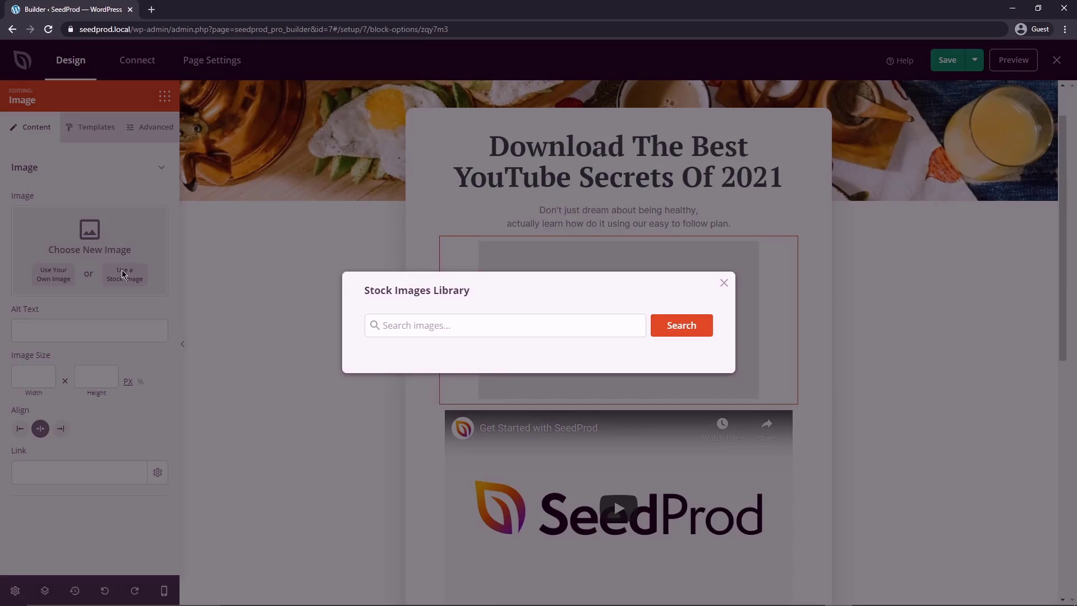
{"action": "left_click", "coordinate": [505, 325]}
{"action": "type", "text": "YouTube"}
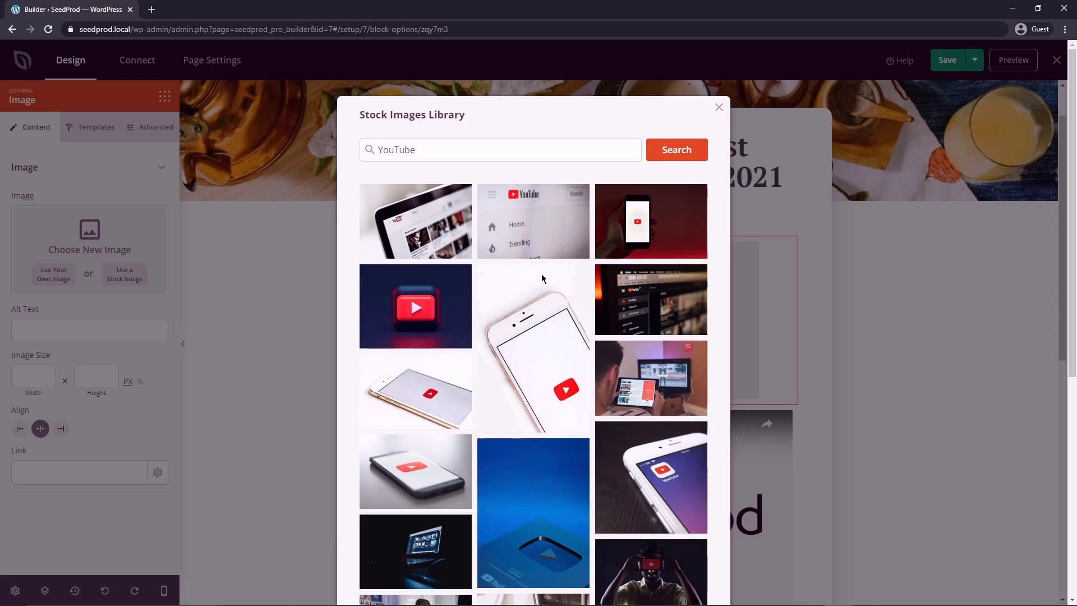
{"action": "scroll", "scroll_direction": "down", "scroll_amount": 3}
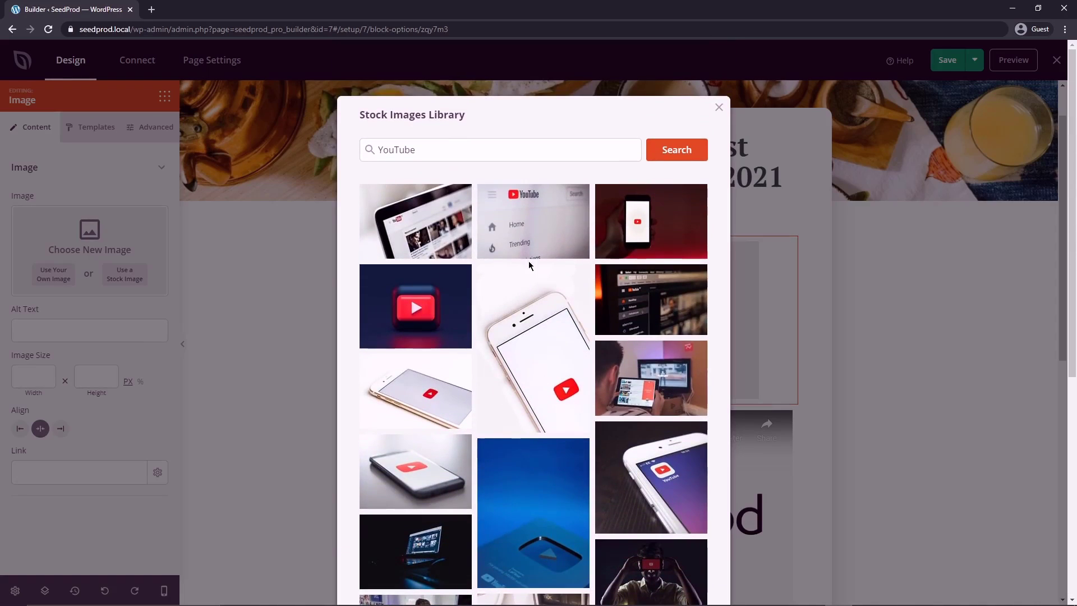
{"action": "left_click", "coordinate": [533, 221]}
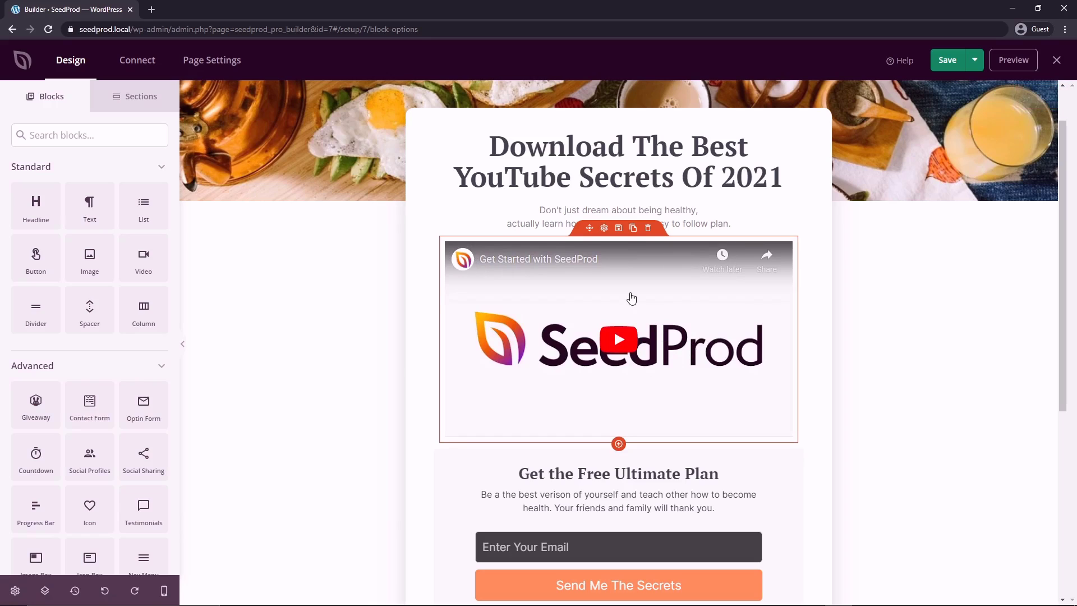
{"action": "scroll", "scroll_direction": "down", "scroll_amount": 3}
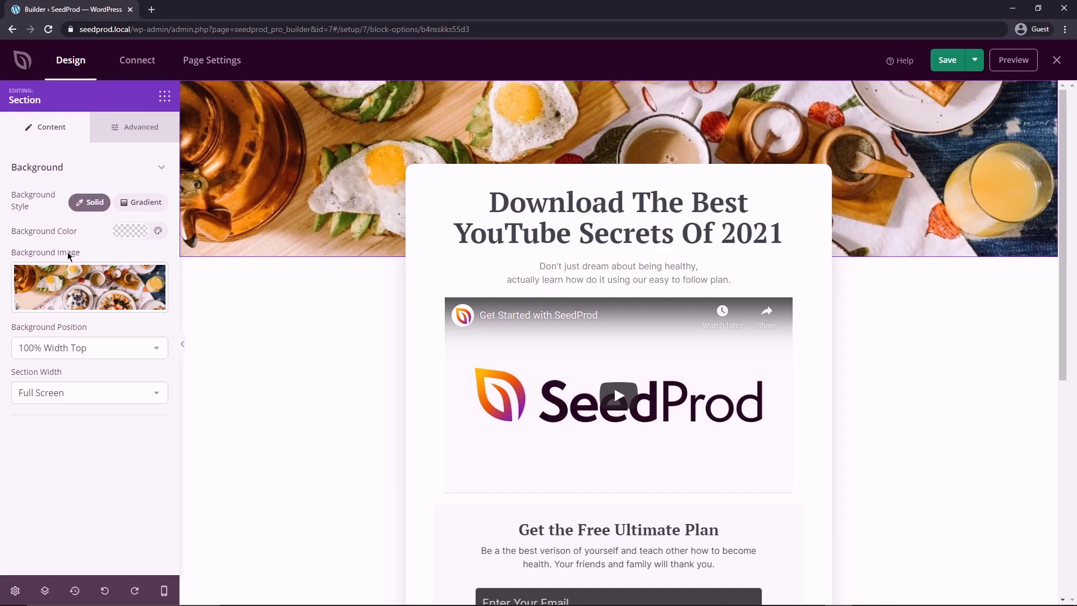
Step: Remove the top section's background photo and set a solid bright red background colour
{"action": "left_click", "coordinate": [89, 287]}
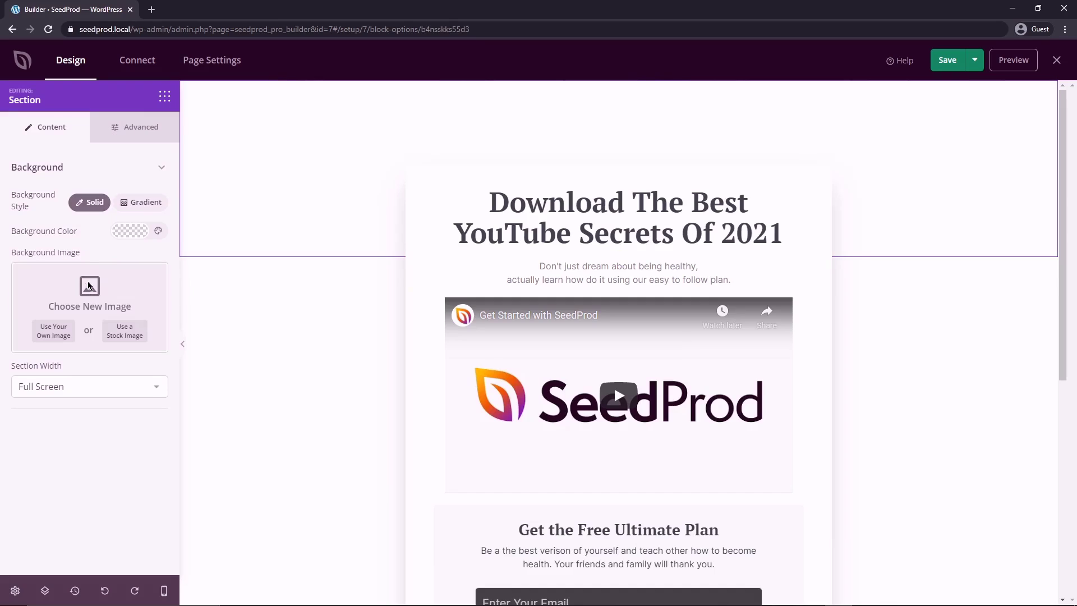
{"action": "mouse_move", "coordinate": [93, 214]}
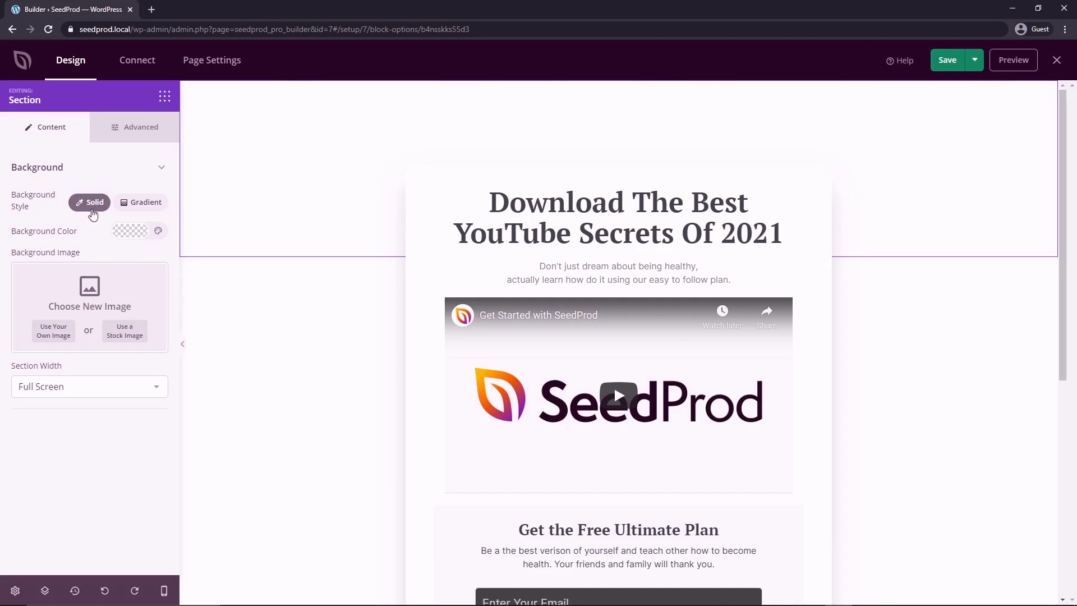
{"action": "left_click", "coordinate": [143, 202]}
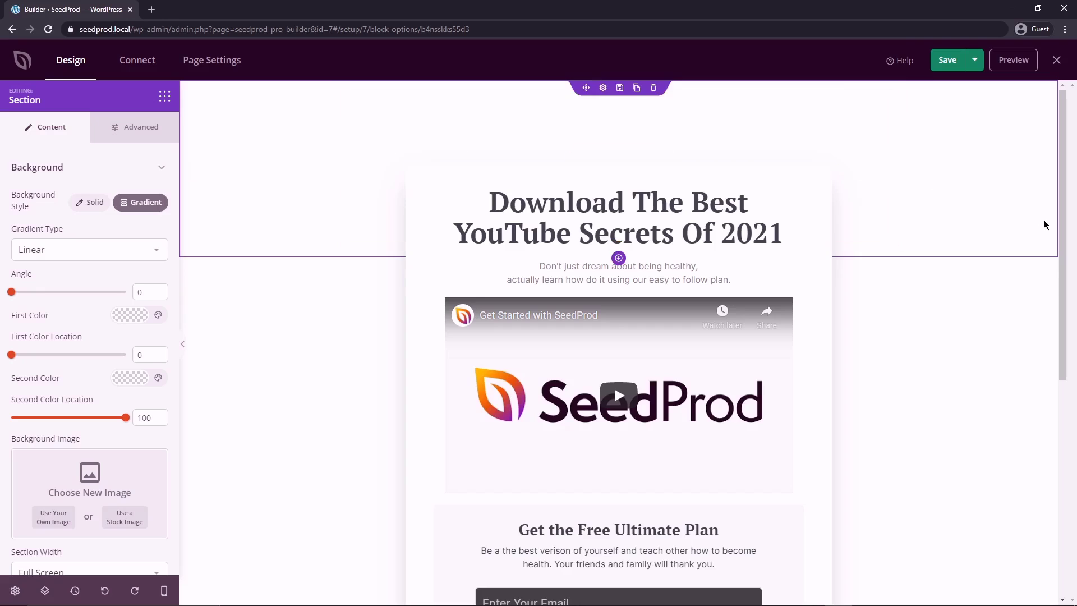
{"action": "left_click", "coordinate": [94, 202]}
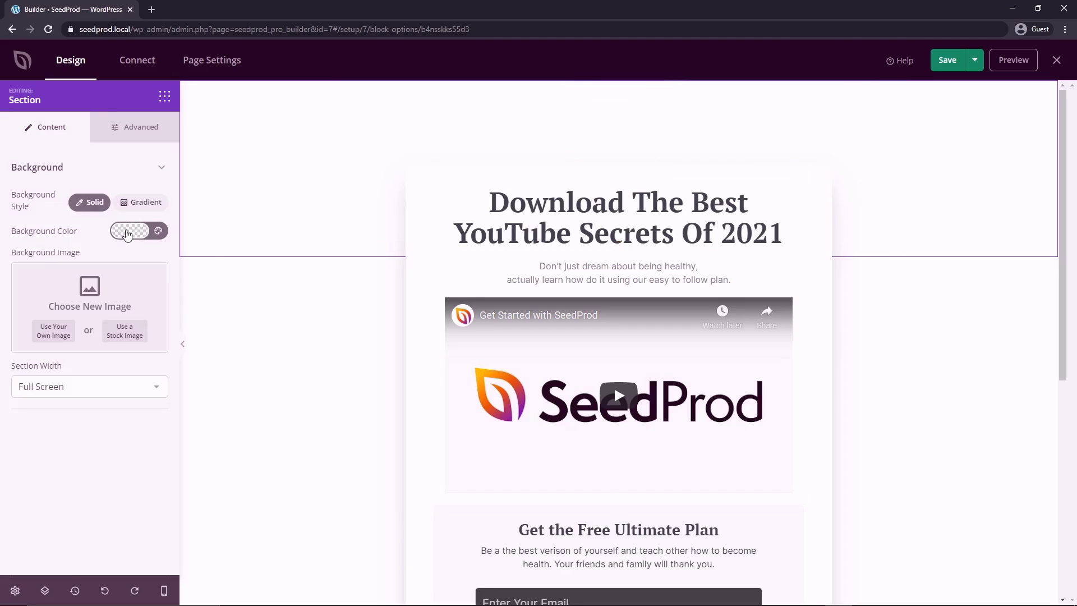
{"action": "left_click", "coordinate": [129, 232]}
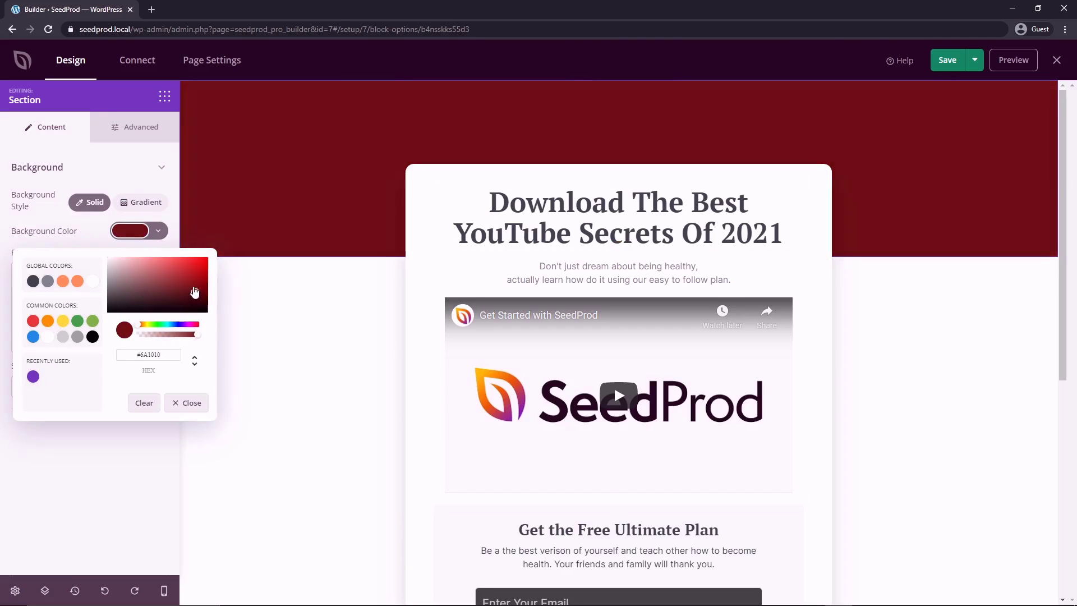
{"action": "left_click", "coordinate": [196, 262]}
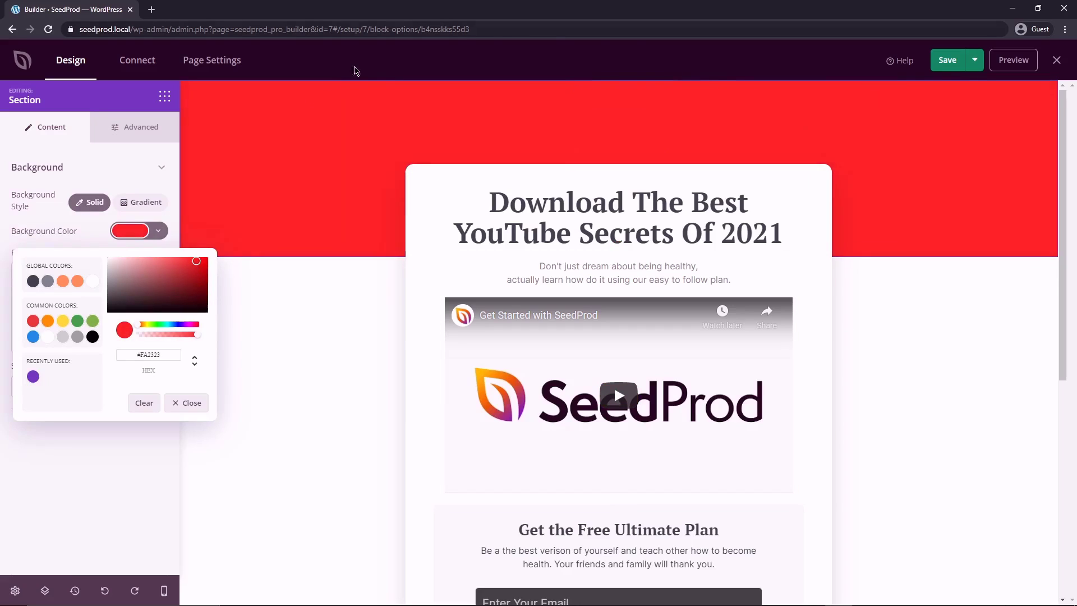
{"action": "left_click", "coordinate": [185, 403]}
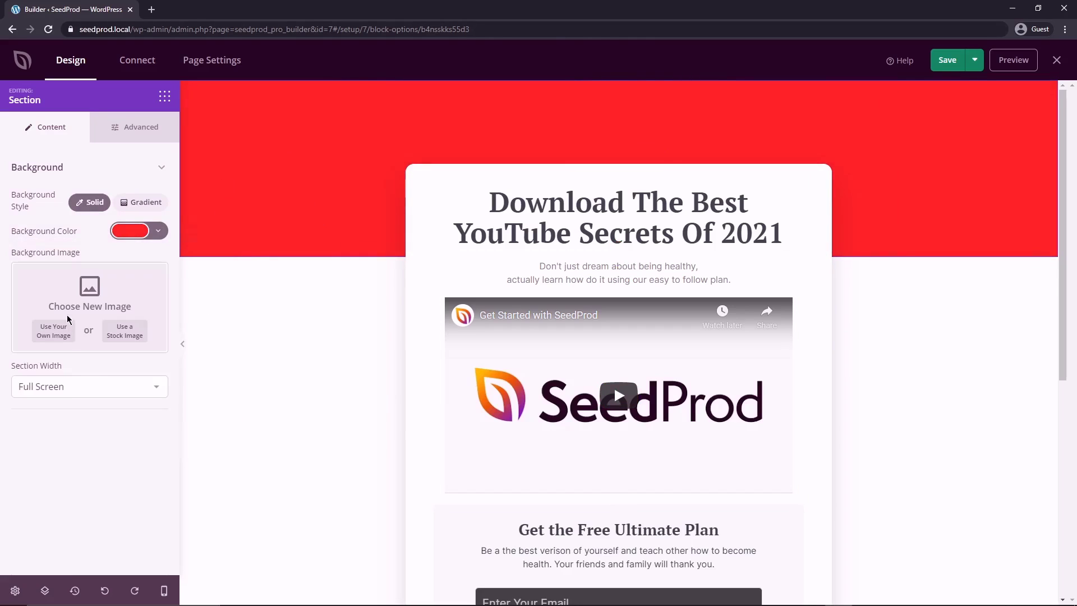
Step: Search the stock library for 'red ba' backgrounds and close it without choosing an image
{"action": "left_click", "coordinate": [124, 330]}
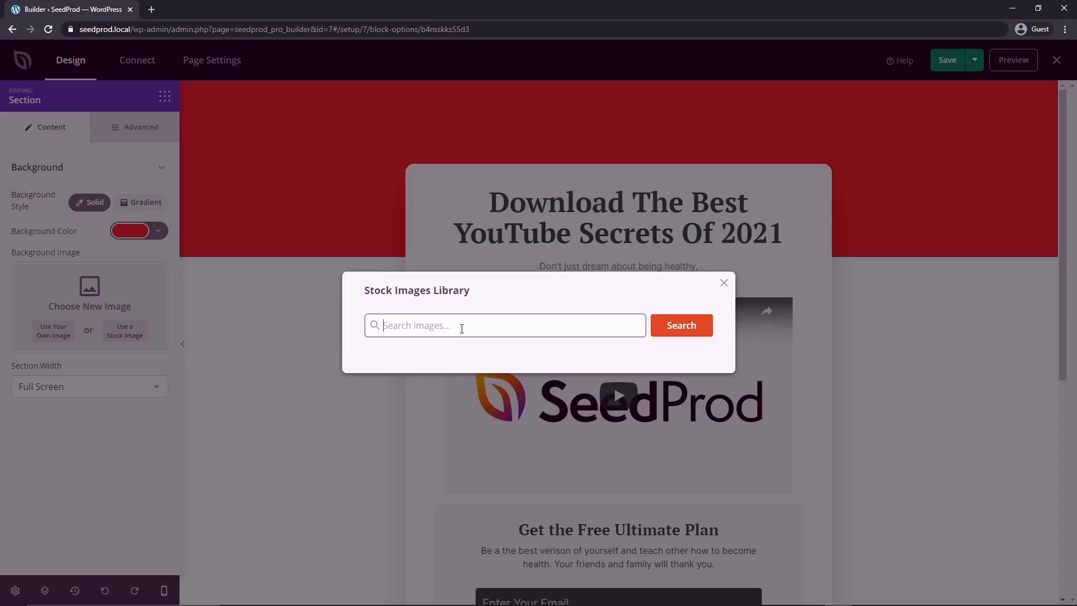
{"action": "type", "text": "red ba"}
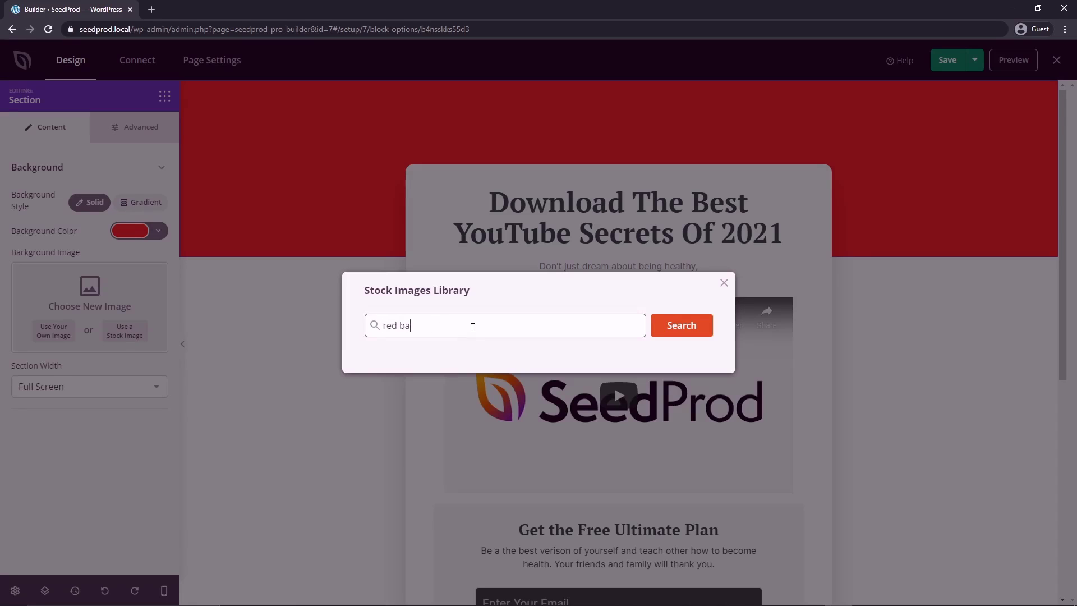
{"action": "left_click", "coordinate": [675, 149]}
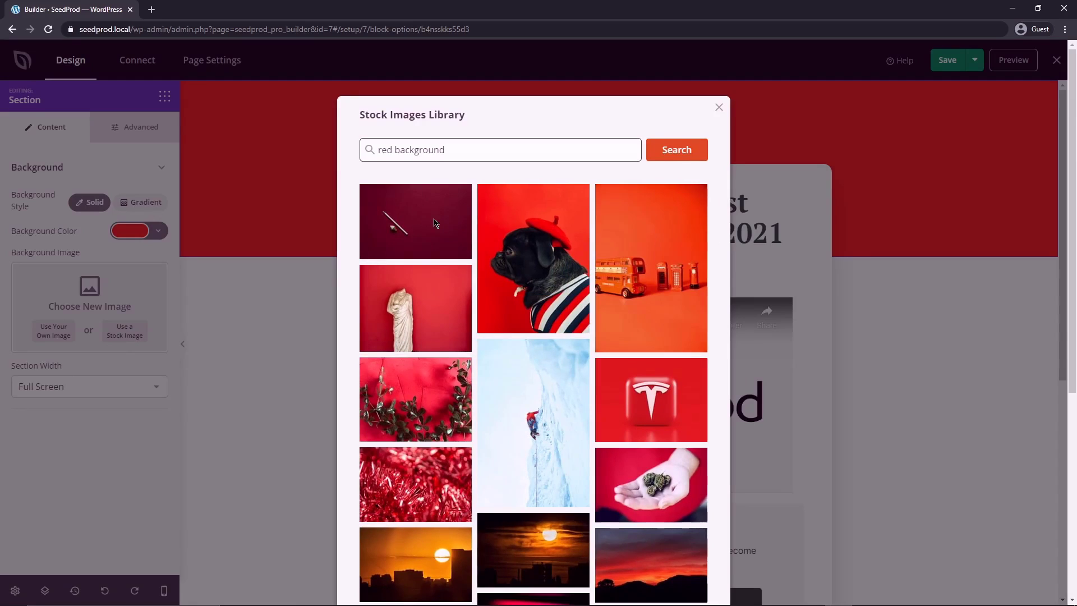
{"action": "scroll", "scroll_direction": "down", "scroll_amount": 3}
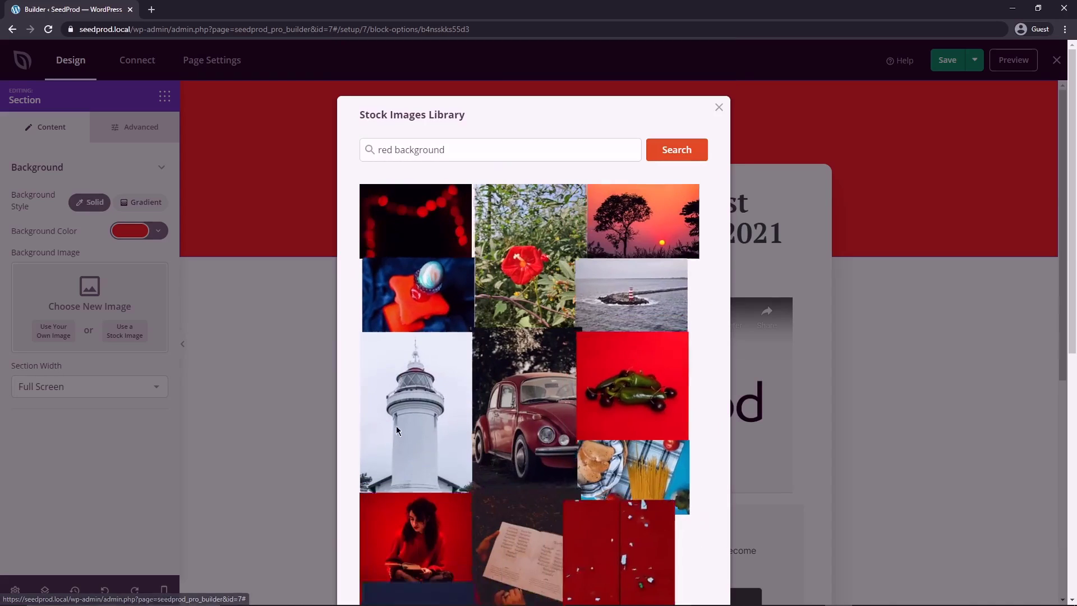
{"action": "left_click", "coordinate": [718, 108]}
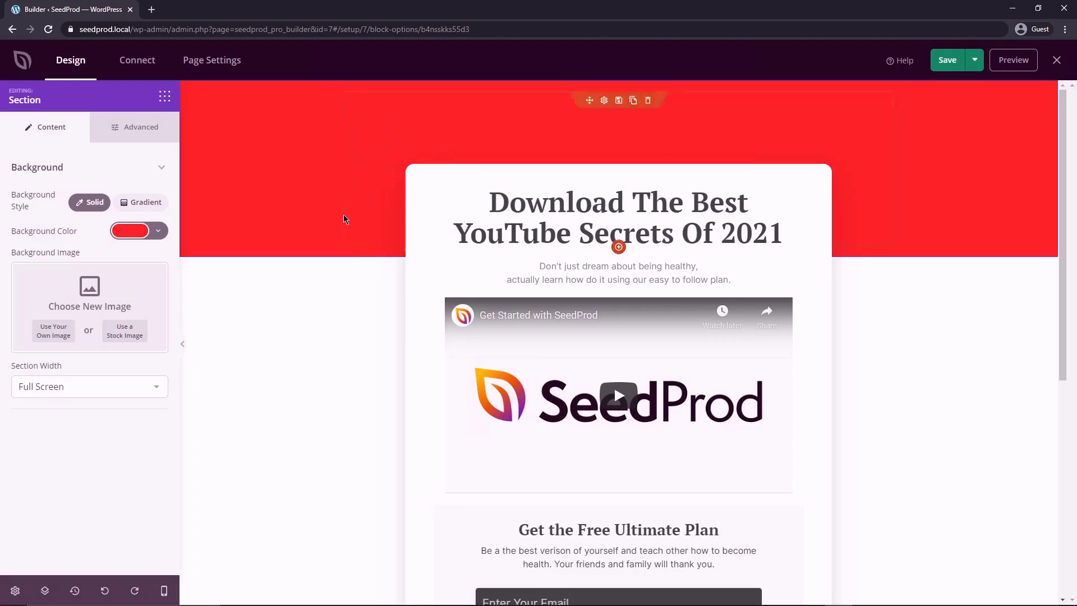
{"action": "mouse_move", "coordinate": [114, 246]}
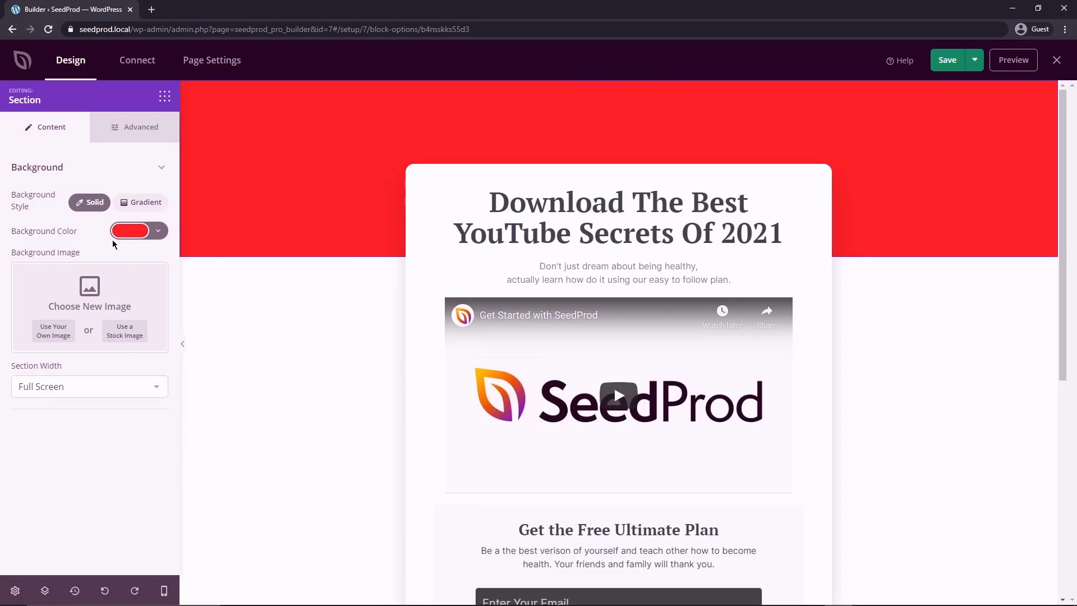
{"action": "left_click", "coordinate": [130, 231]}
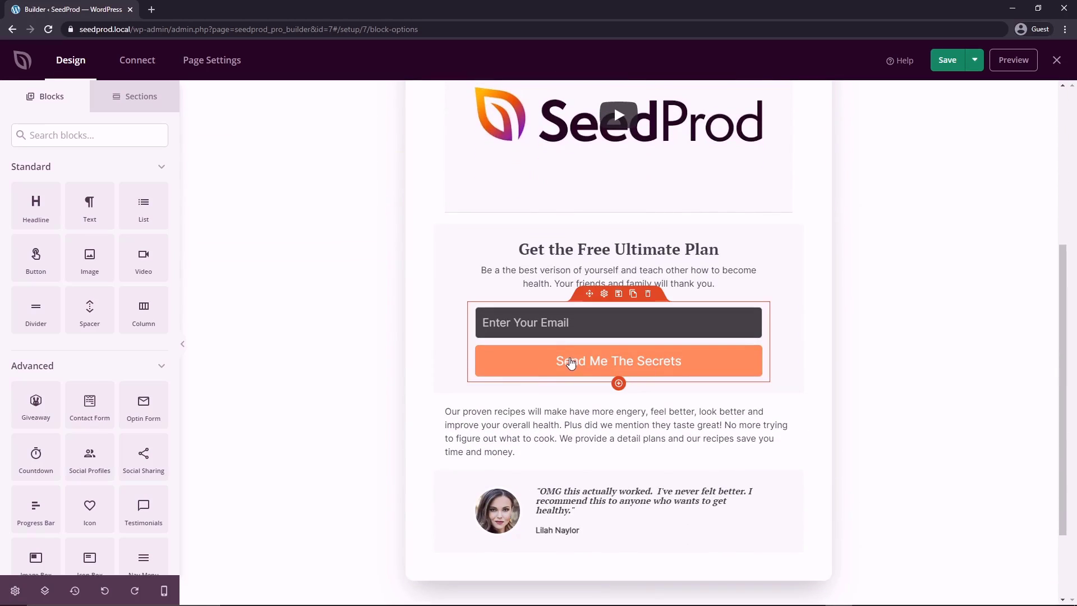
{"action": "left_click", "coordinate": [617, 249]}
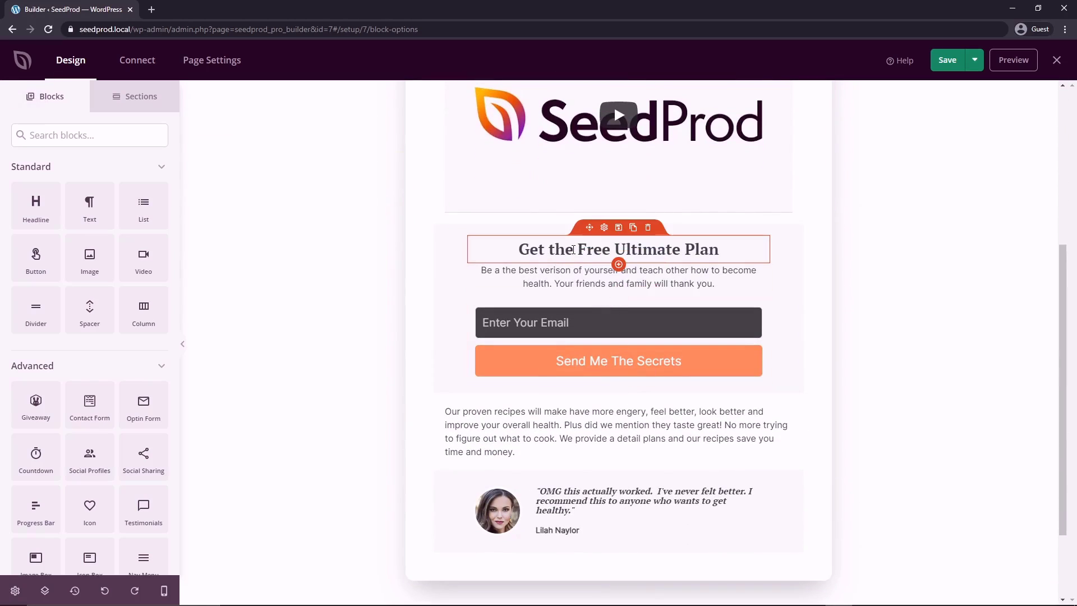
{"action": "left_click", "coordinate": [617, 249]}
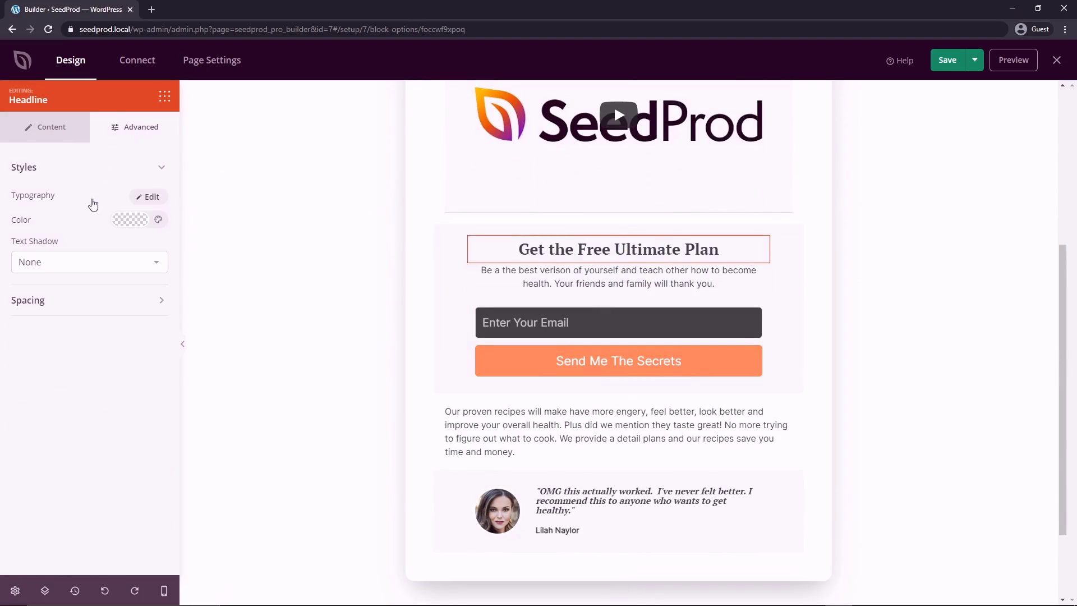
{"action": "left_click", "coordinate": [131, 219]}
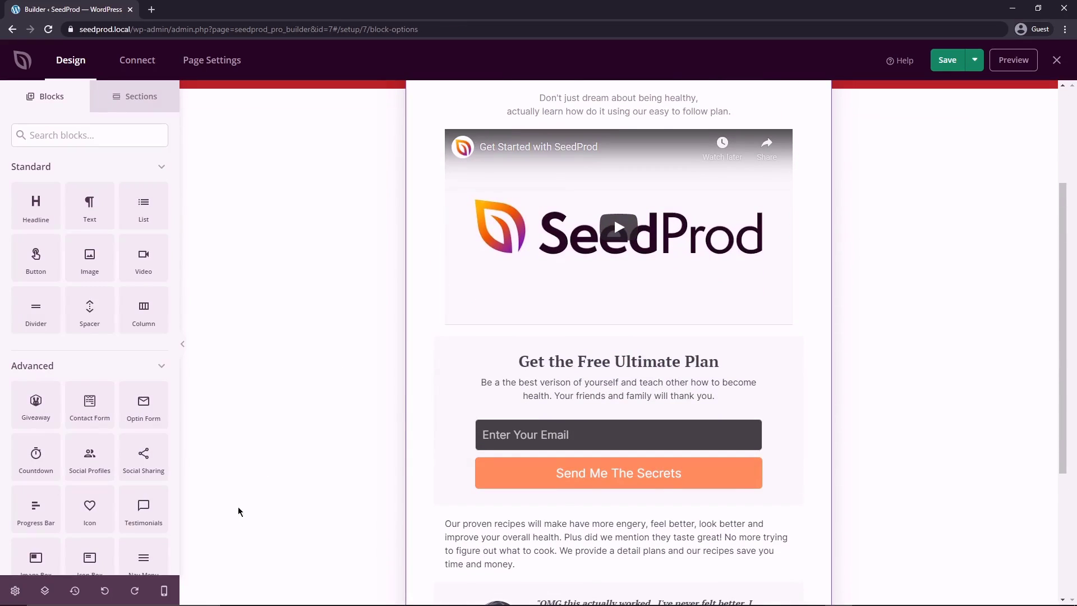
{"action": "mouse_move", "coordinate": [15, 592]}
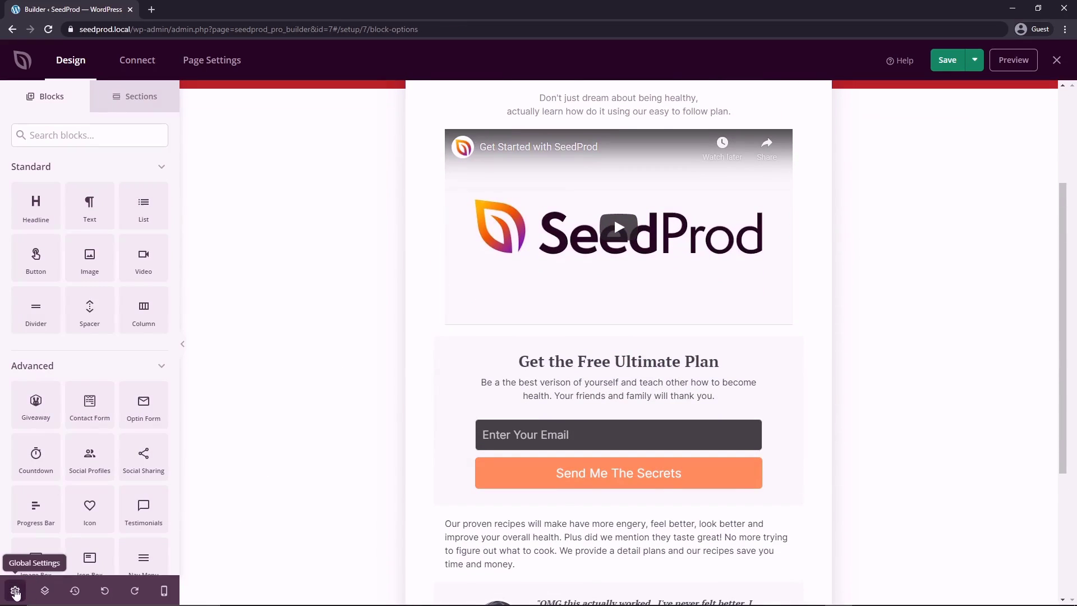
Step: In Global Settings Fonts, try Monda for headings and DM Serif Text for body text
{"action": "left_click", "coordinate": [14, 591]}
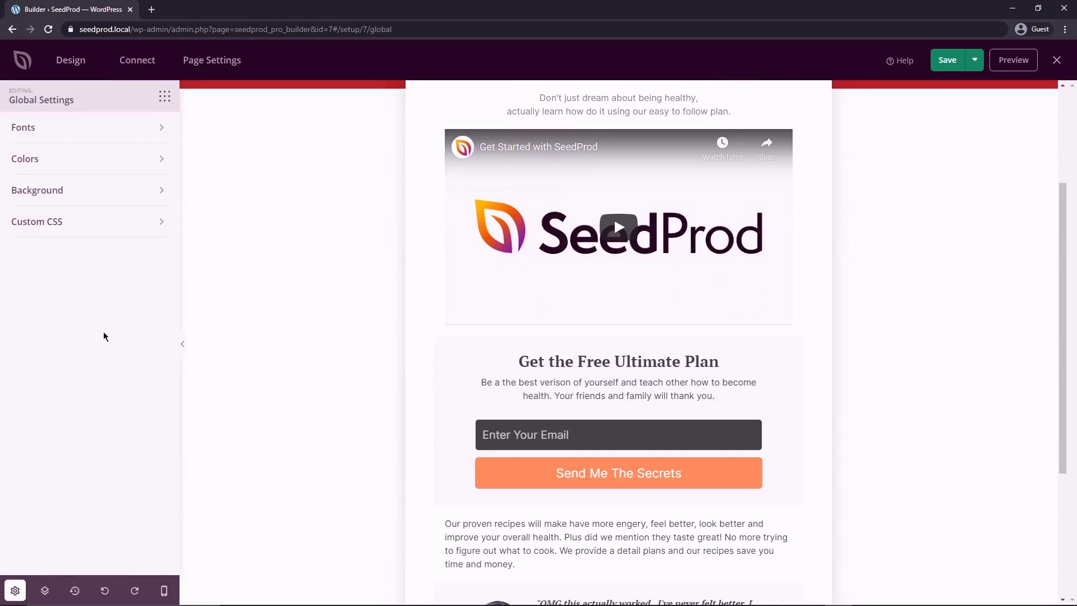
{"action": "scroll", "scroll_direction": "down", "scroll_amount": 3}
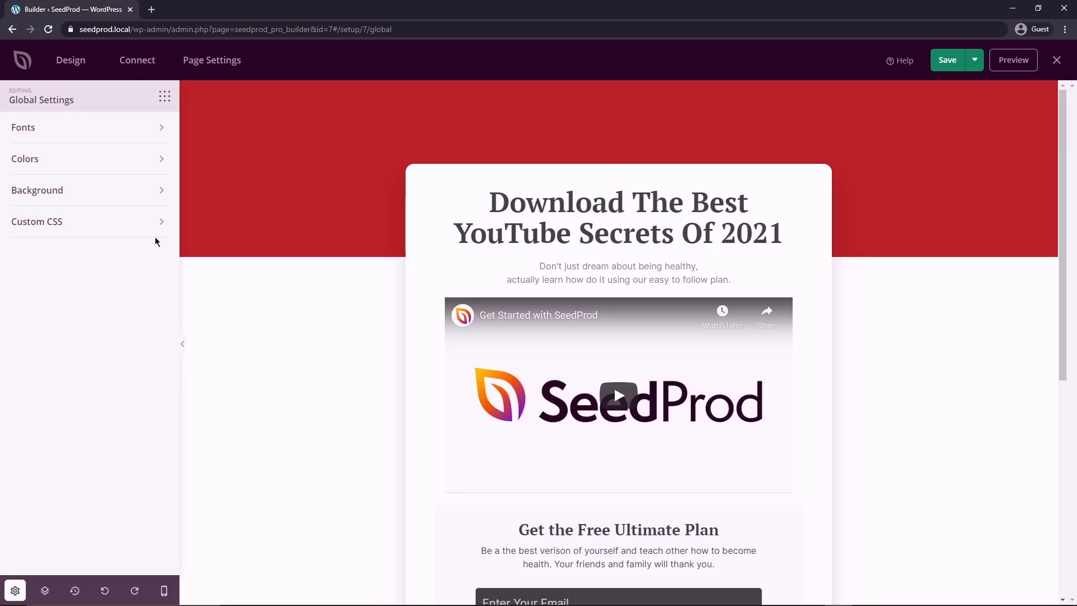
{"action": "left_click", "coordinate": [36, 221]}
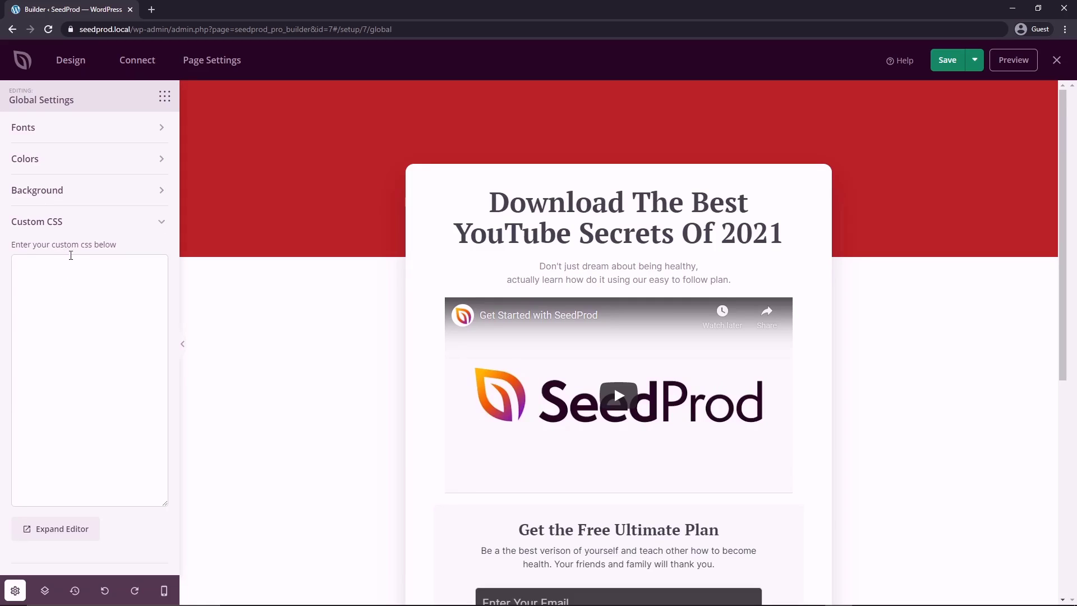
{"action": "left_click", "coordinate": [24, 127]}
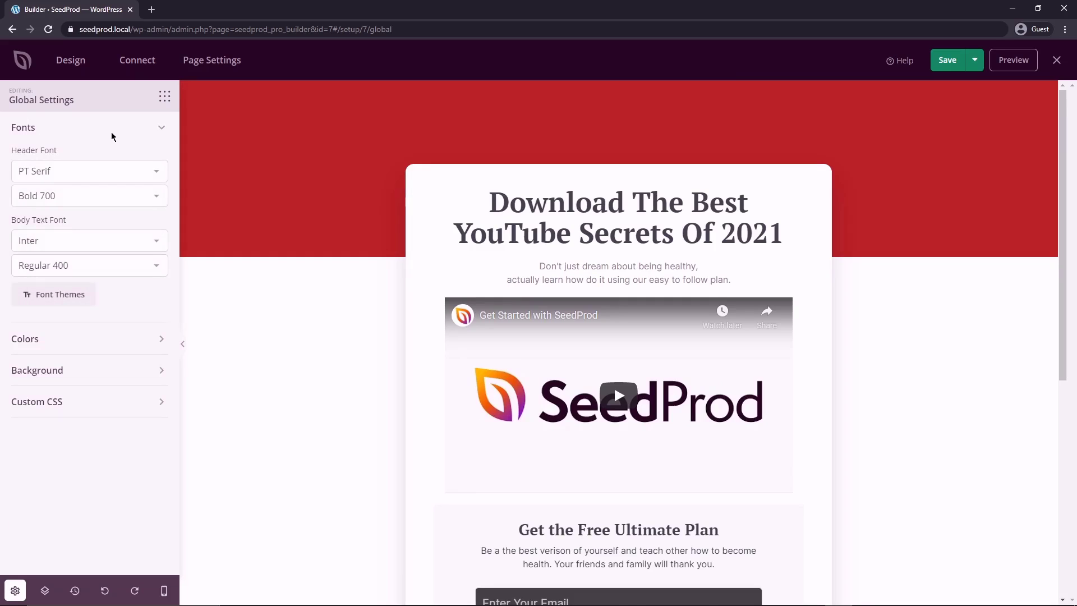
{"action": "mouse_move", "coordinate": [38, 227]}
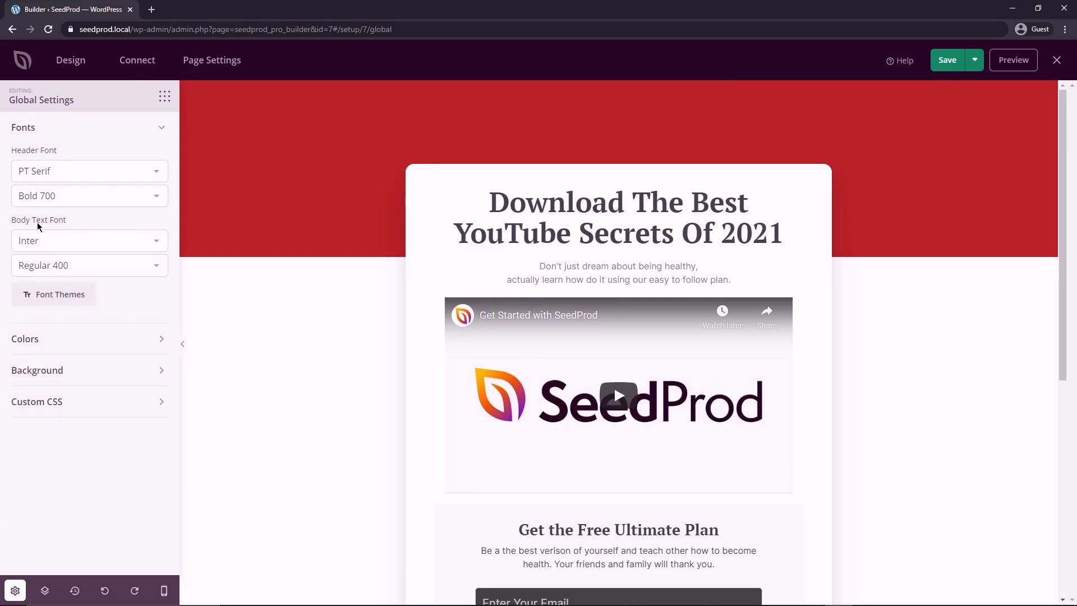
{"action": "left_click", "coordinate": [88, 170]}
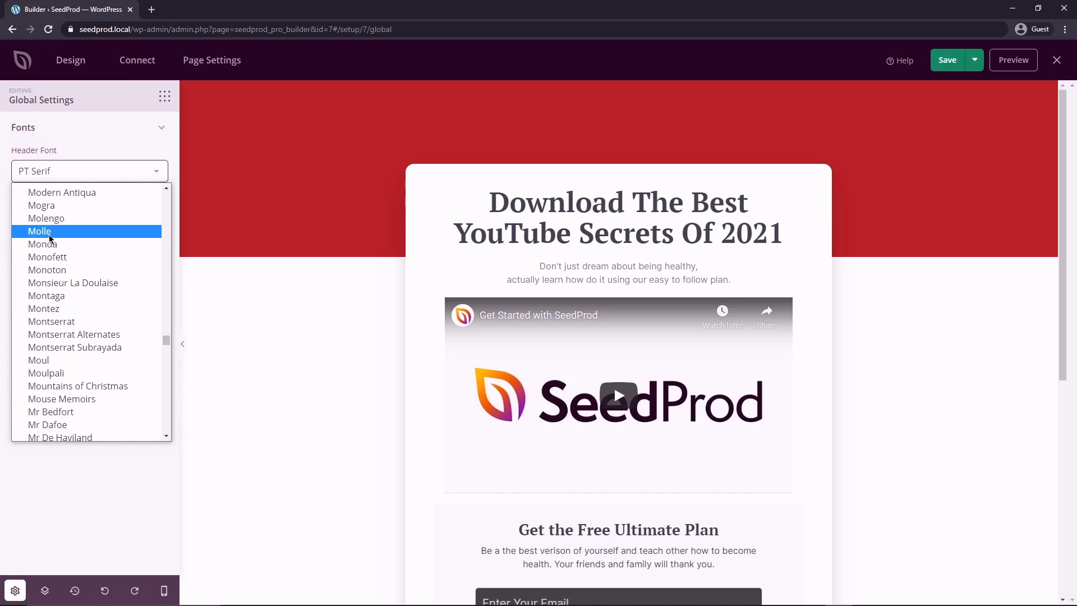
{"action": "left_click", "coordinate": [41, 243]}
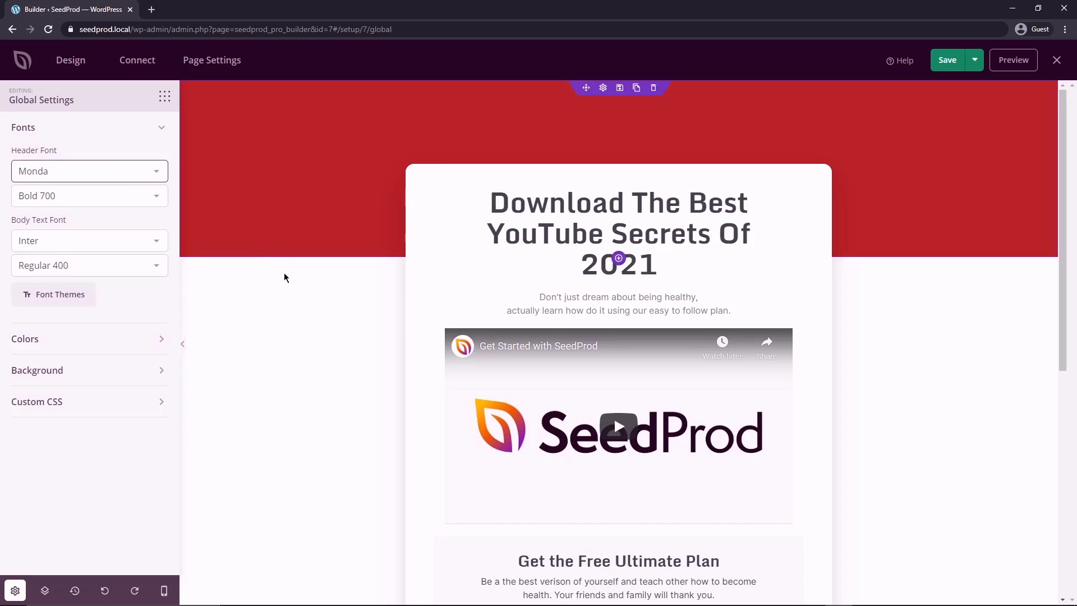
{"action": "left_click", "coordinate": [88, 240]}
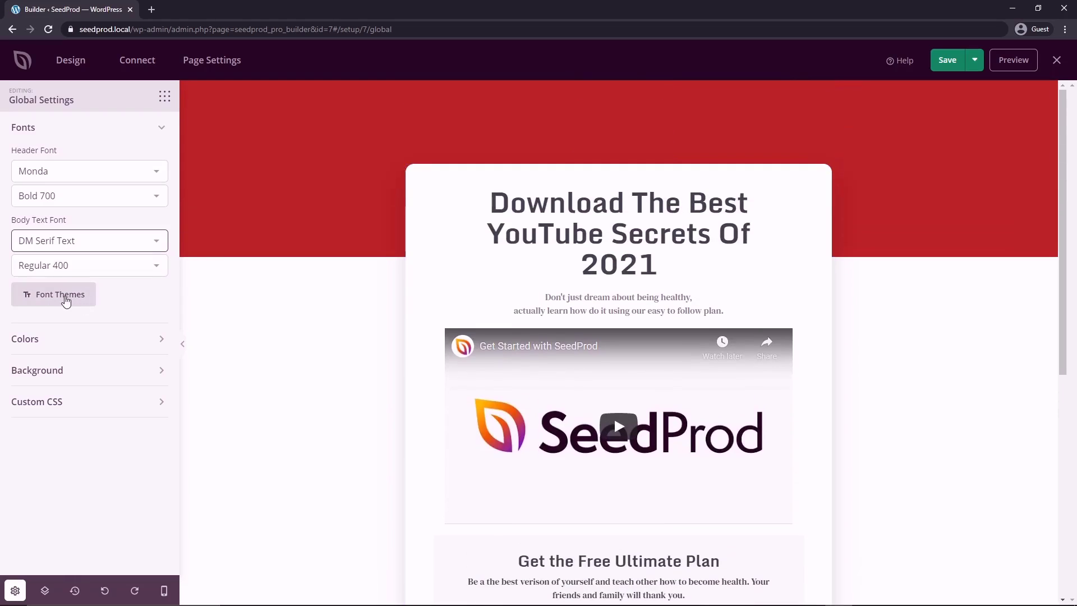
Step: Browse the Font Themes for the Source Sans Pro / Open Sans pairing
{"action": "left_click", "coordinate": [58, 294]}
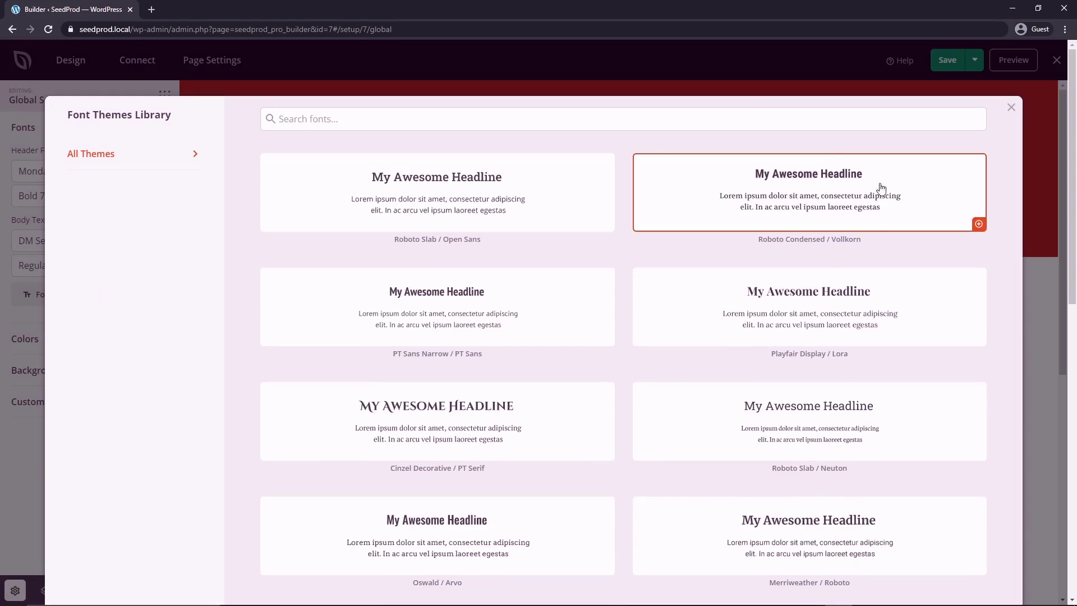
{"action": "mouse_move", "coordinate": [626, 249]}
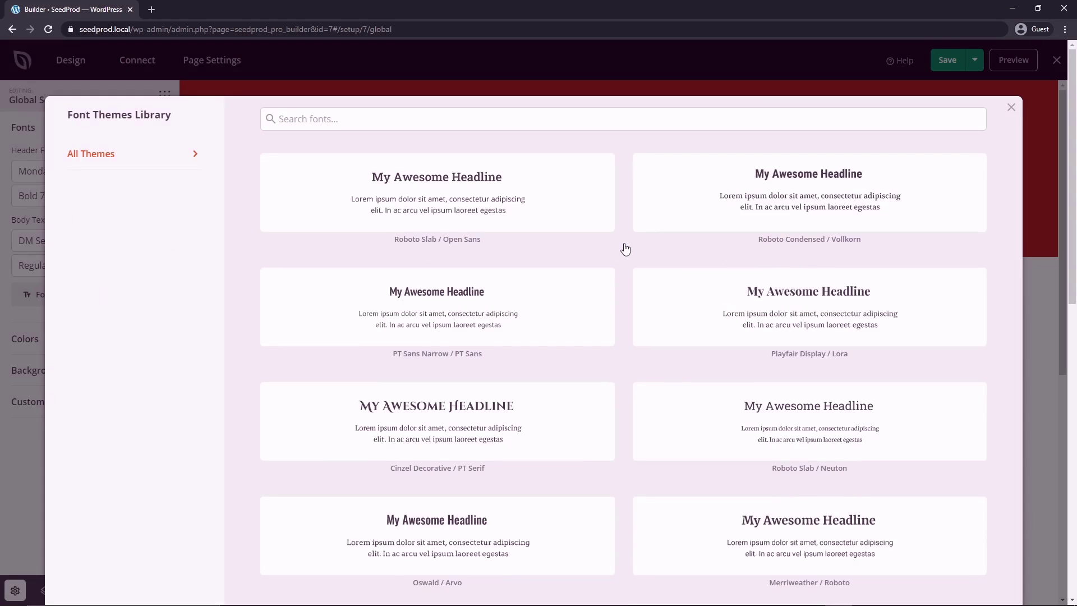
{"action": "scroll", "scroll_direction": "down", "scroll_amount": 3}
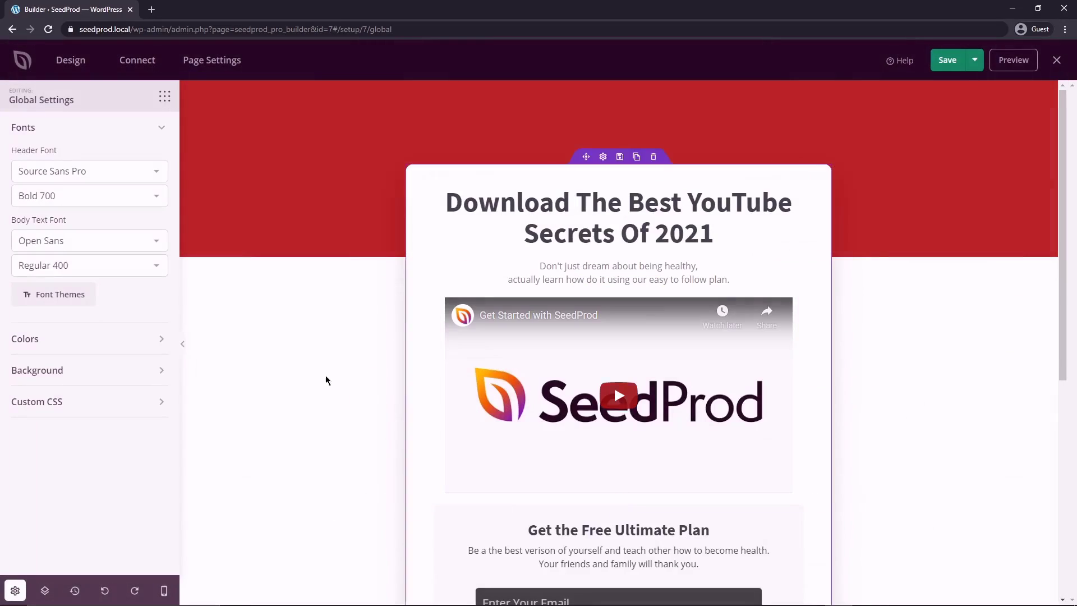
{"action": "scroll", "scroll_direction": "down", "scroll_amount": 3}
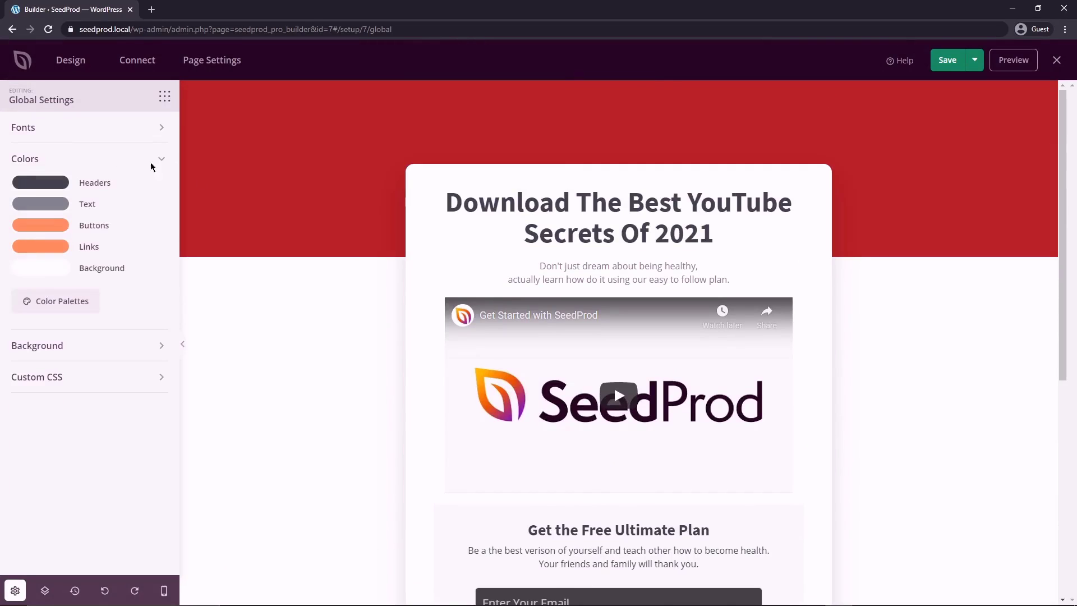
Step: Set the global Buttons colour swatch to a bright red via the colour picker
{"action": "scroll", "scroll_direction": "down", "scroll_amount": 3}
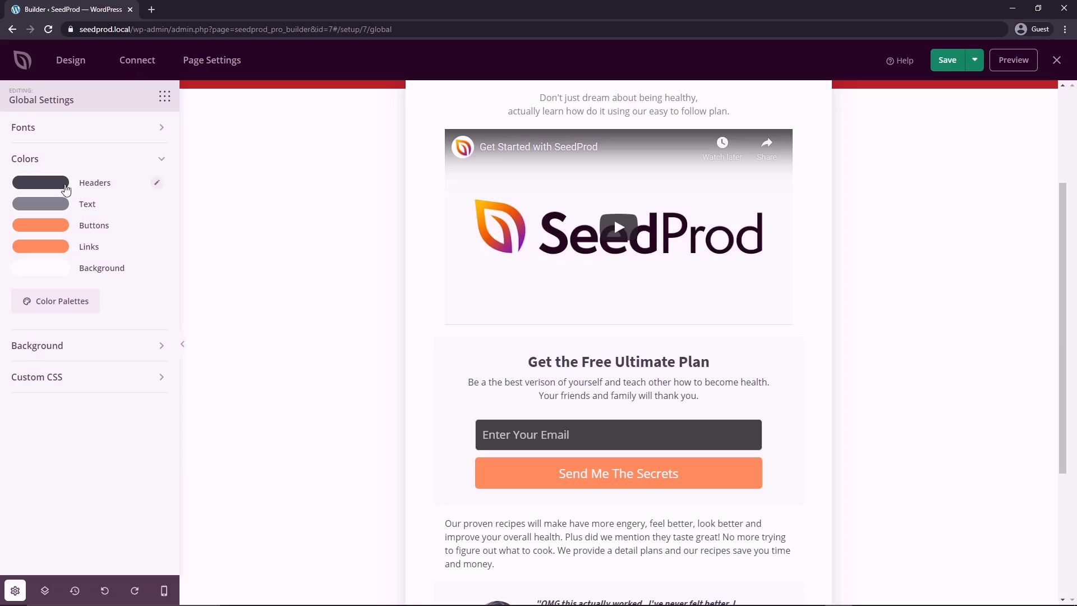
{"action": "mouse_move", "coordinate": [101, 239]}
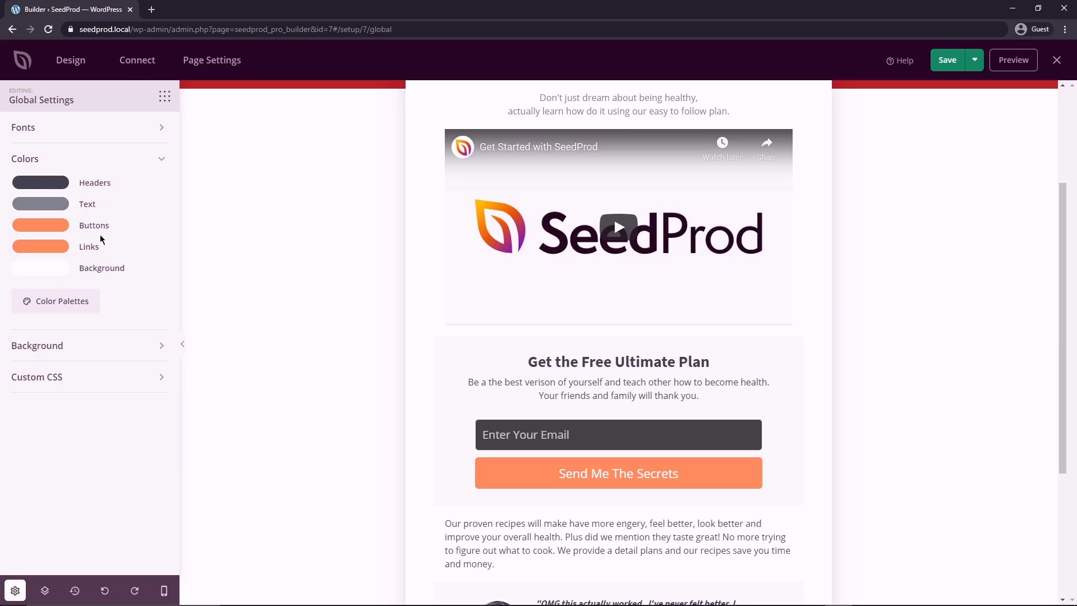
{"action": "left_click", "coordinate": [40, 224]}
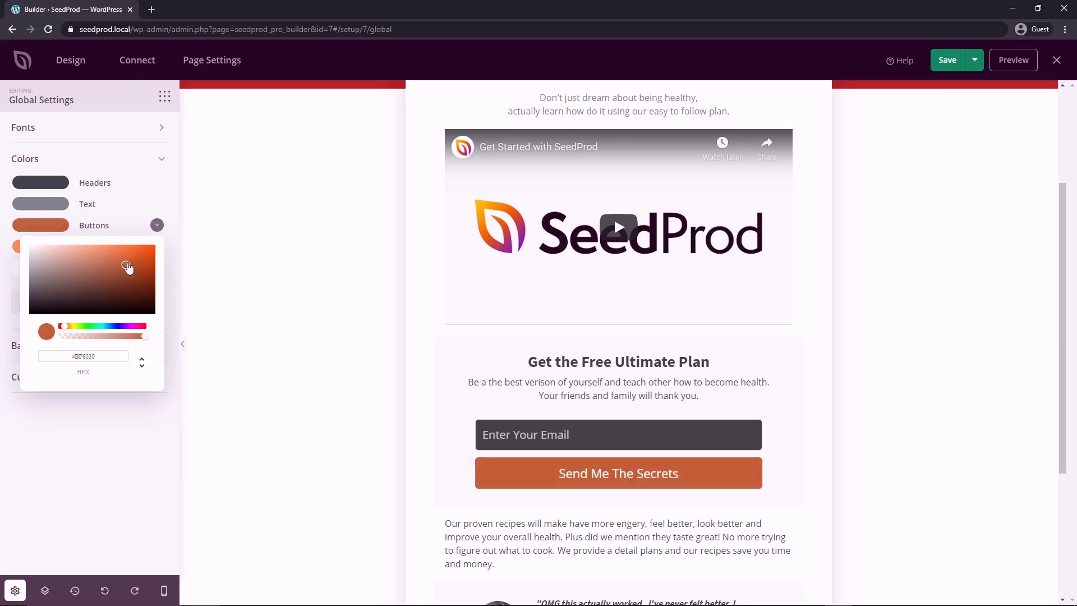
{"action": "left_click_drag", "start_coordinate": [127, 266], "coordinate": [133, 287]}
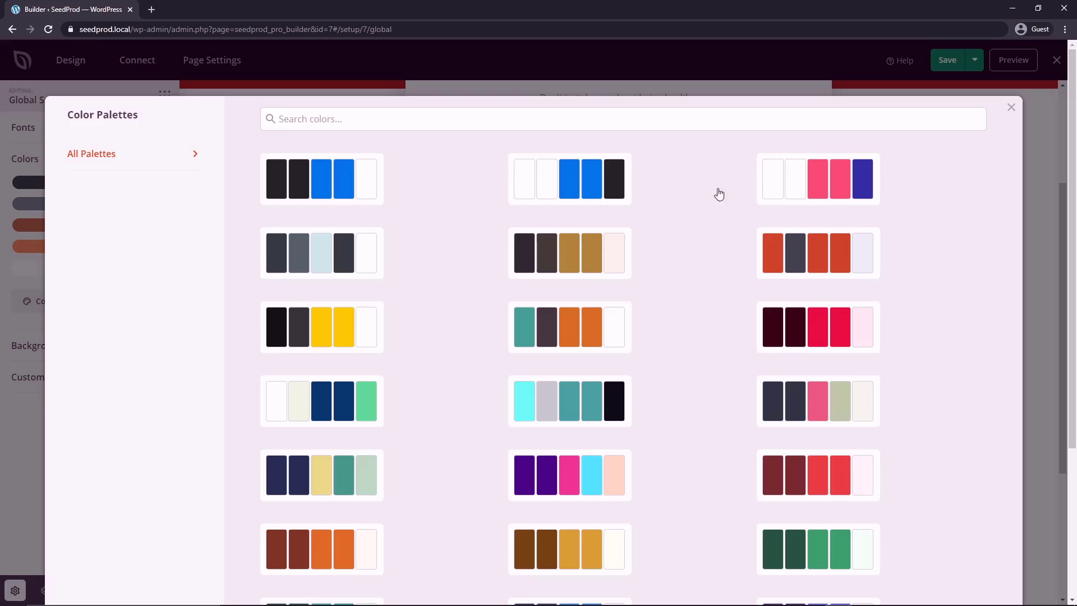
{"action": "scroll", "scroll_direction": "down", "scroll_amount": 3}
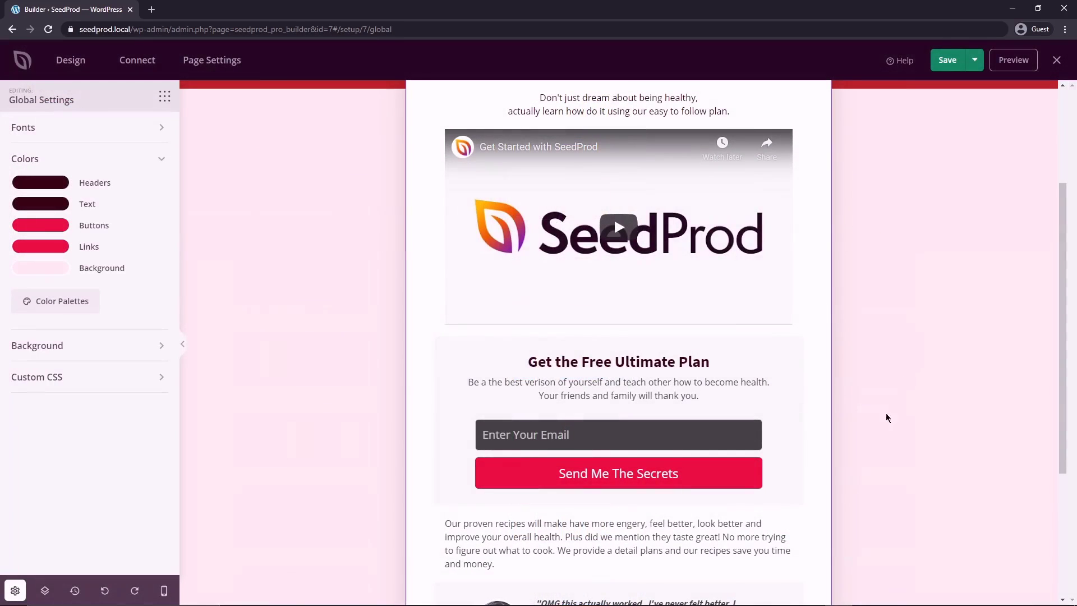
{"action": "left_click", "coordinate": [40, 226]}
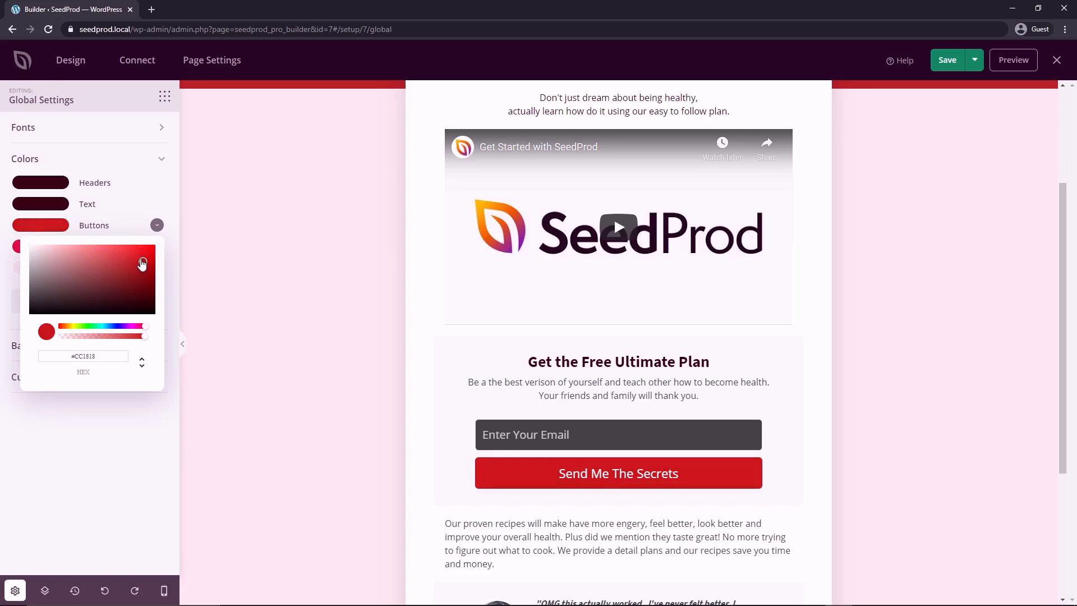
{"action": "left_click", "coordinate": [617, 375]}
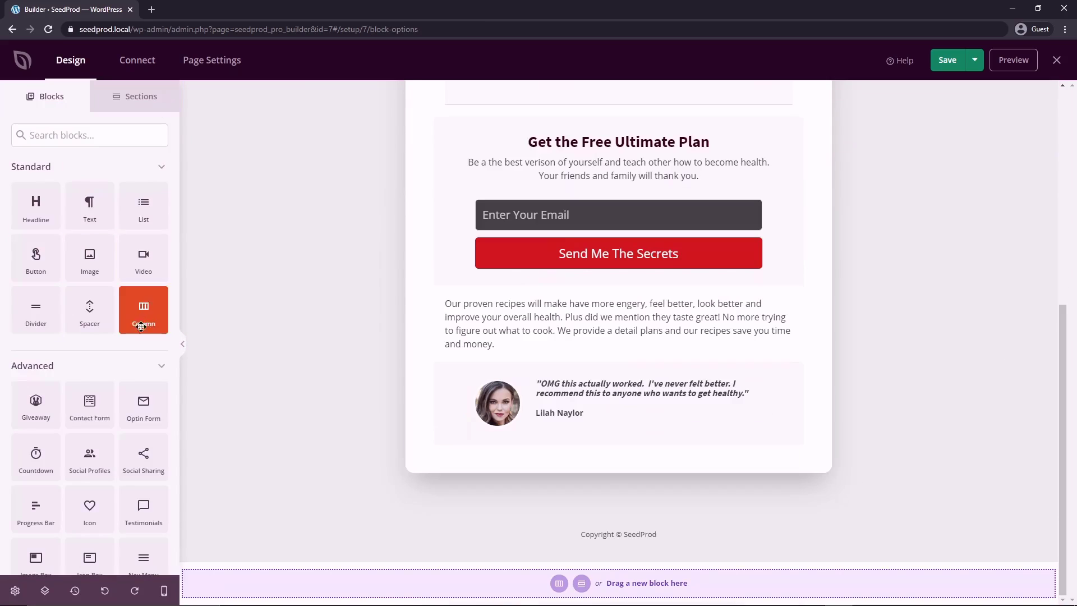
Step: Place a Star Rating block above the testimonial and select the social sharing row below it
{"action": "scroll", "scroll_direction": "down", "scroll_amount": 3}
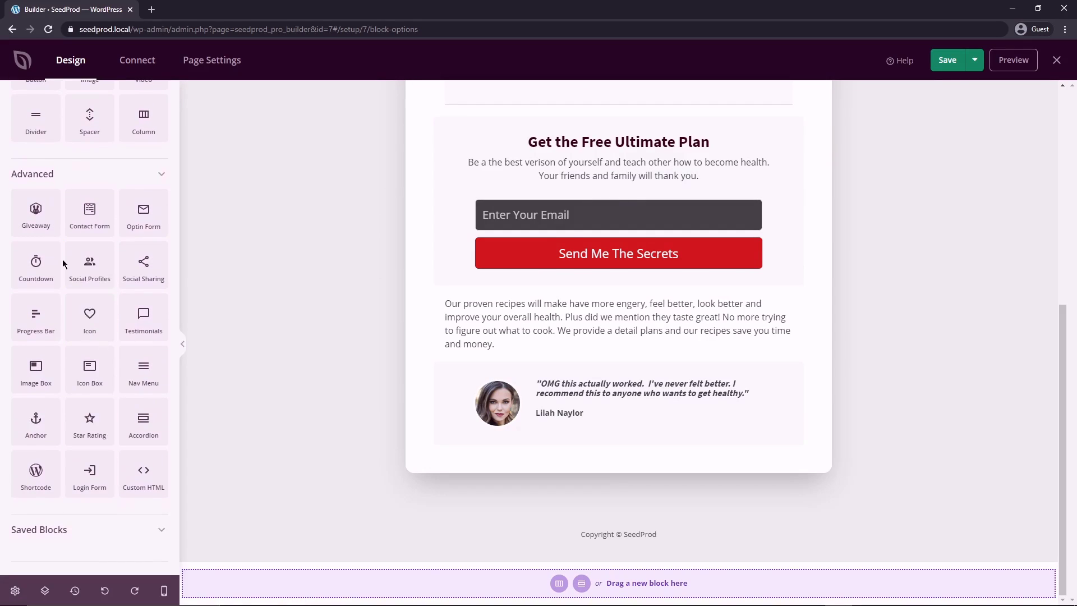
{"action": "left_click_drag", "start_coordinate": [89, 421], "coordinate": [557, 453]}
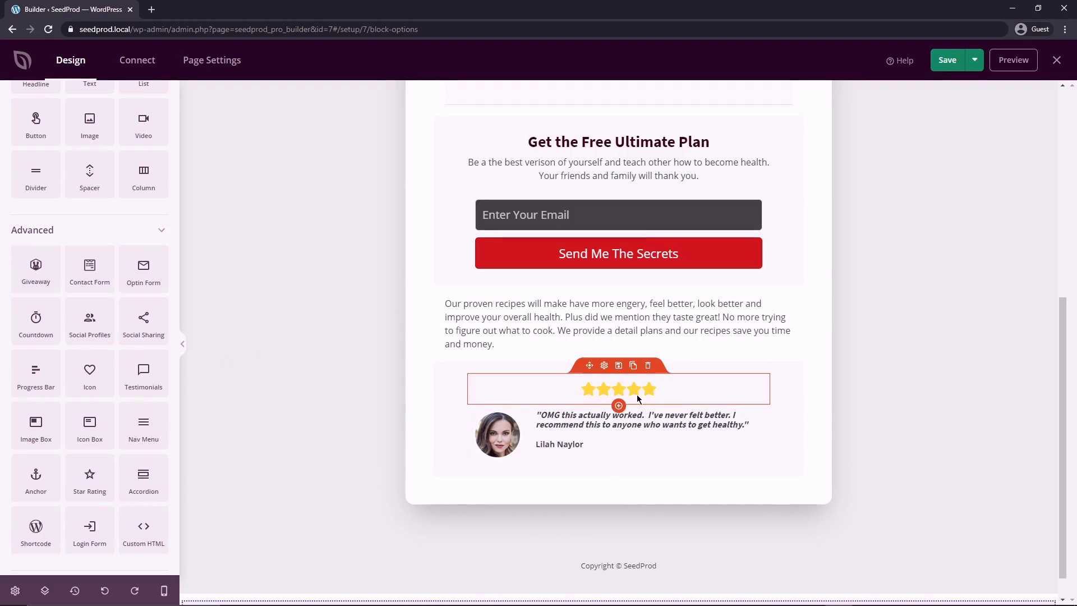
{"action": "left_click", "coordinate": [647, 364]}
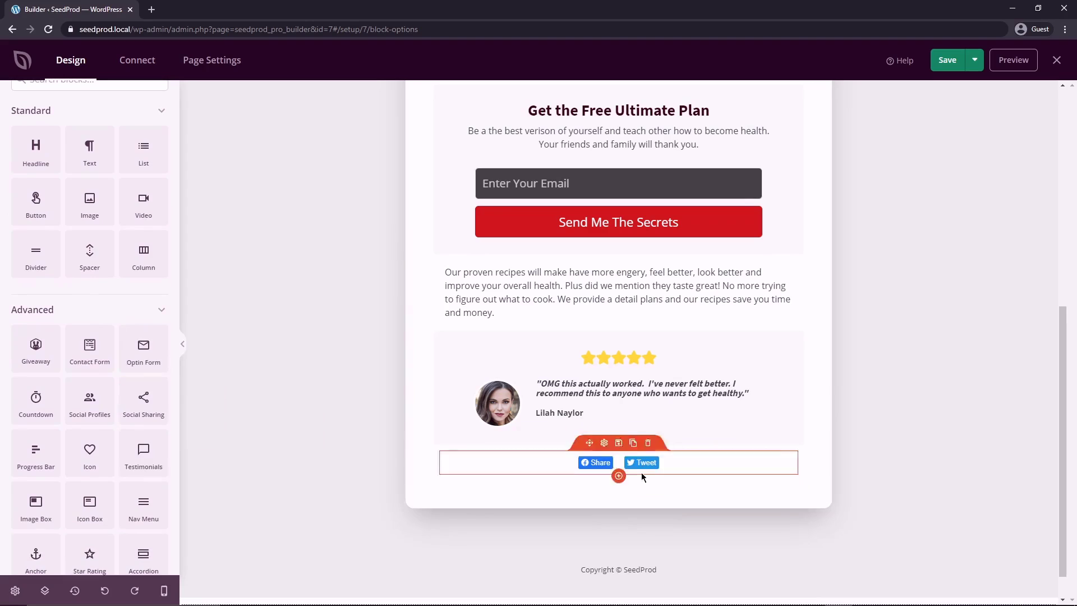
{"action": "left_click", "coordinate": [604, 442]}
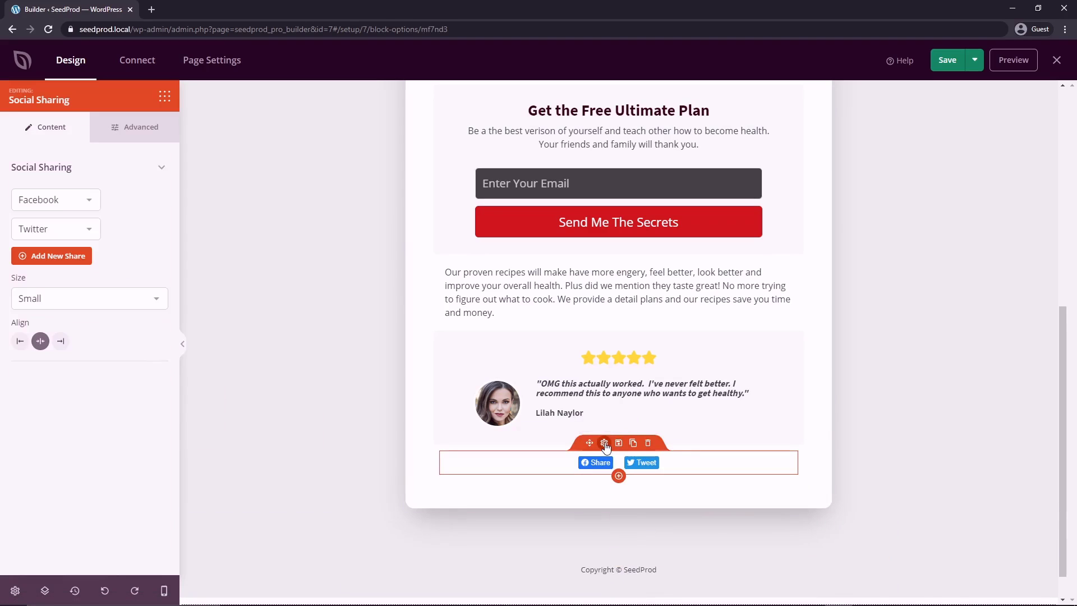
Step: Add a third share button with its network, then check the page at phone width and return to desktop
{"action": "left_click", "coordinate": [52, 256]}
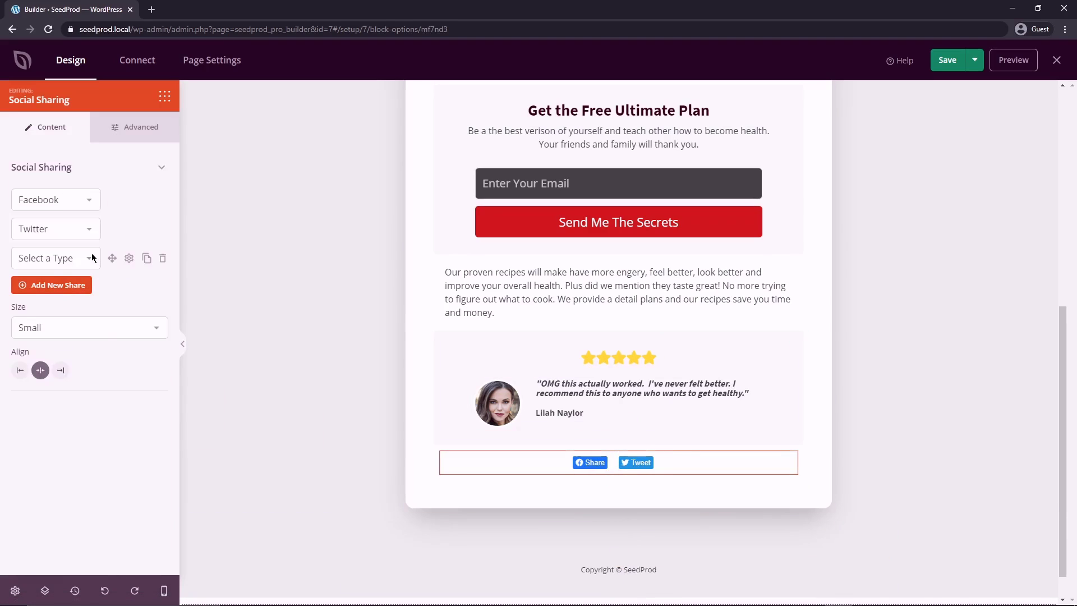
{"action": "left_click", "coordinate": [48, 258]}
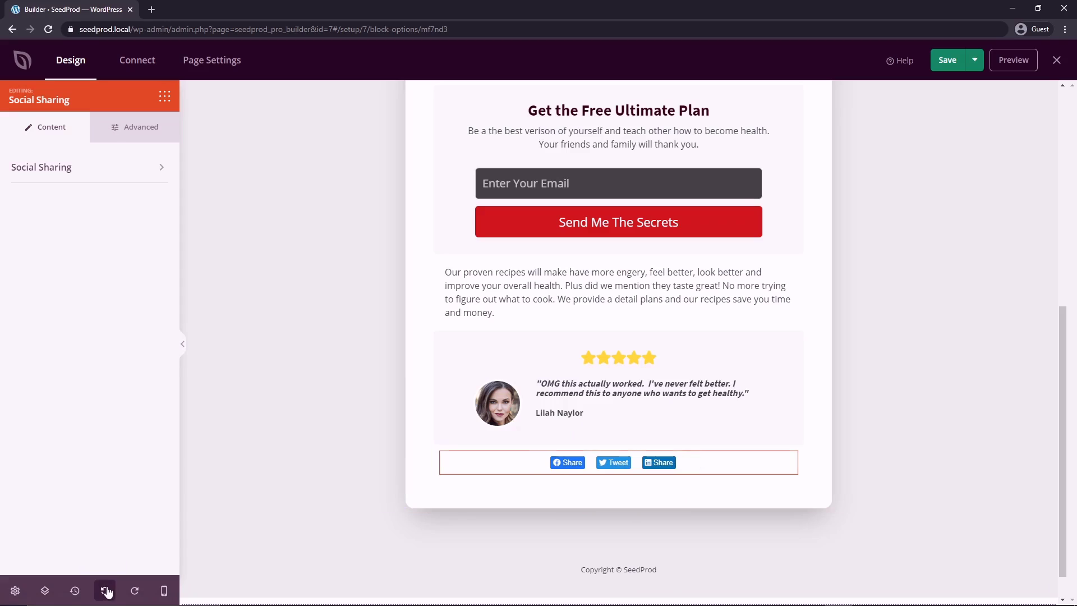
{"action": "mouse_move", "coordinate": [134, 591]}
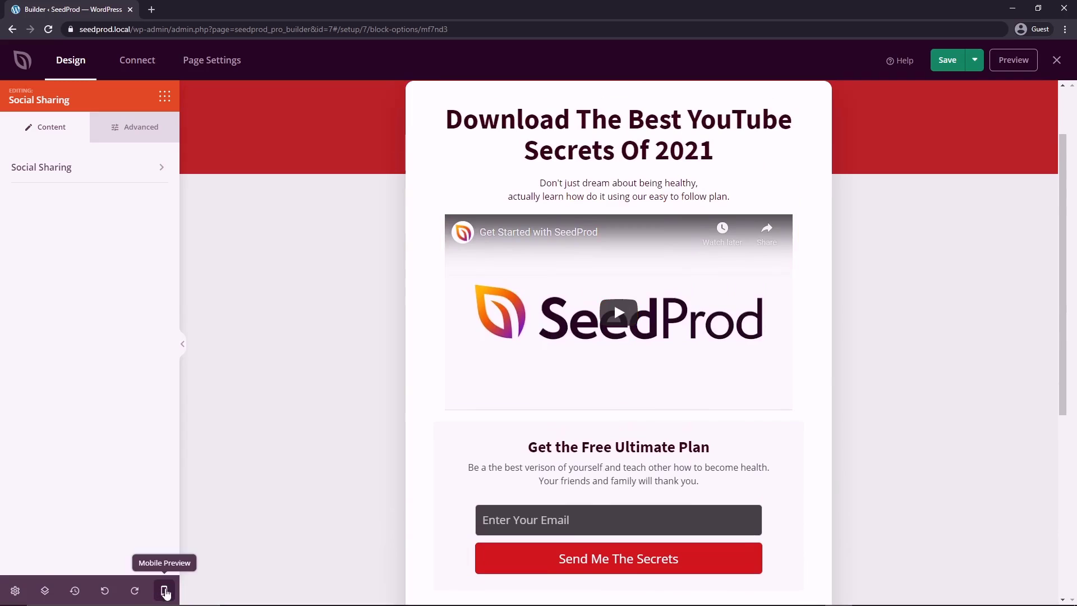
{"action": "left_click", "coordinate": [164, 592]}
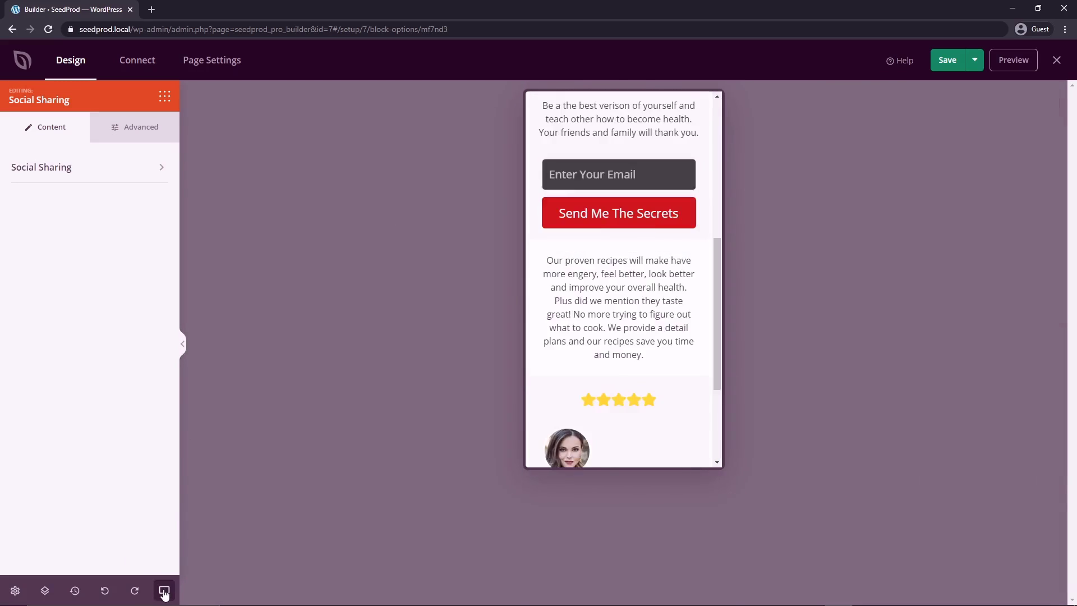
{"action": "left_click", "coordinate": [164, 591]}
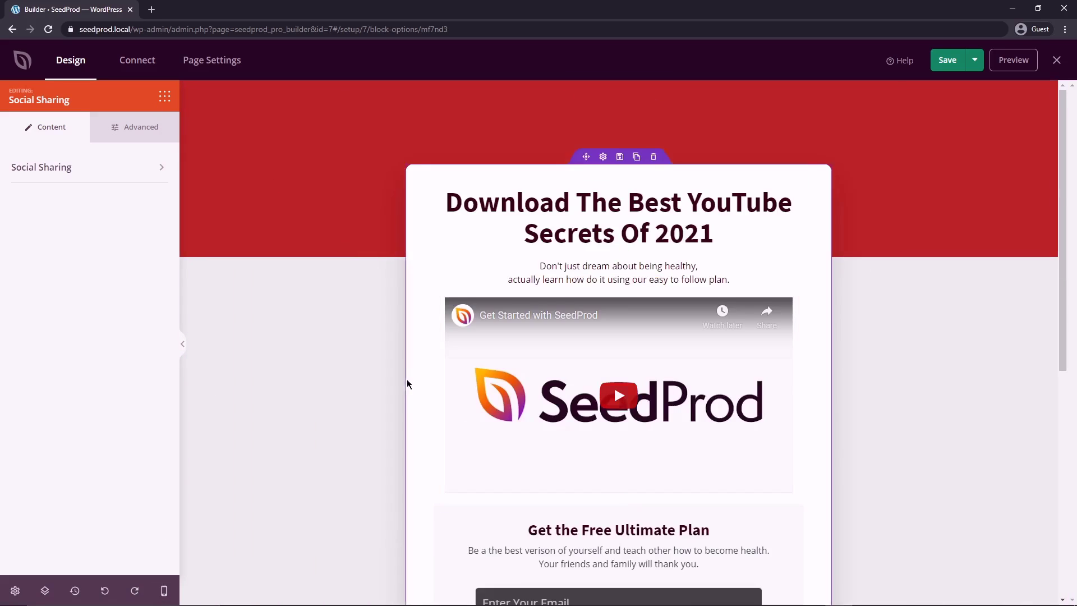
{"action": "scroll", "scroll_direction": "down", "scroll_amount": 3}
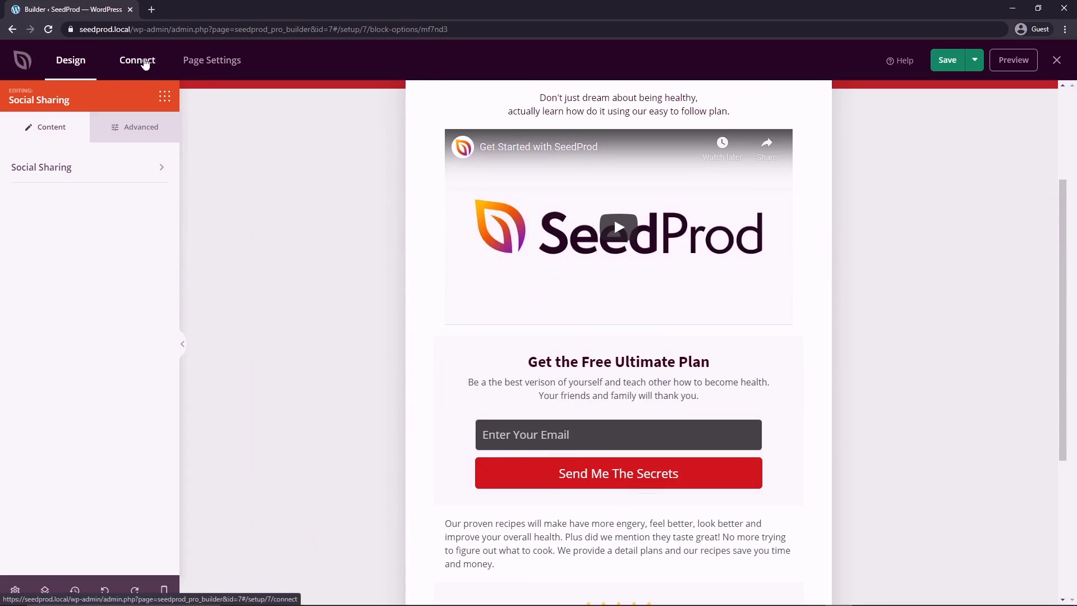
Step: Start a new Constant Contact connection in the Connect integrations, ready for its API key
{"action": "left_click", "coordinate": [136, 59]}
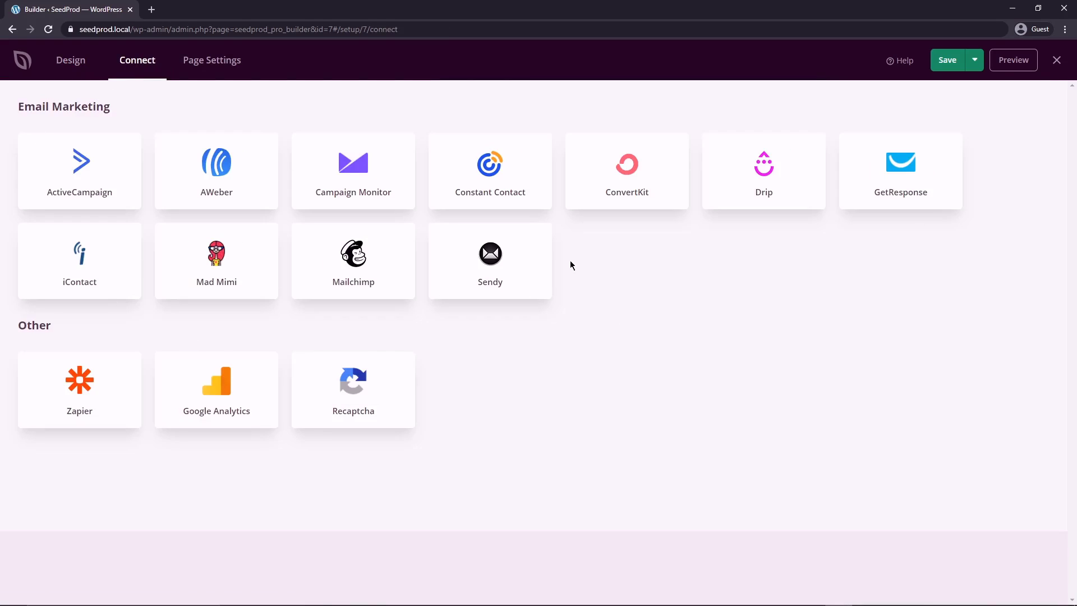
{"action": "mouse_move", "coordinate": [522, 118]}
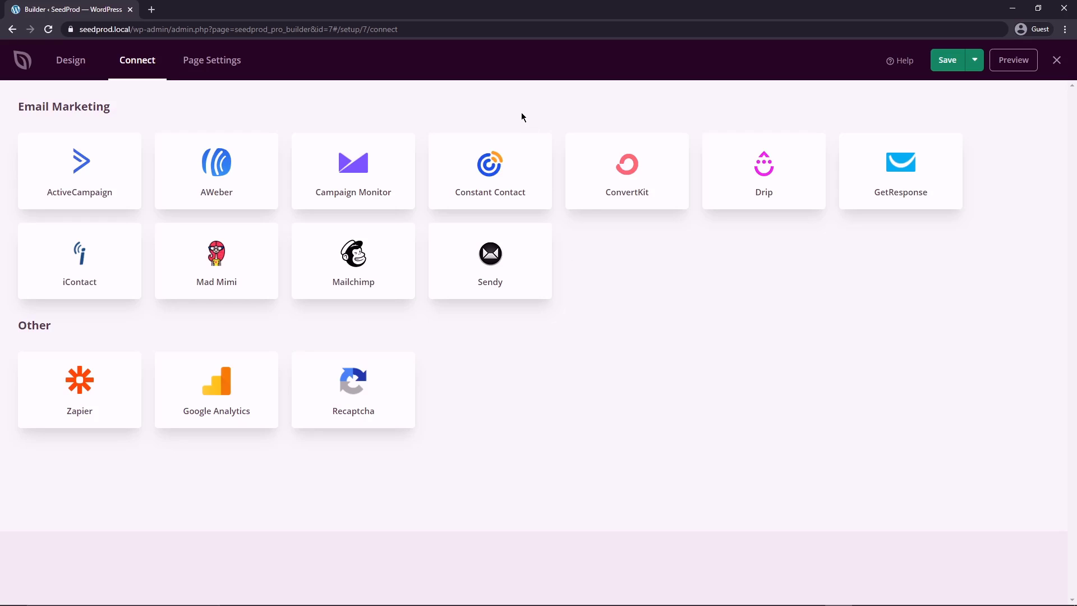
{"action": "mouse_move", "coordinate": [491, 165]}
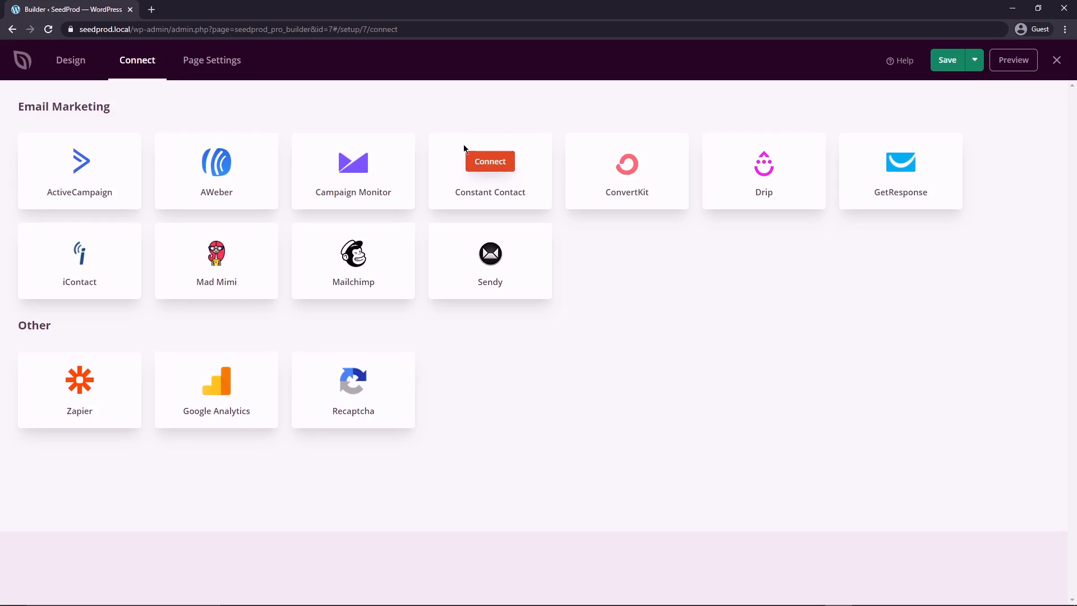
{"action": "mouse_move", "coordinate": [490, 161]}
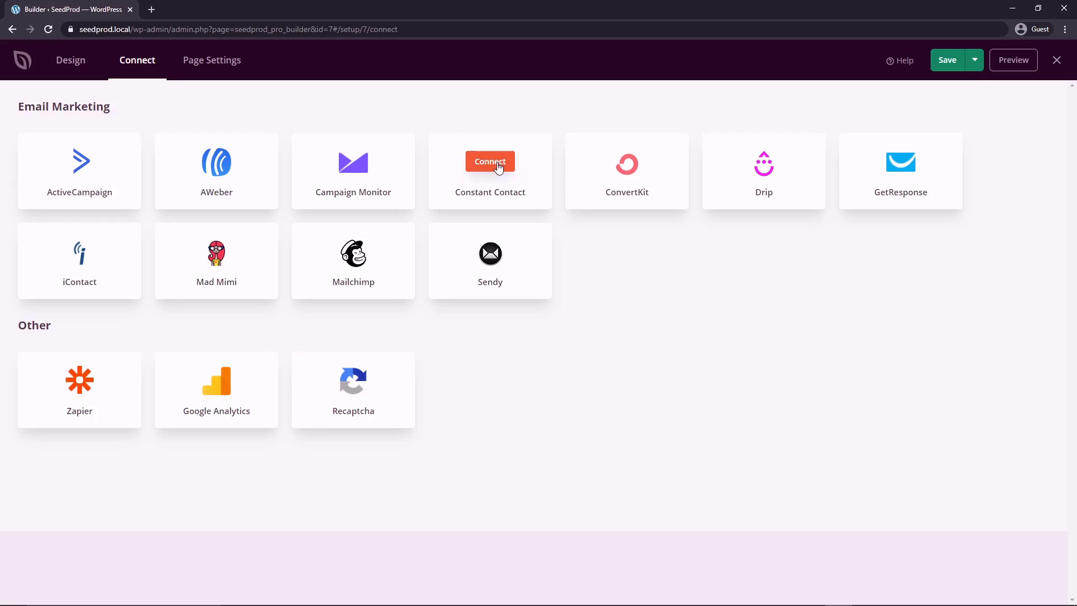
{"action": "left_click", "coordinate": [491, 161]}
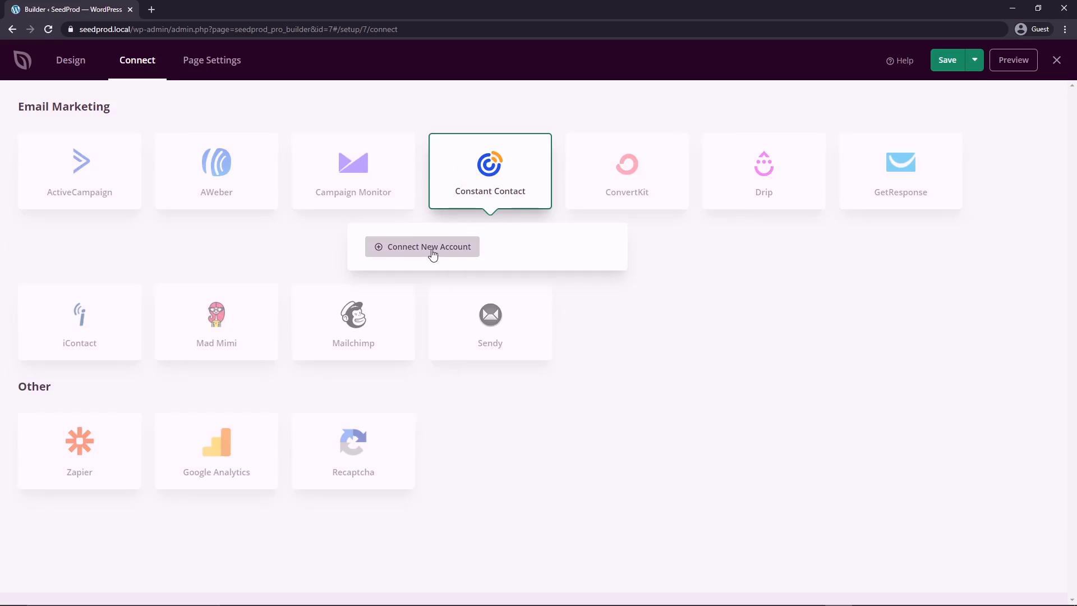
{"action": "left_click", "coordinate": [422, 247]}
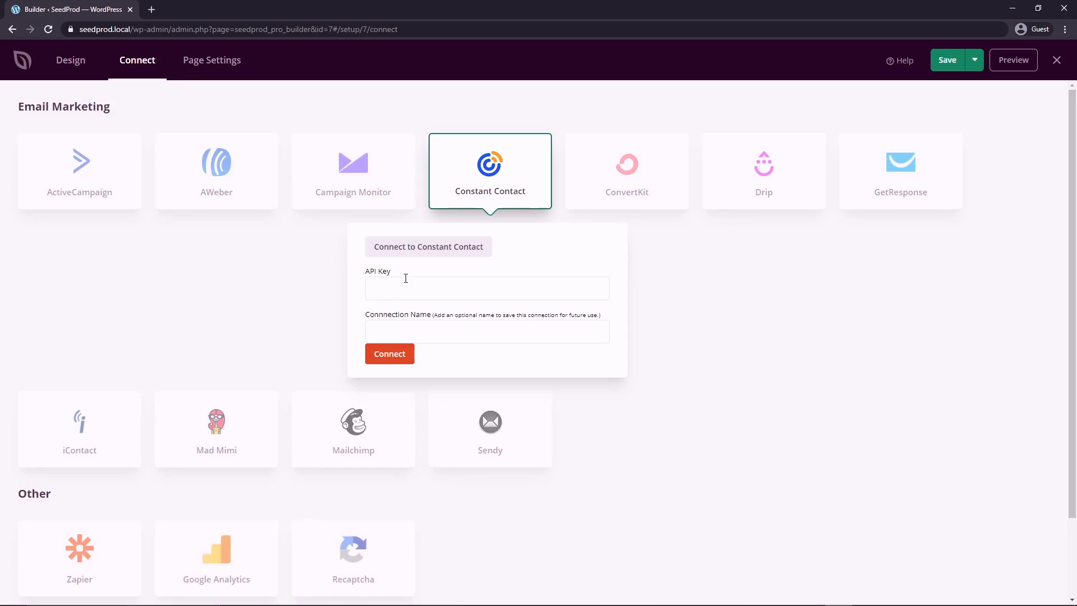
{"action": "mouse_move", "coordinate": [469, 278]}
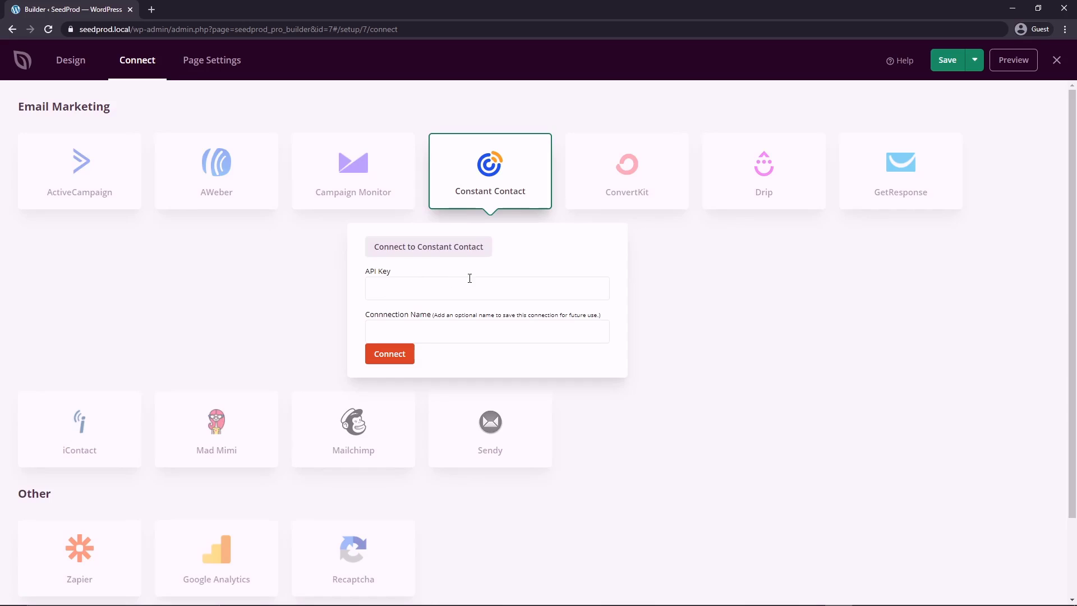
{"action": "left_click", "coordinate": [485, 333]}
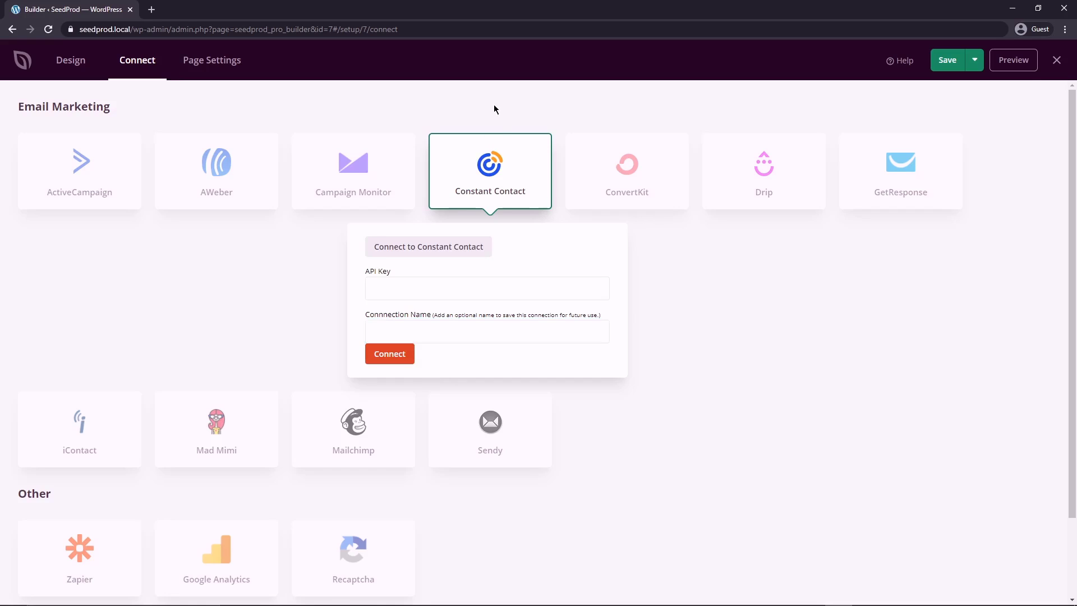
Step: Review the General page settings: the Lead Capture title, URL slug and Isolation Mode note
{"action": "left_click", "coordinate": [212, 59]}
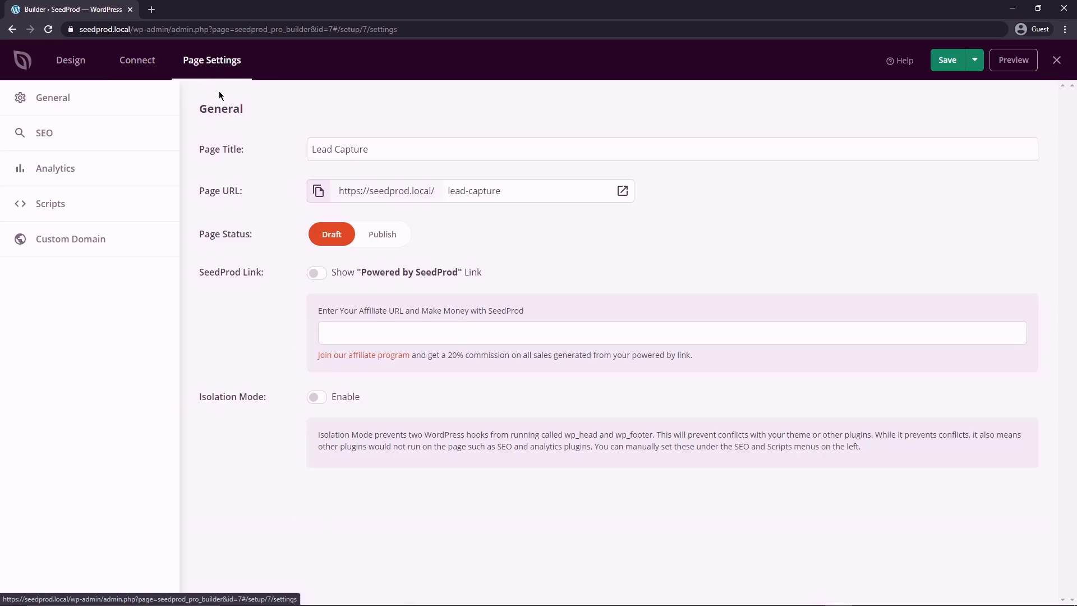
{"action": "triple_click", "coordinate": [339, 149]}
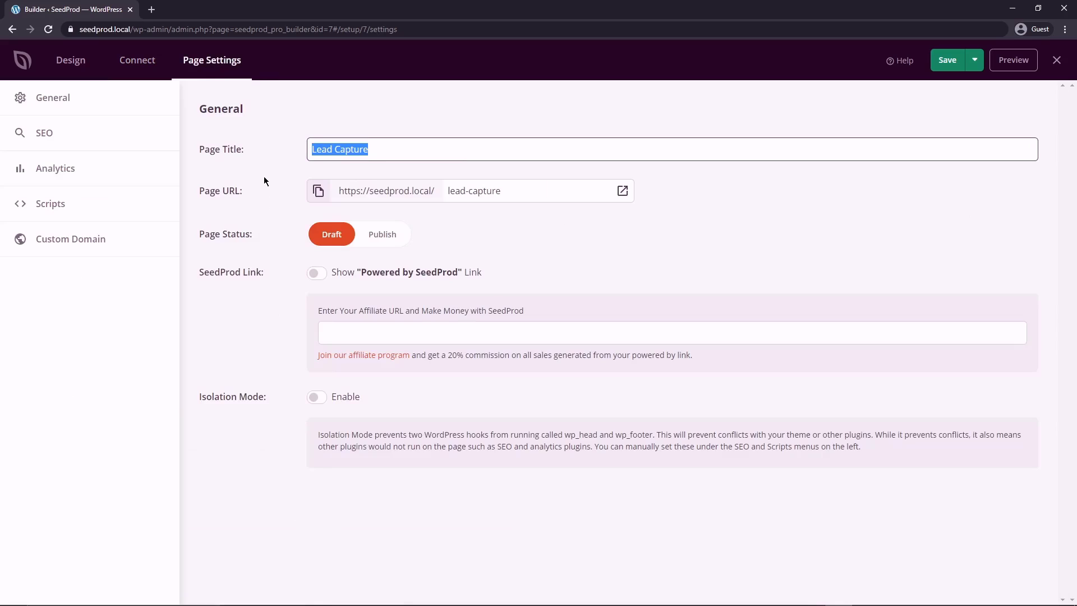
{"action": "left_click", "coordinate": [540, 190]}
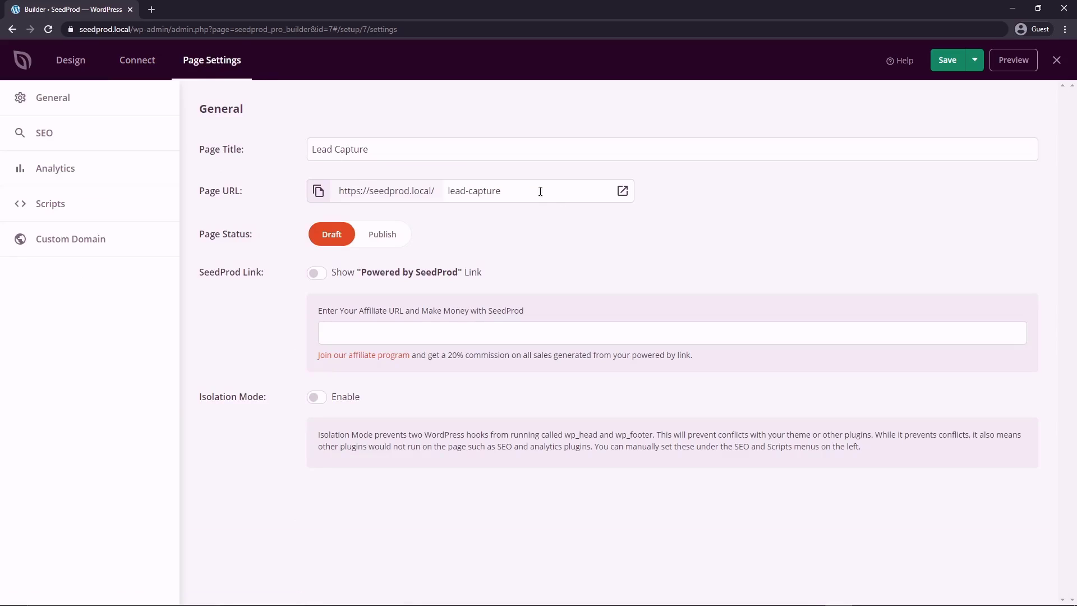
{"action": "mouse_move", "coordinate": [924, 139]}
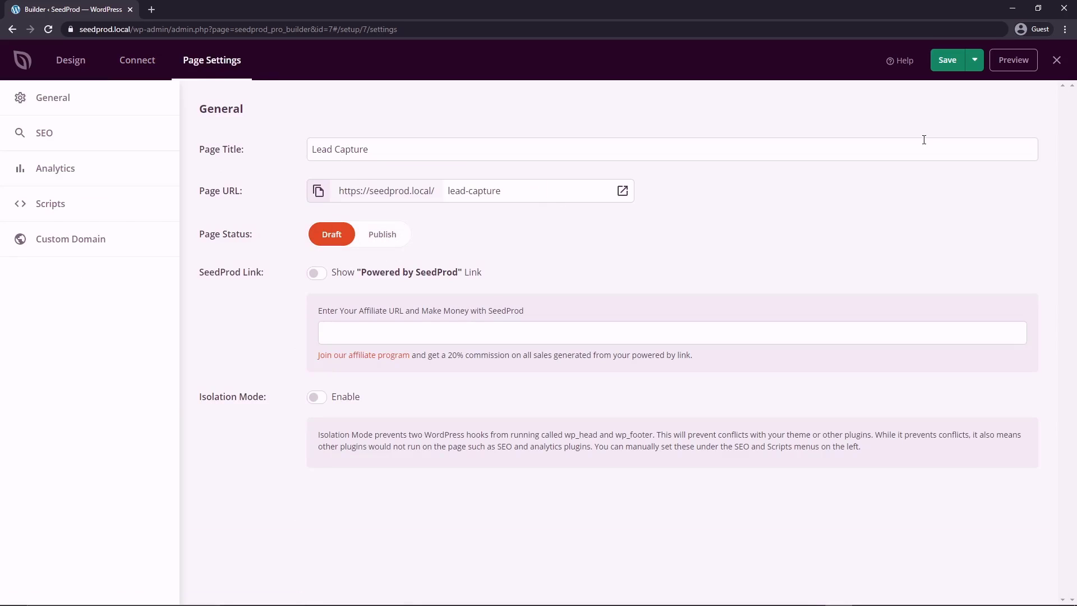
{"action": "left_click", "coordinate": [974, 60]}
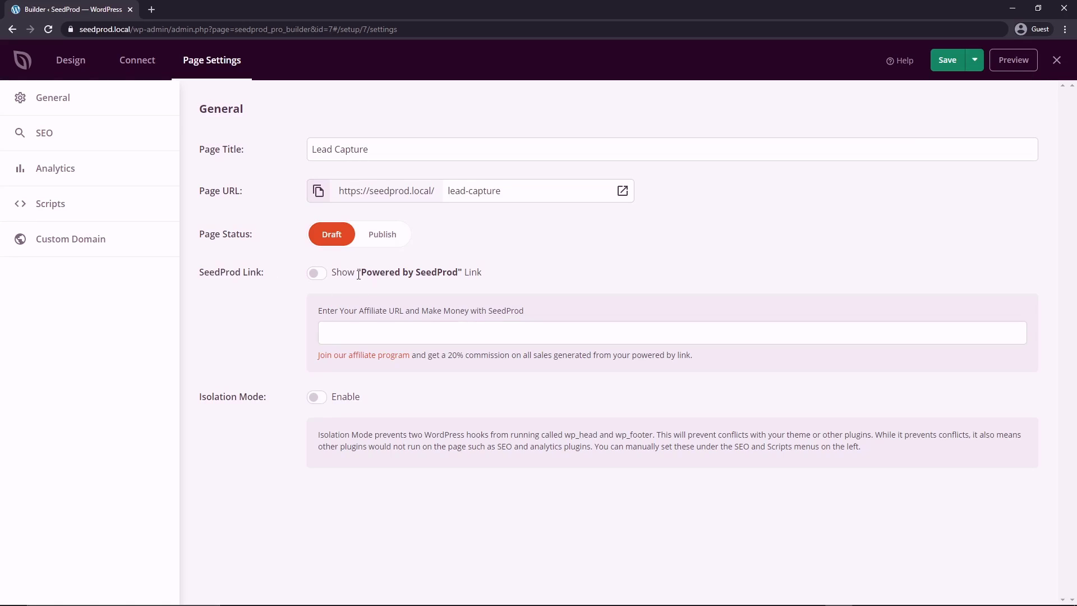
{"action": "mouse_move", "coordinate": [533, 287]}
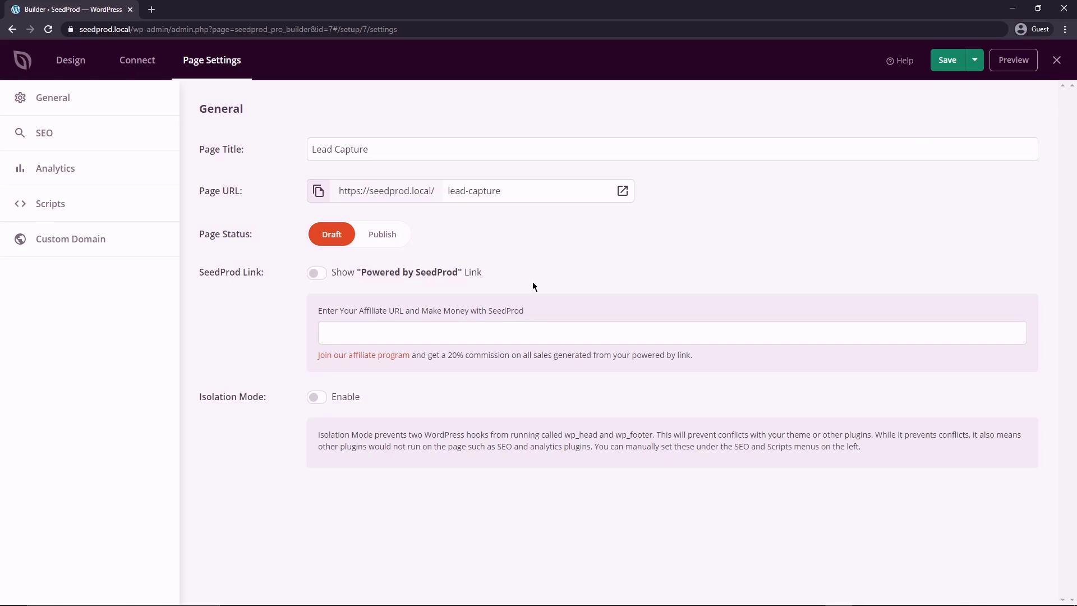
{"action": "mouse_move", "coordinate": [361, 368]}
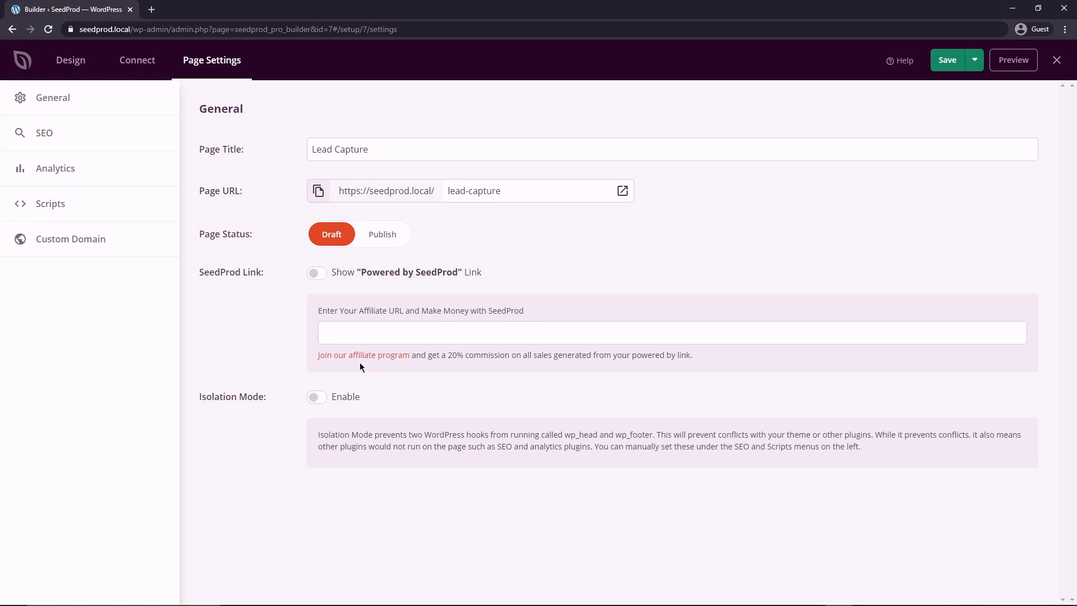
{"action": "mouse_move", "coordinate": [326, 381]}
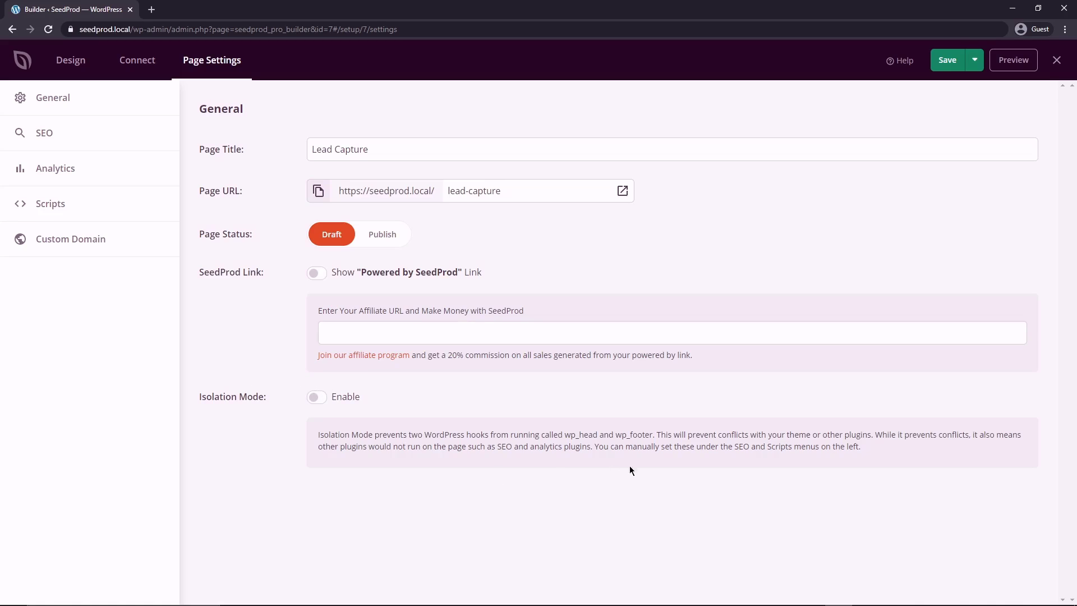
{"action": "left_click_drag", "start_coordinate": [726, 434], "coordinate": [880, 434]}
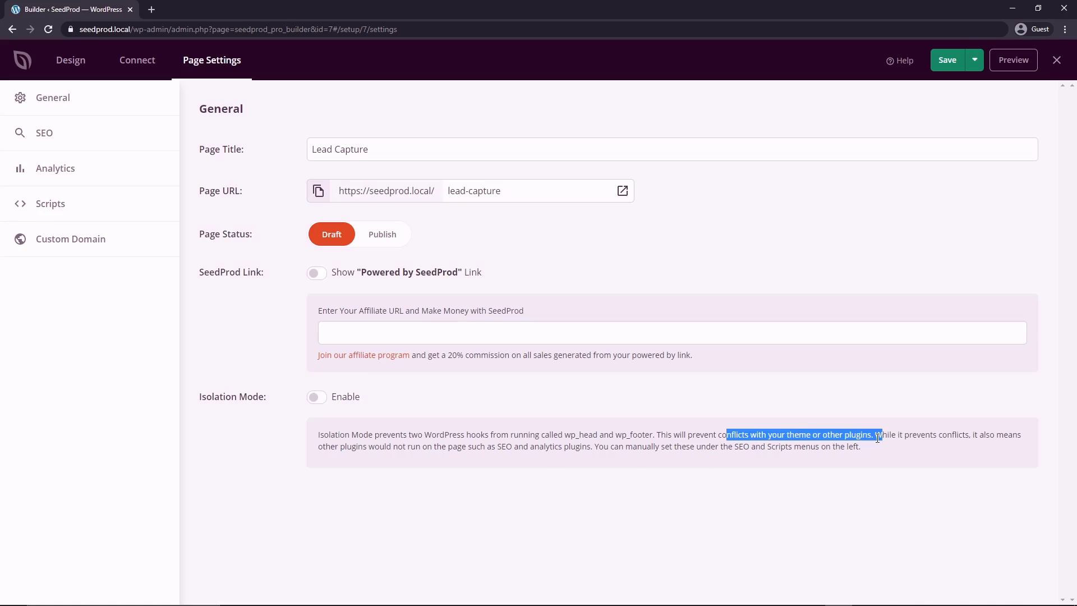
Step: Browse the SEO, Analytics and Scripts sections of Page Settings
{"action": "left_click", "coordinate": [44, 132]}
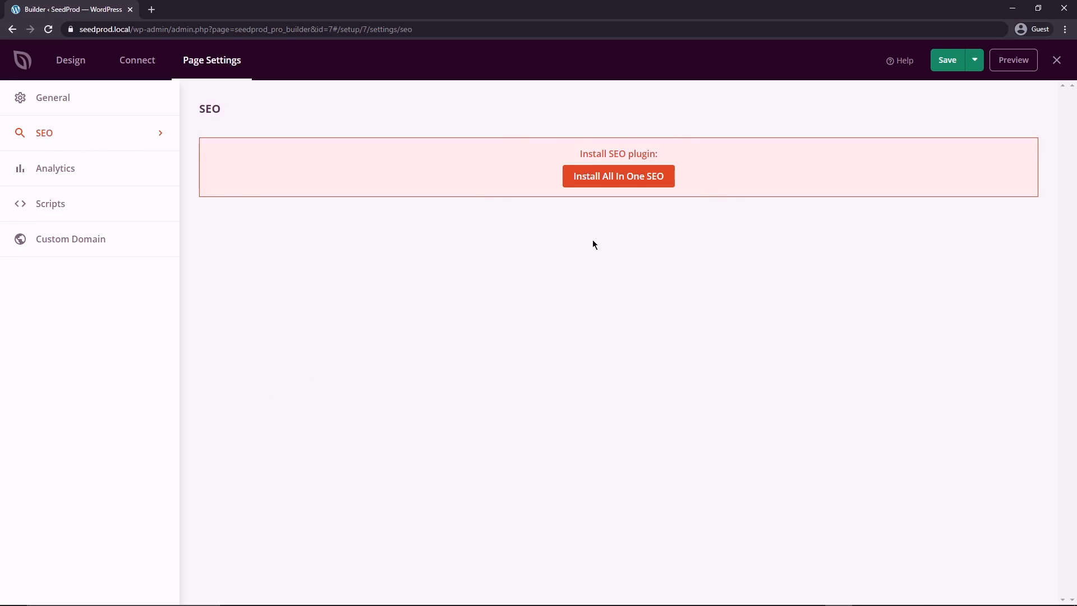
{"action": "mouse_move", "coordinate": [296, 229]}
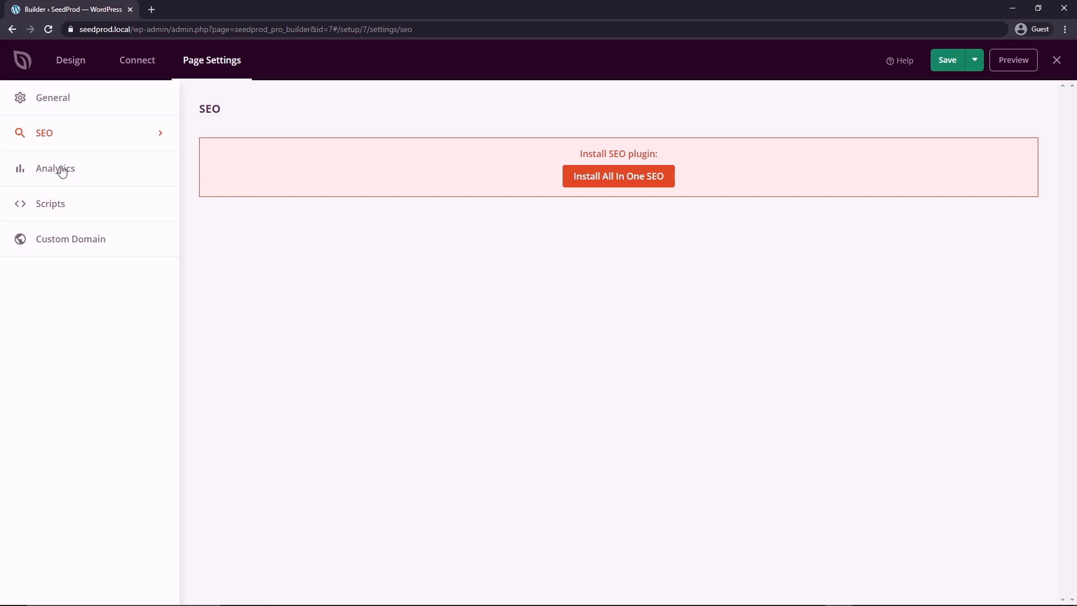
{"action": "left_click", "coordinate": [55, 168]}
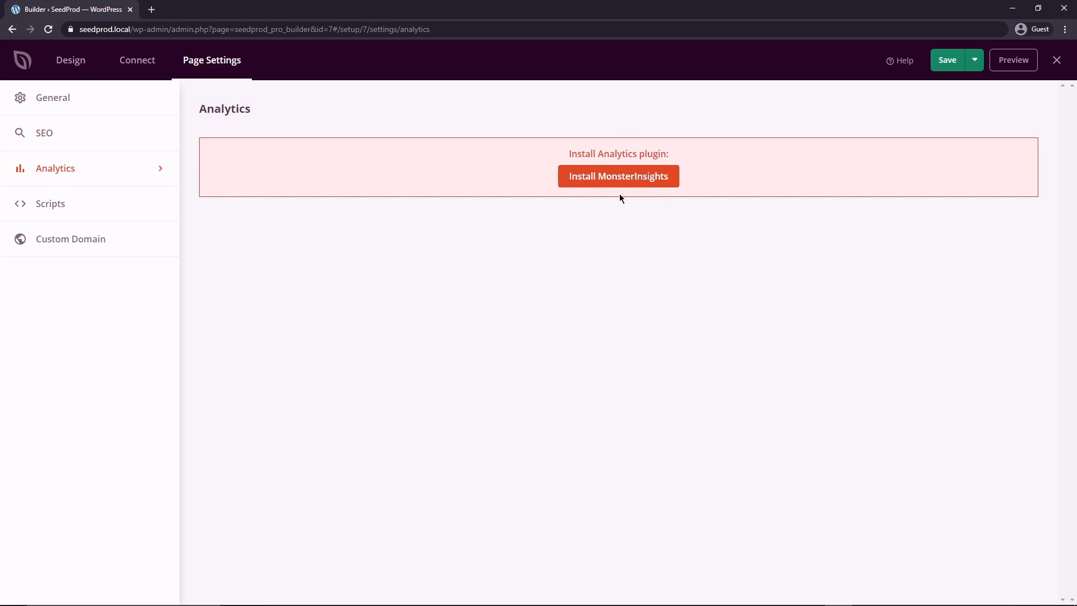
{"action": "mouse_move", "coordinate": [617, 199]}
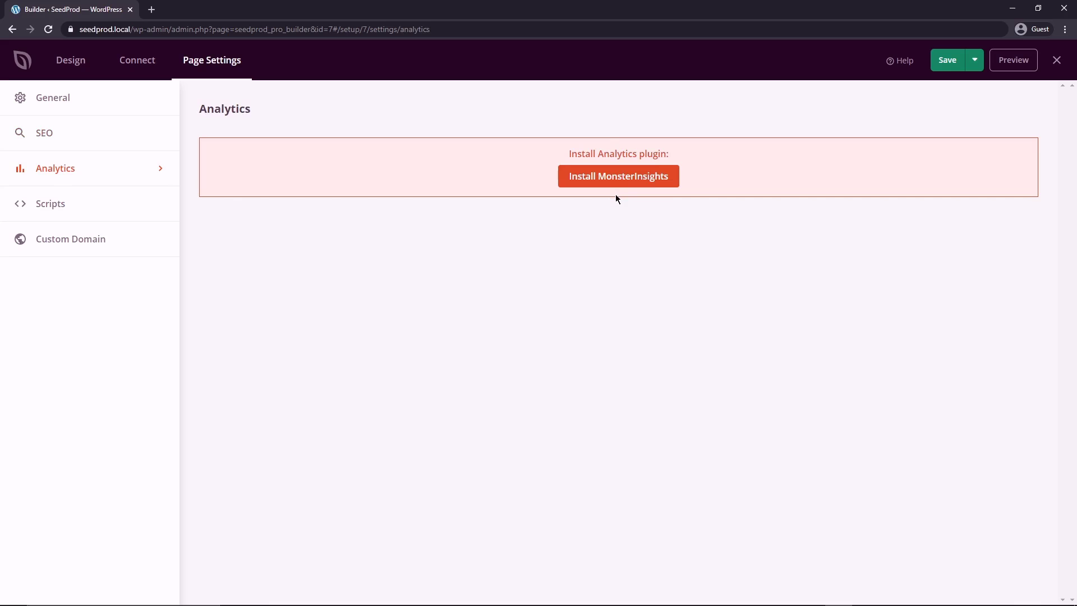
{"action": "left_click", "coordinate": [51, 203]}
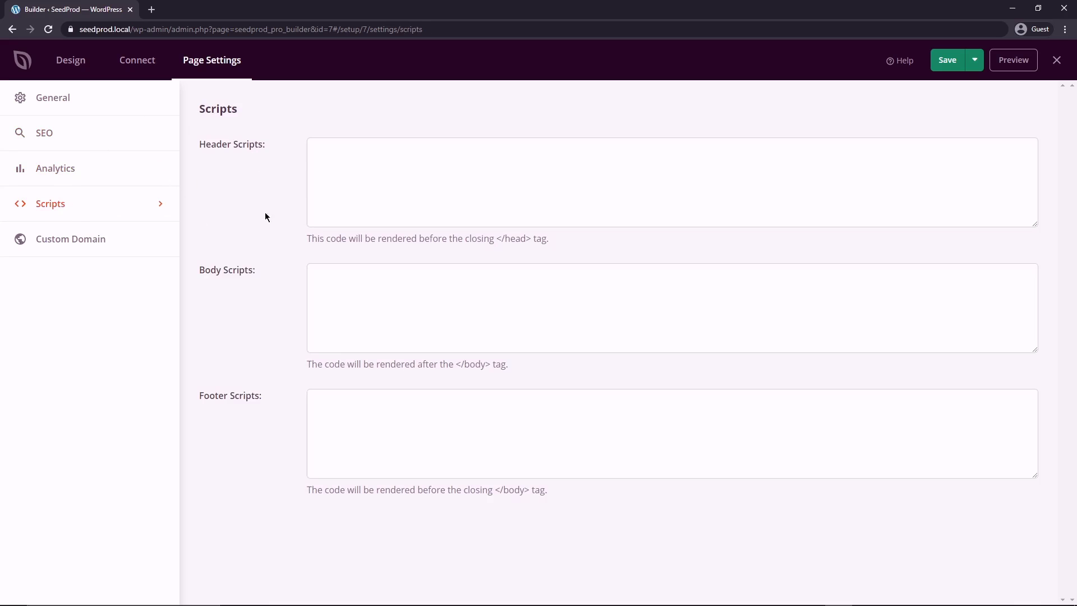
{"action": "mouse_move", "coordinate": [254, 415]}
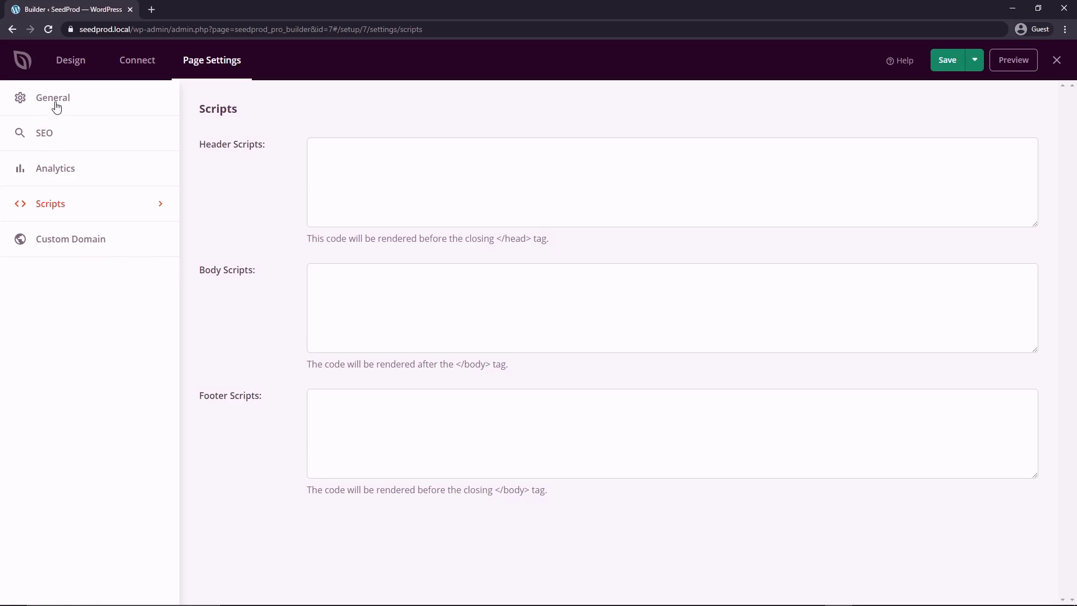
{"action": "left_click", "coordinate": [53, 97]}
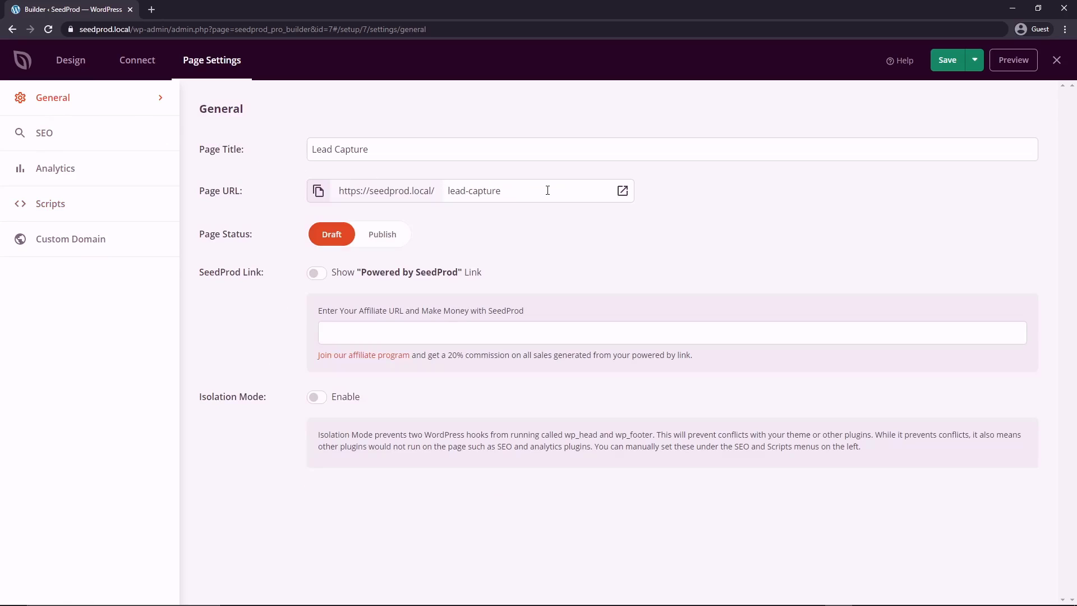
Step: Show the Custom Domain settings, left switched off with no domain entered
{"action": "left_click", "coordinate": [71, 238]}
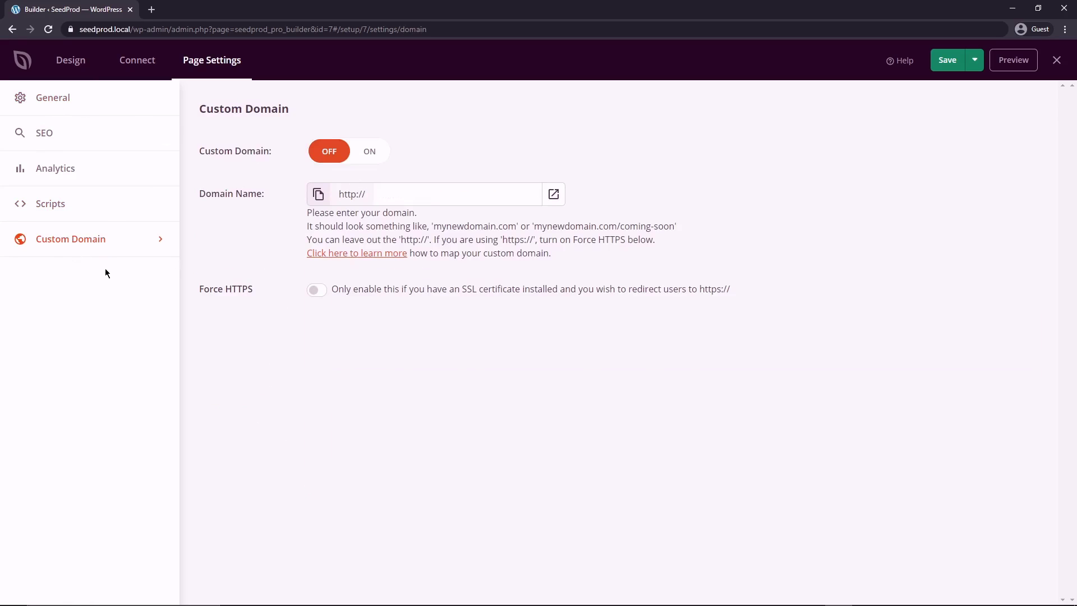
{"action": "double_click", "coordinate": [506, 226]}
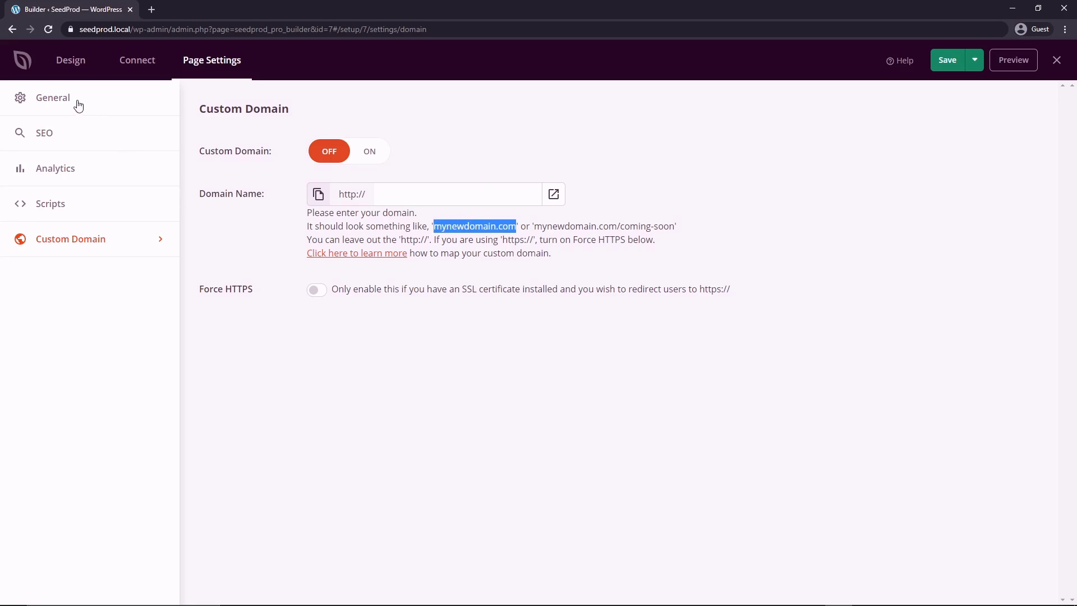
{"action": "left_click", "coordinate": [53, 98]}
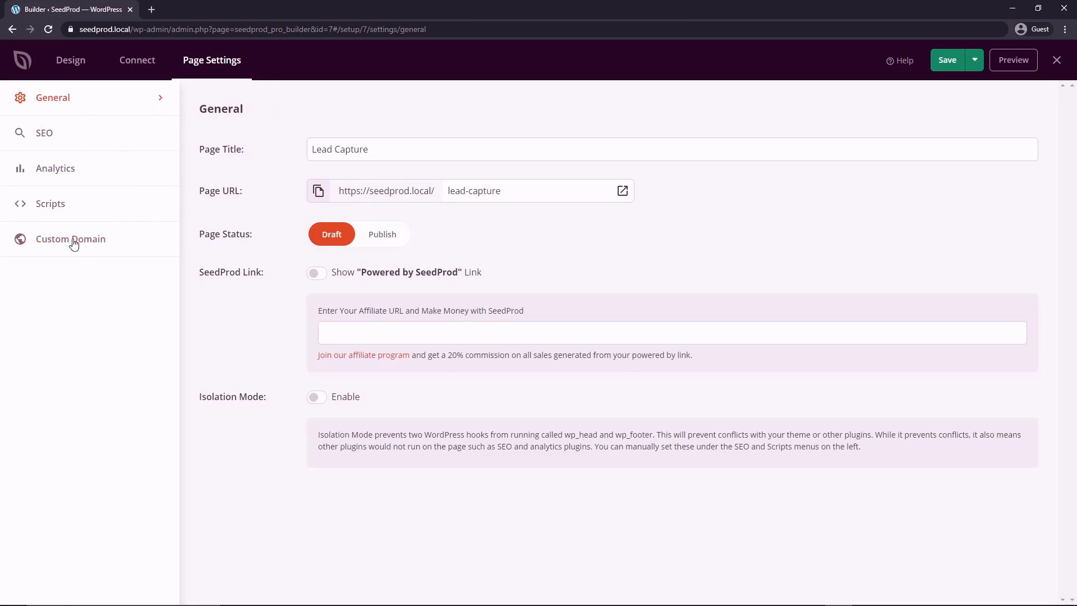
{"action": "left_click", "coordinate": [69, 238]}
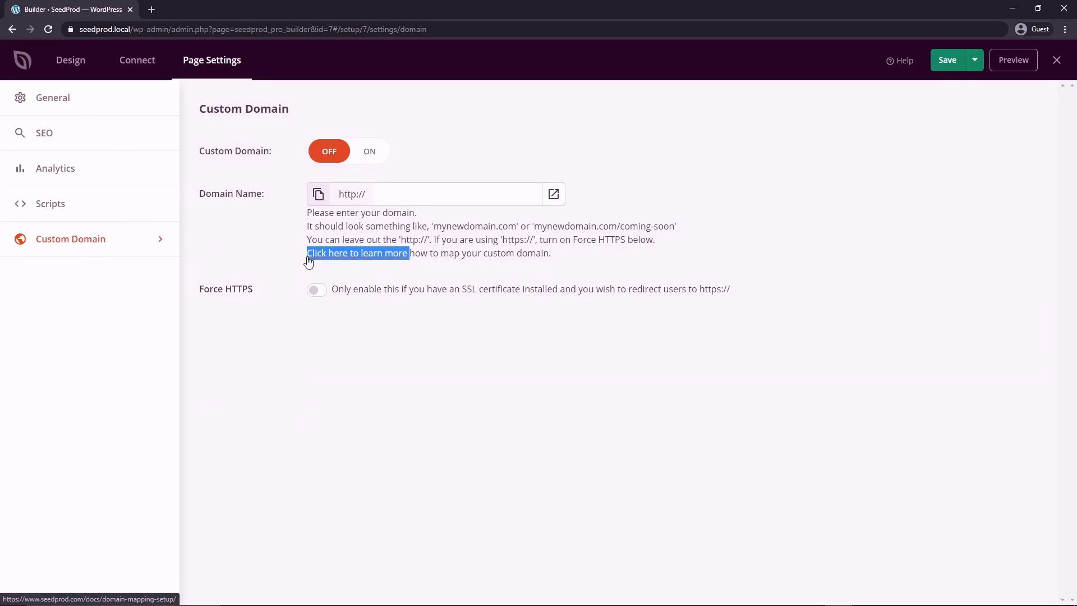
Step: Save and publish the Lead Capture page, then view its live version in a new tab
{"action": "left_click", "coordinate": [70, 59]}
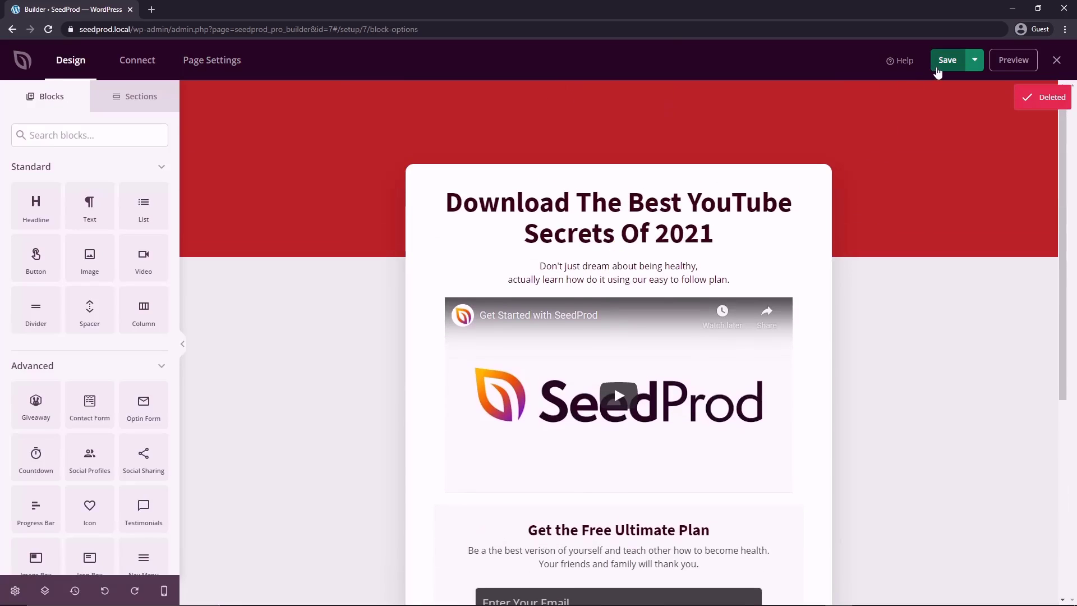
{"action": "left_click", "coordinate": [947, 60]}
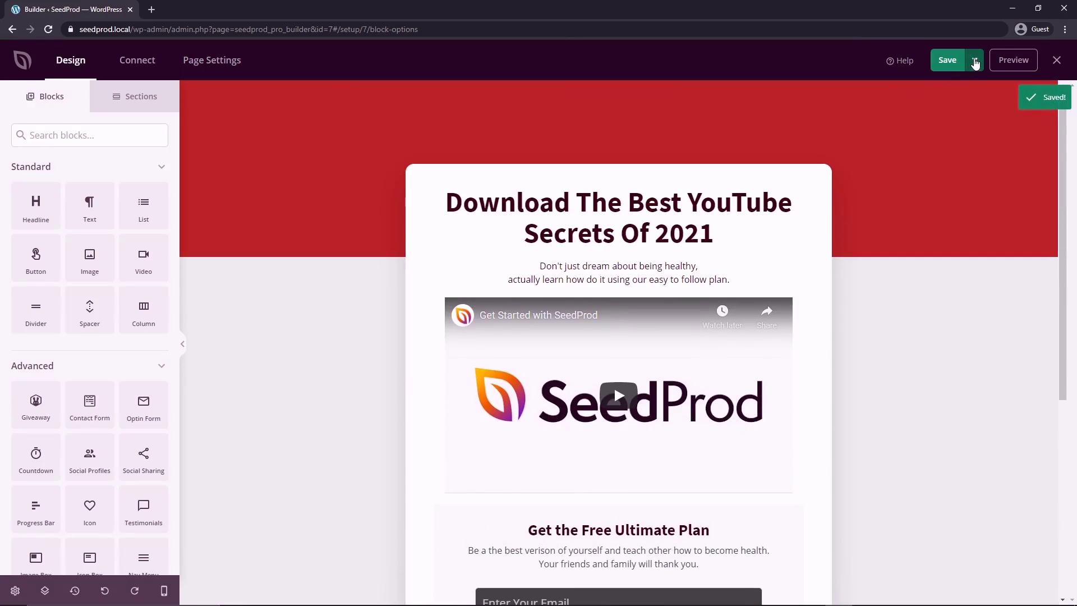
{"action": "left_click", "coordinate": [974, 60]}
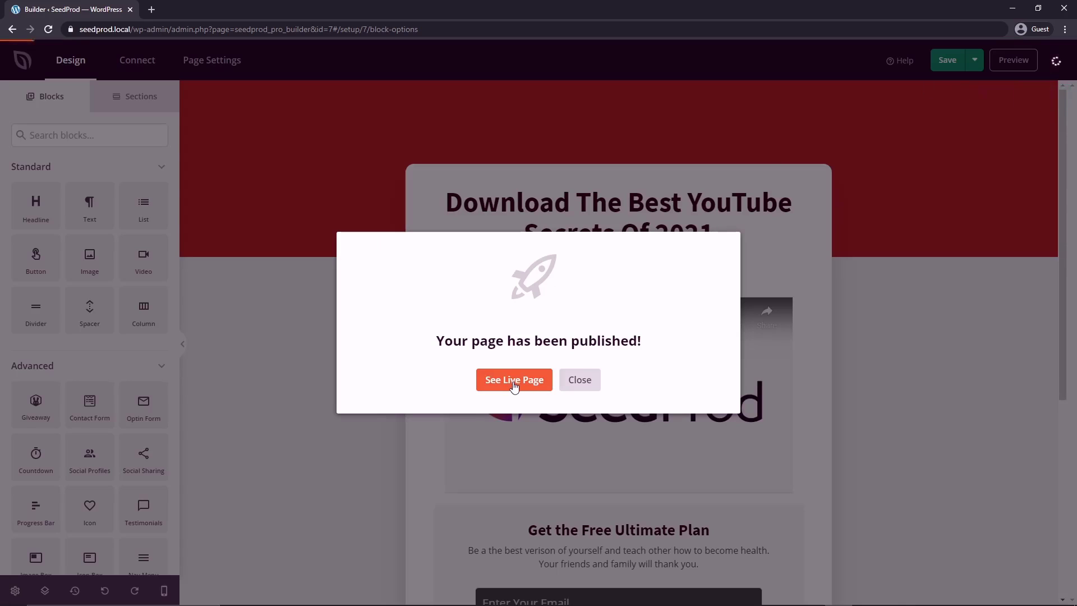
{"action": "left_click", "coordinate": [513, 380]}
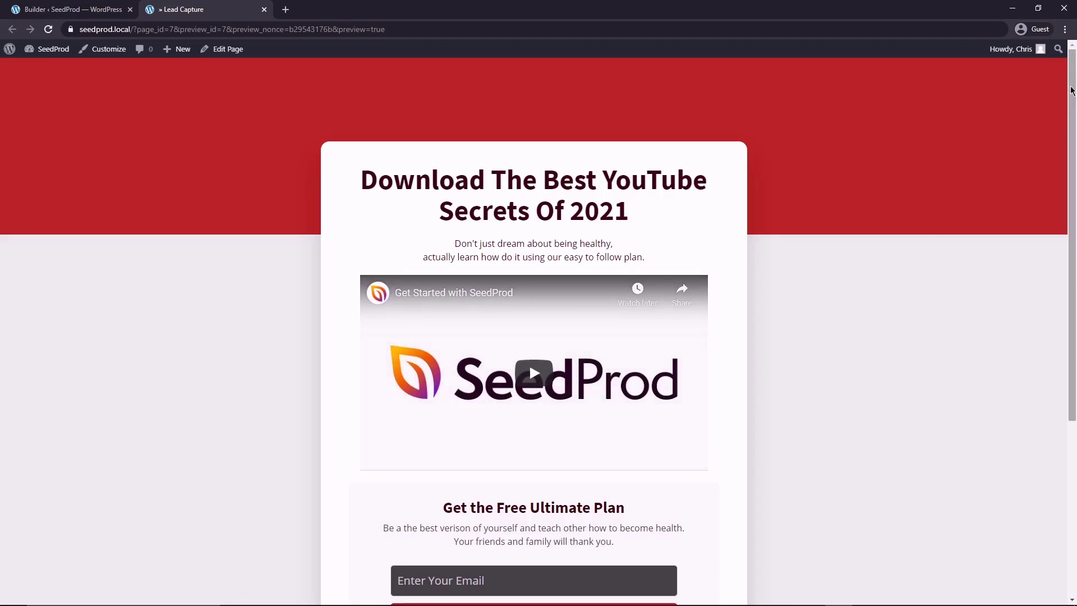
{"action": "scroll", "scroll_direction": "down", "scroll_amount": 3}
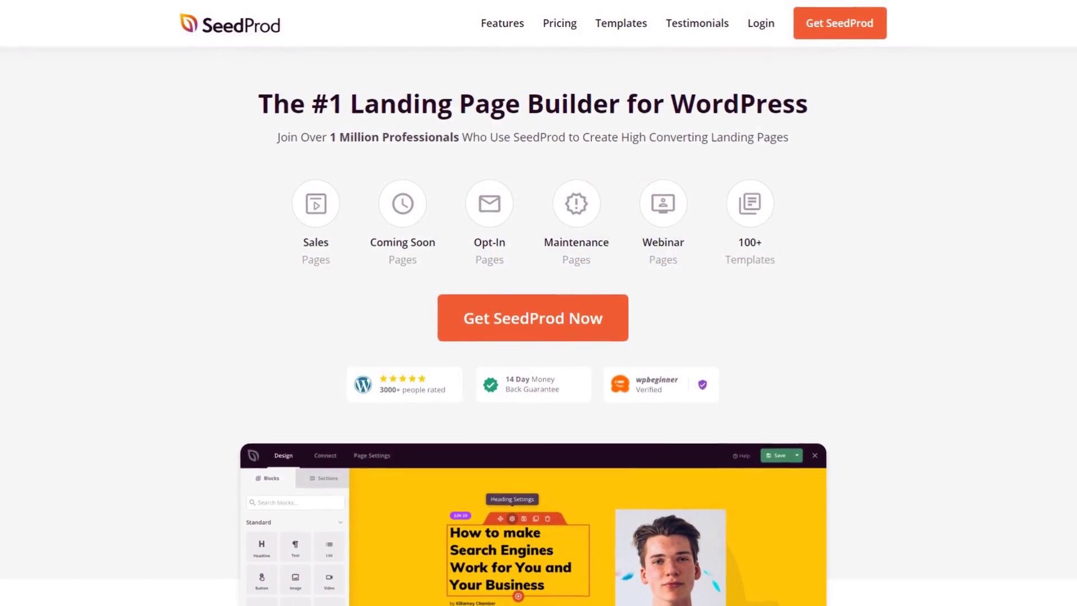
Step: Scroll down the seedprod.com homepage
{"action": "scroll", "scroll_direction": "down", "scroll_amount": 3}
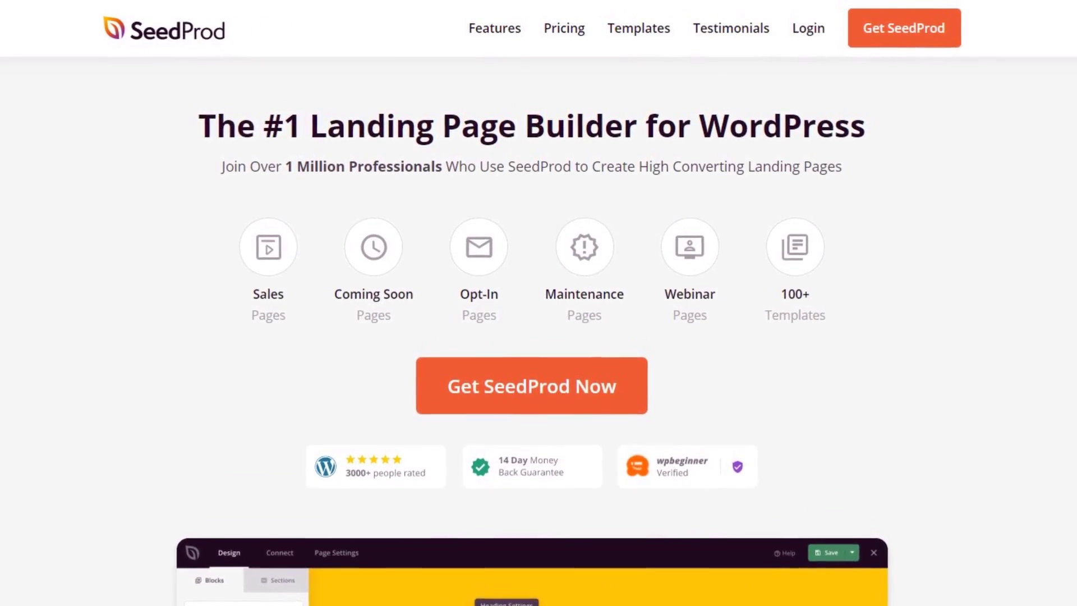
{"action": "scroll", "scroll_direction": "down", "scroll_amount": 3}
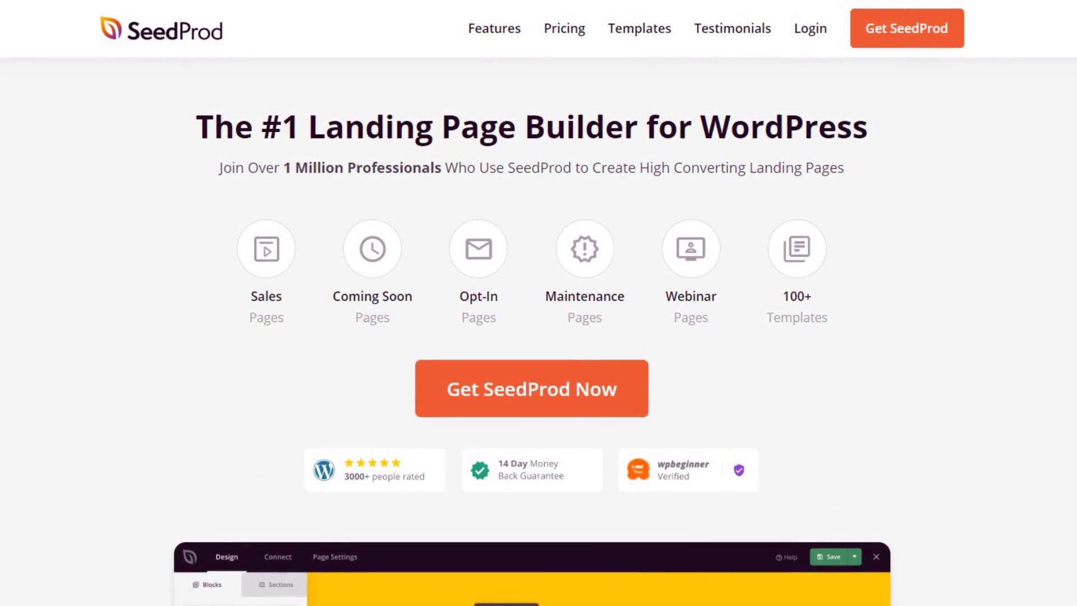